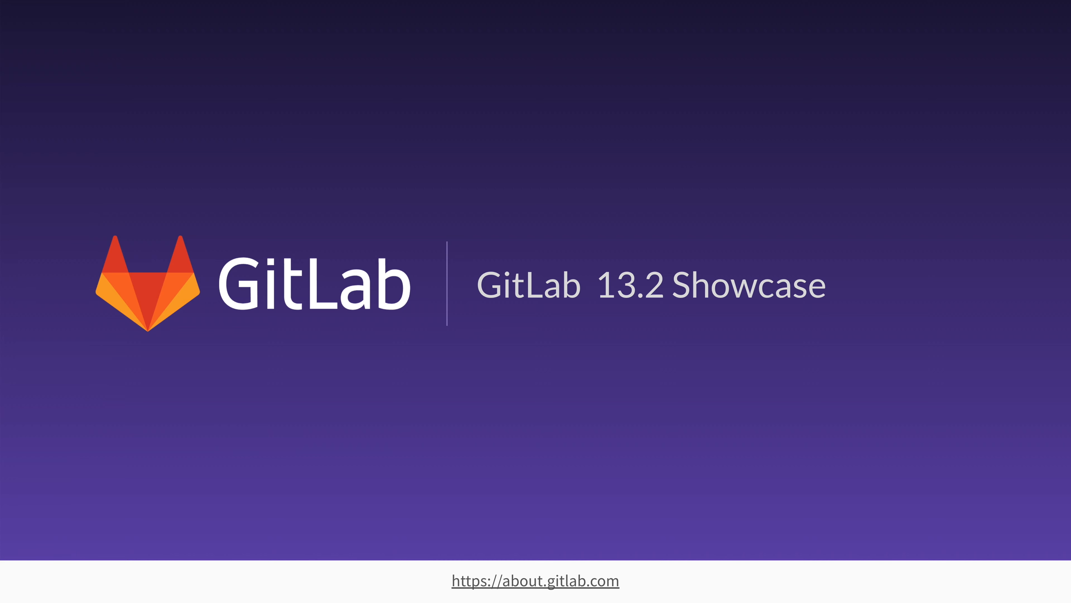
# - Advance the GitLab 13.2 Showcase deck toward the multiple Terraform plans slide
pyautogui.press('Right')
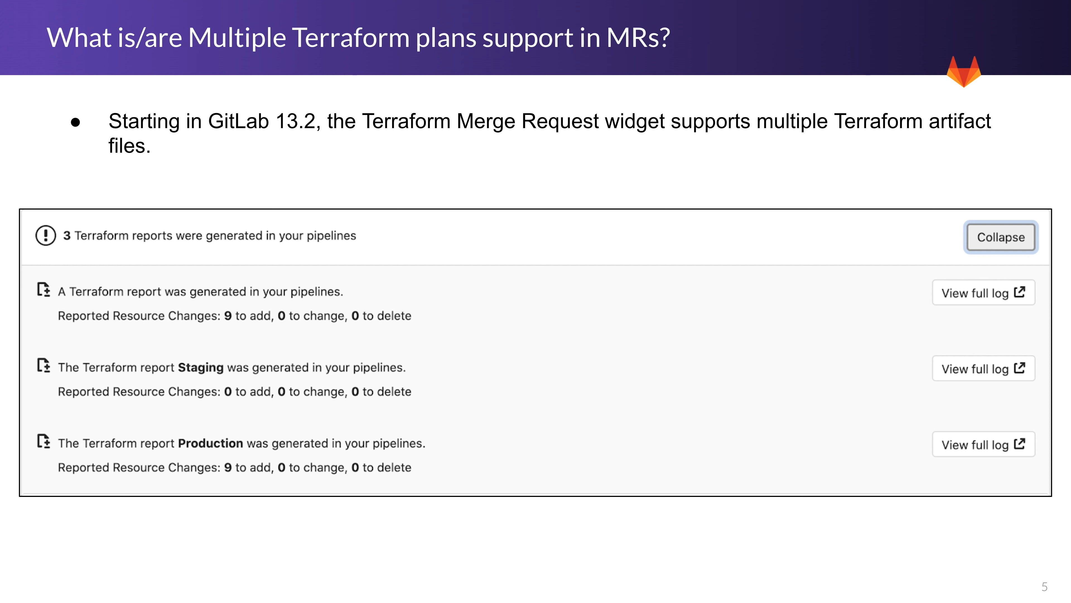
pyautogui.moveTo(782, 134)
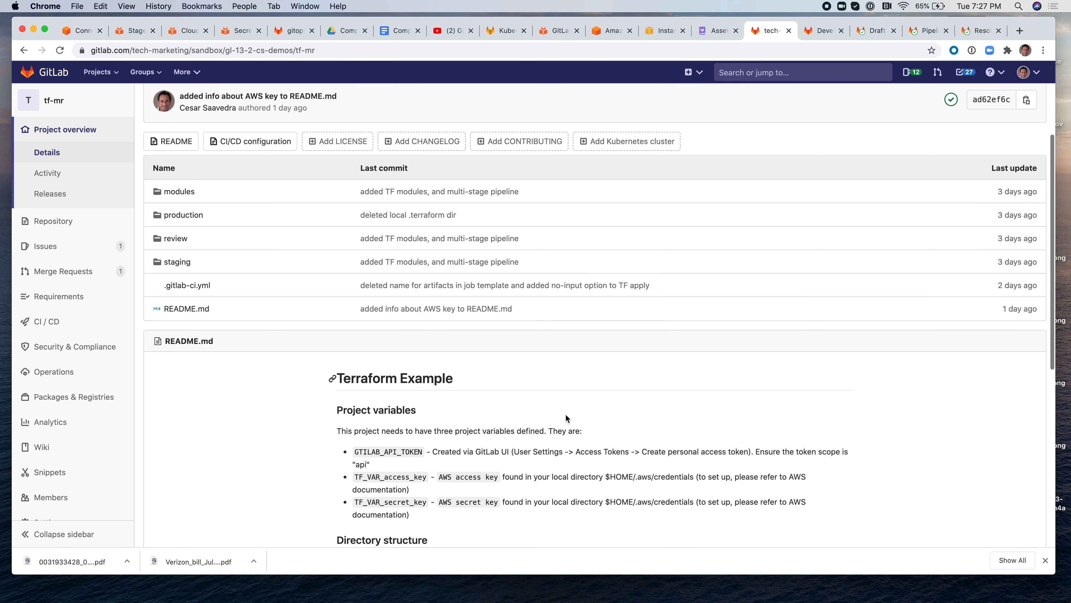
# - Read the README's project variables and directory structure, then bring up .gitlab-ci.yml
pyautogui.scroll(-3)
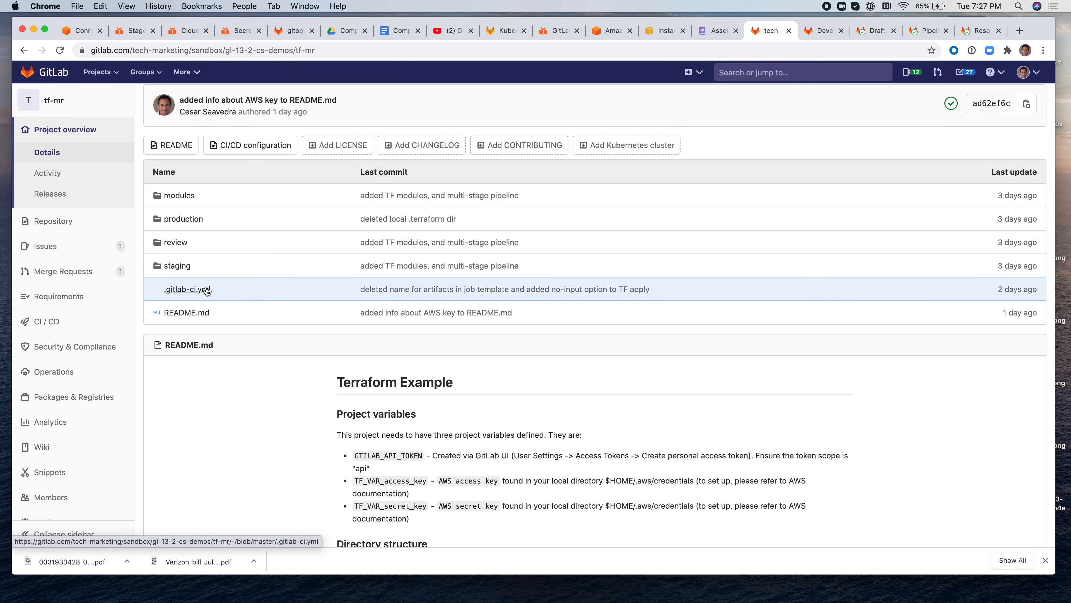
pyautogui.moveTo(205, 292)
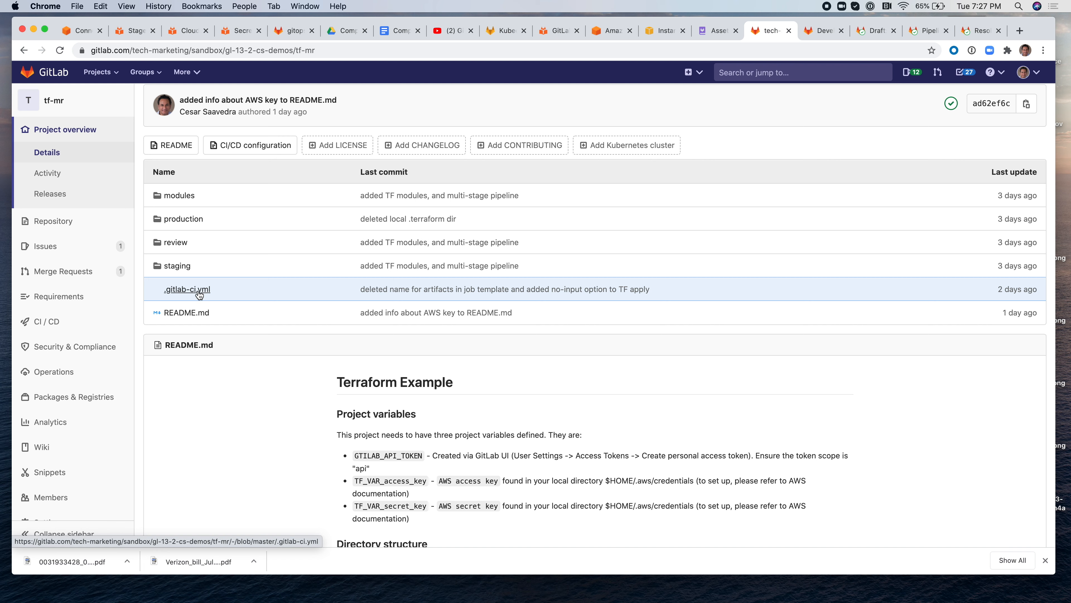
pyautogui.moveTo(181, 265)
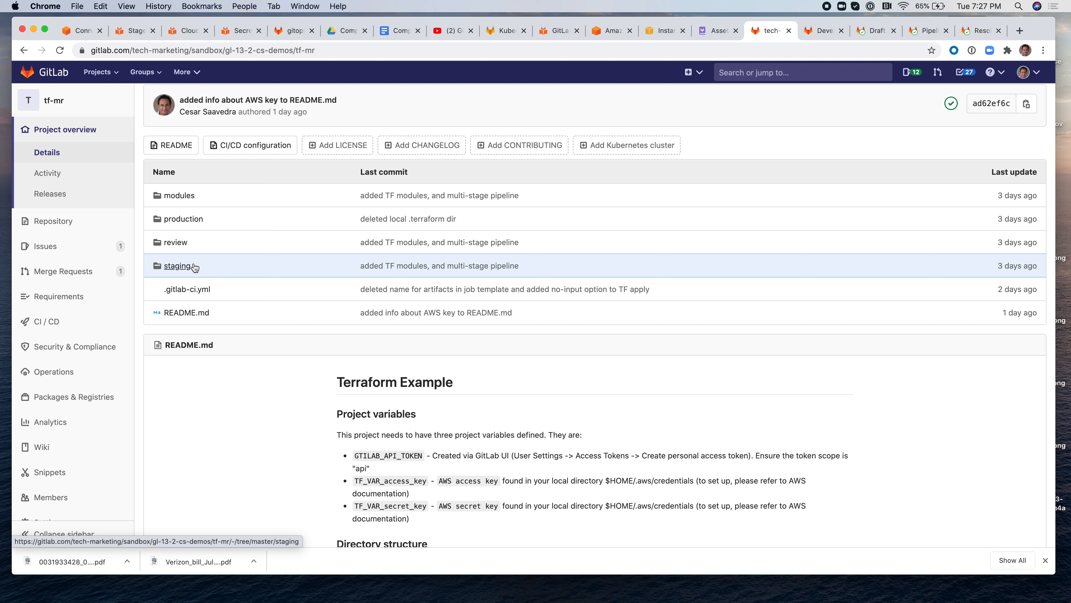
pyautogui.moveTo(183, 219)
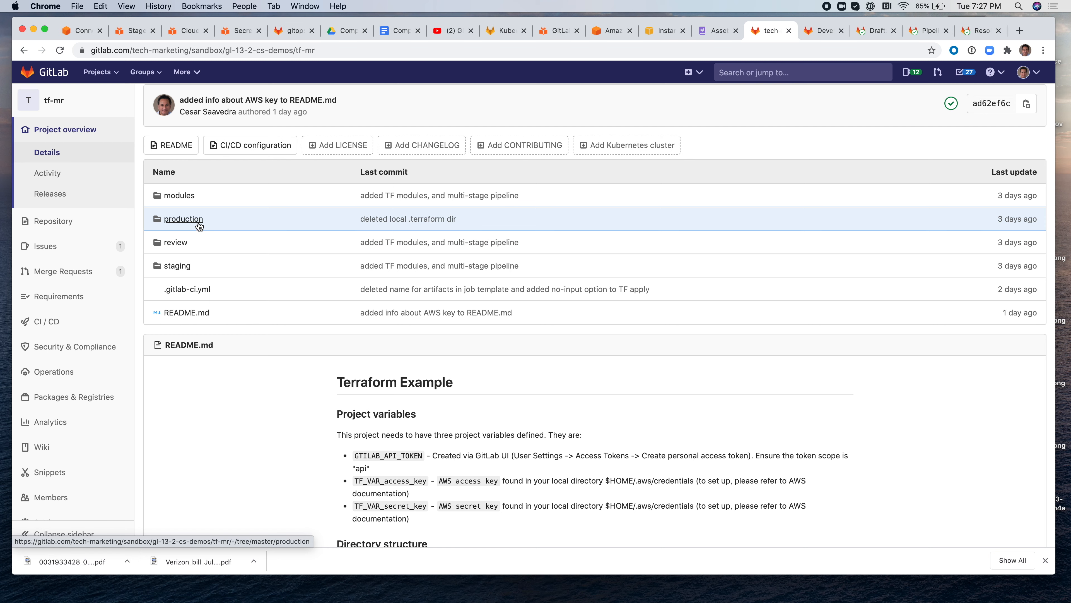
pyautogui.moveTo(176, 242)
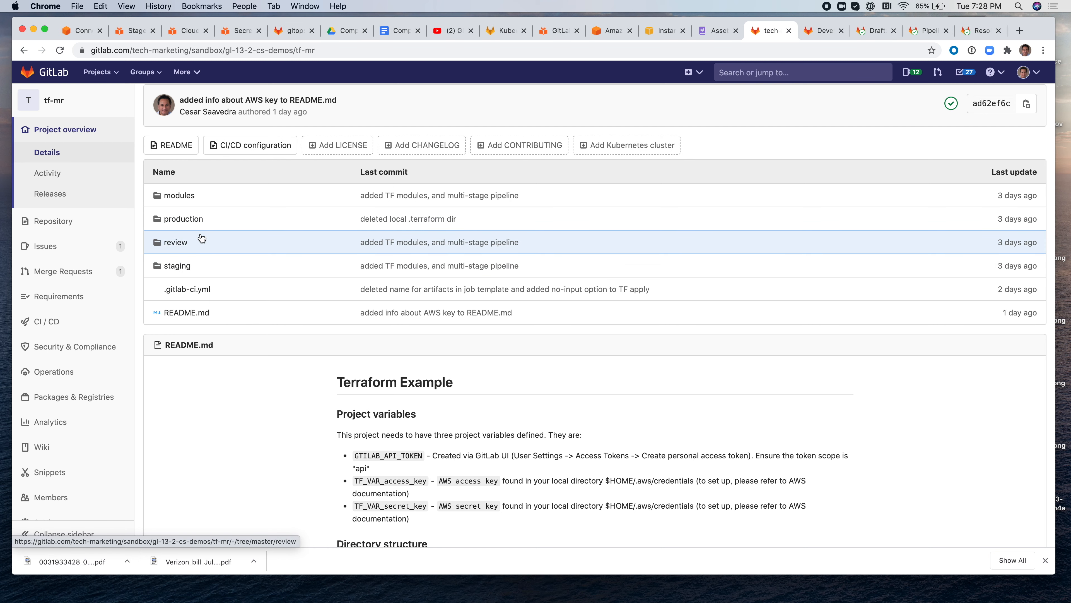
pyautogui.scroll(-3)
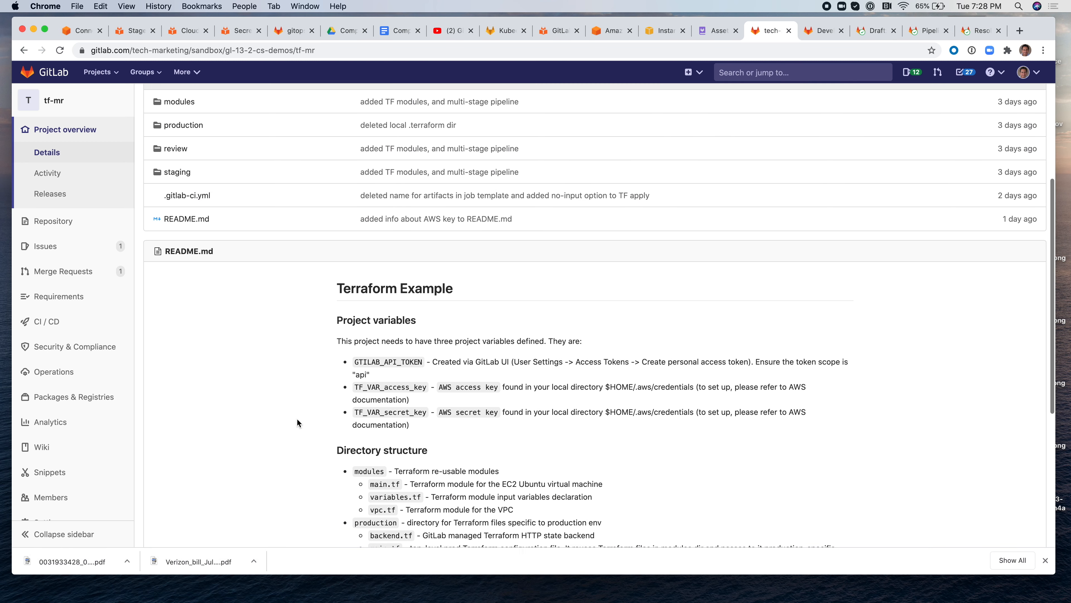
pyautogui.scroll(-3)
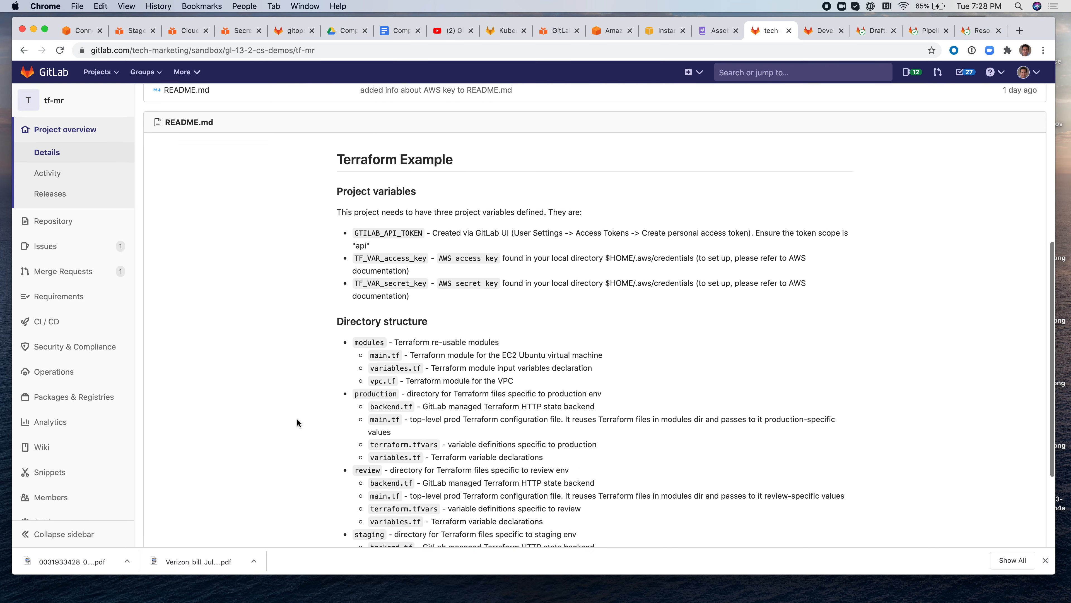
pyautogui.scroll(-3)
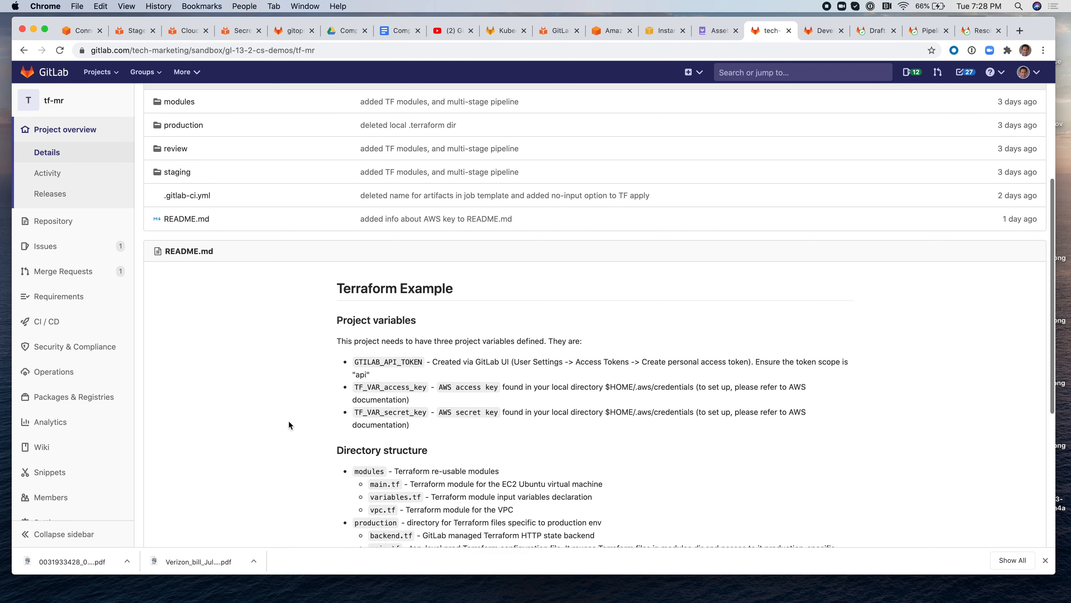
pyautogui.scroll(-3)
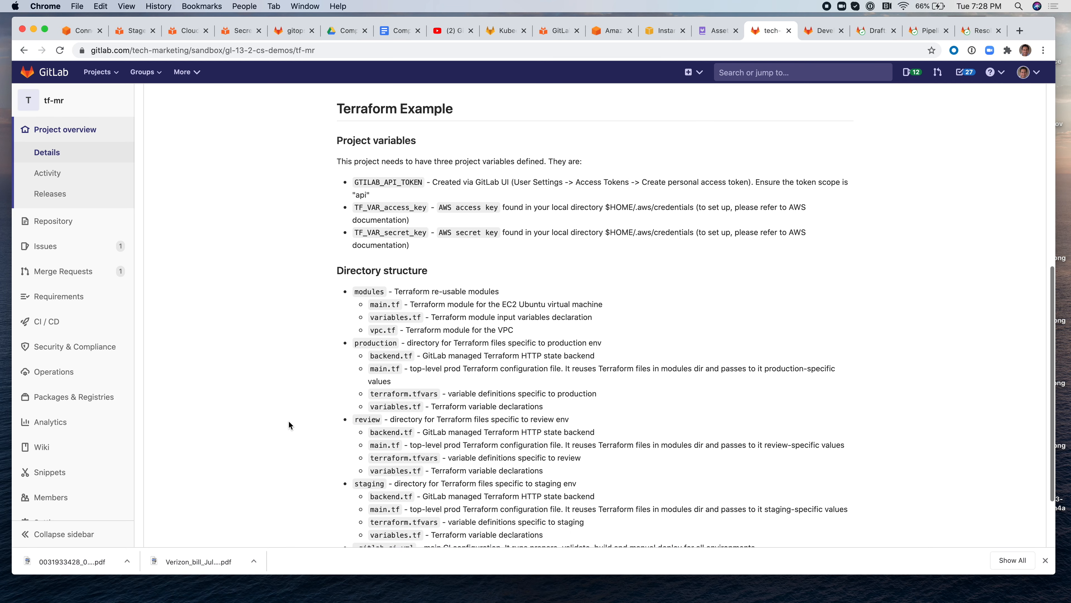
pyautogui.moveTo(322, 419)
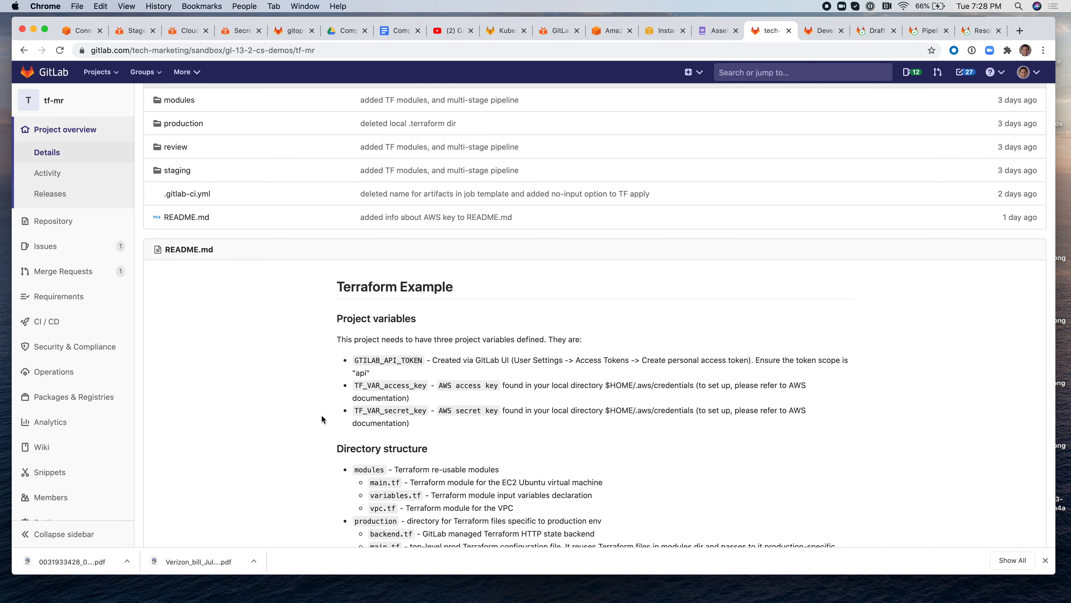
pyautogui.scroll(-3)
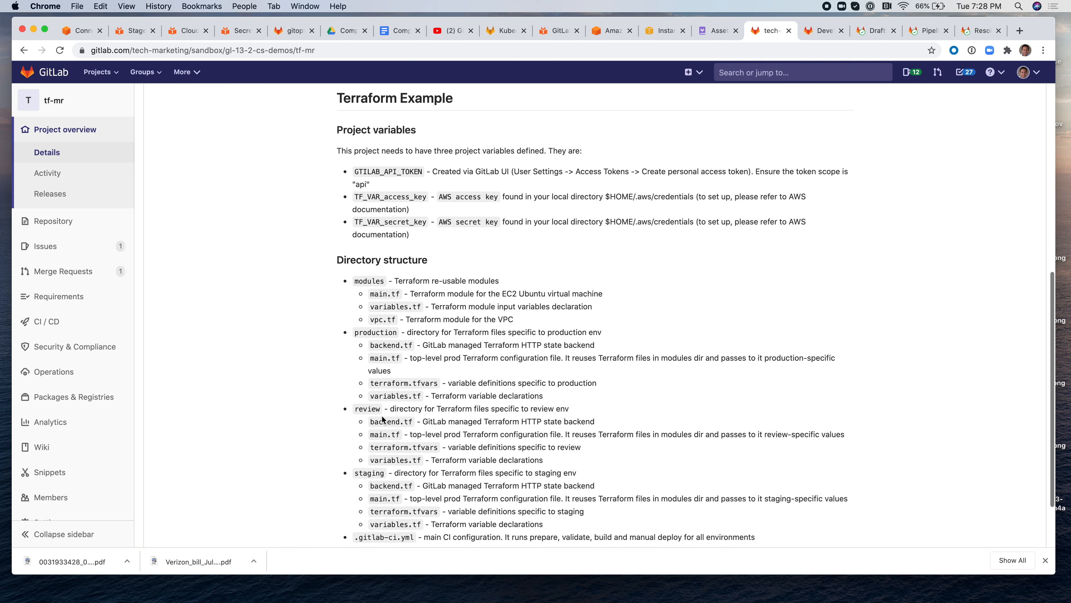
pyautogui.scroll(-3)
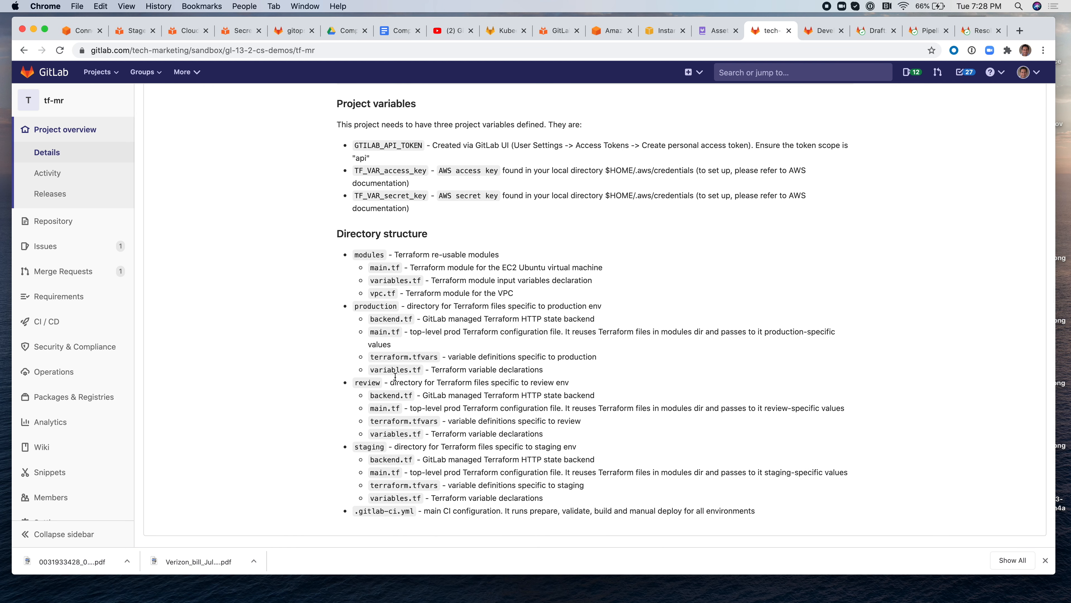
pyautogui.moveTo(420, 329)
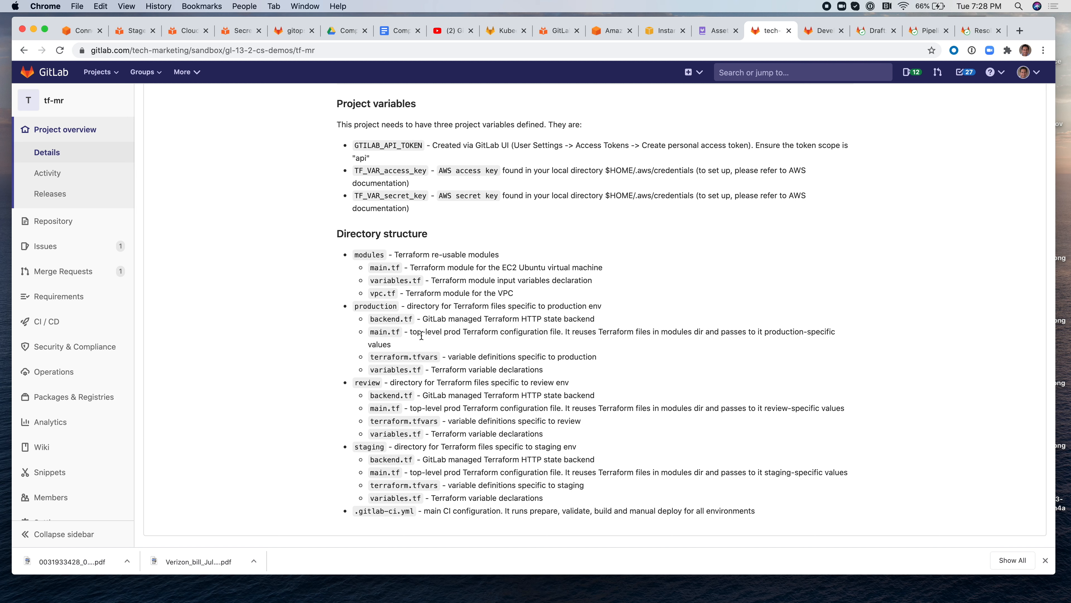
pyautogui.moveTo(430, 365)
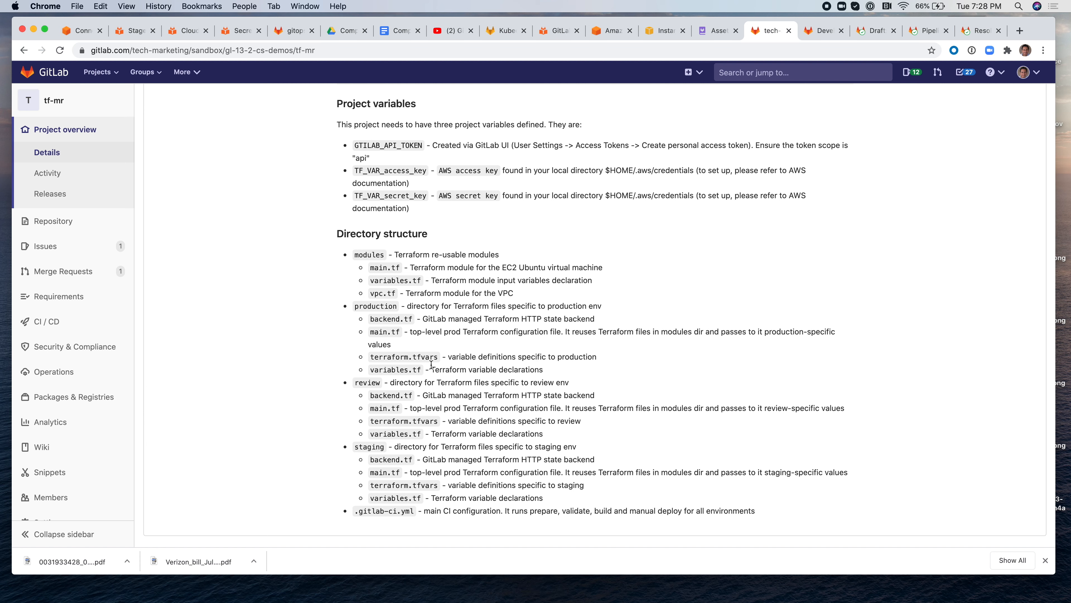
pyautogui.scroll(-3)
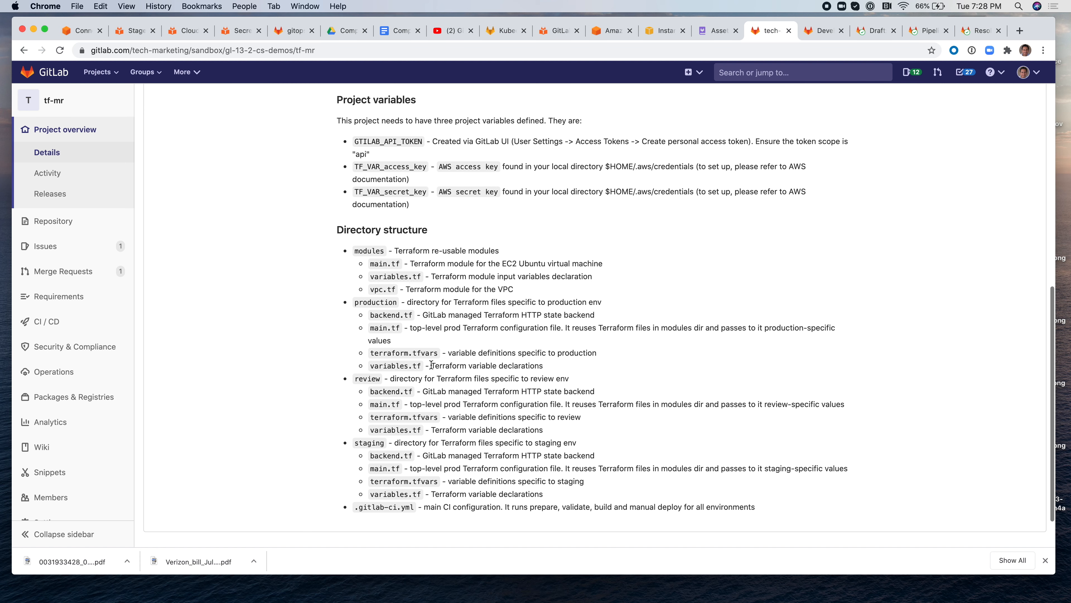
pyautogui.moveTo(415, 494)
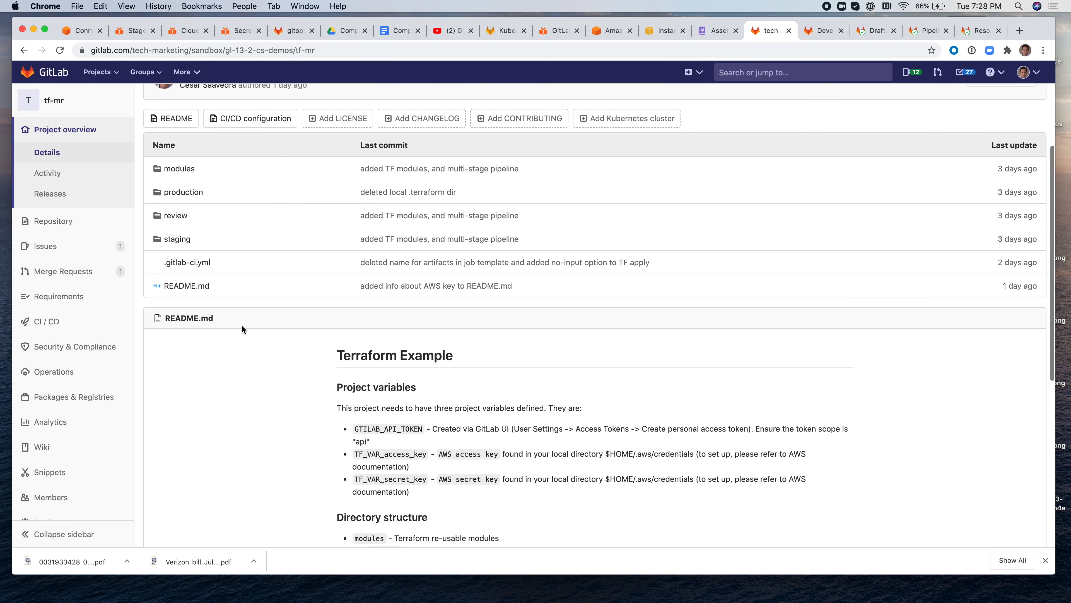
pyautogui.click(188, 263)
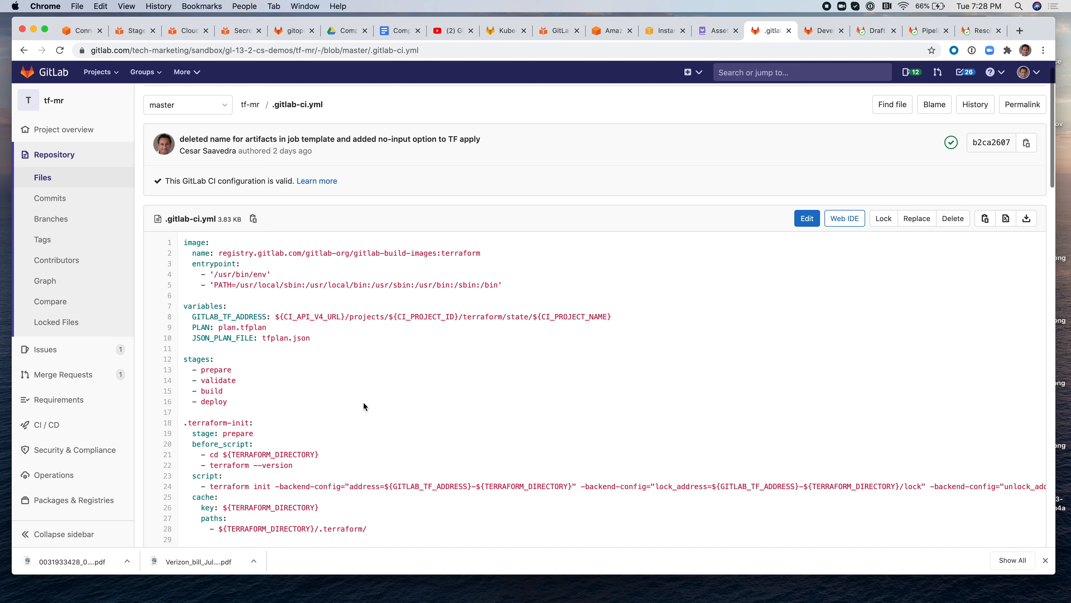
pyautogui.scroll(-3)
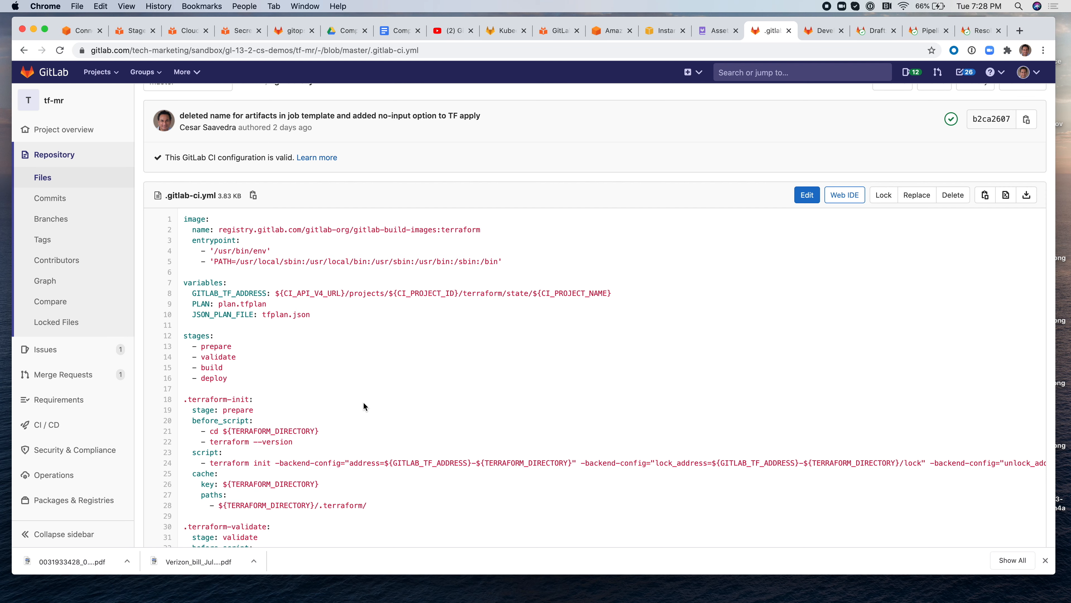
pyautogui.scroll(-3)
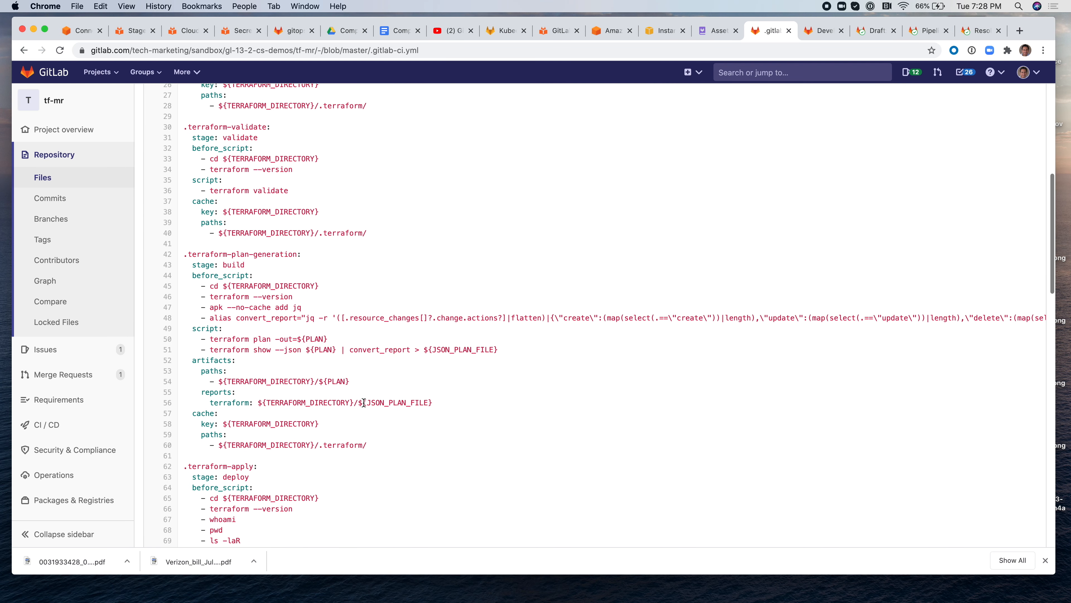
pyautogui.scroll(-3)
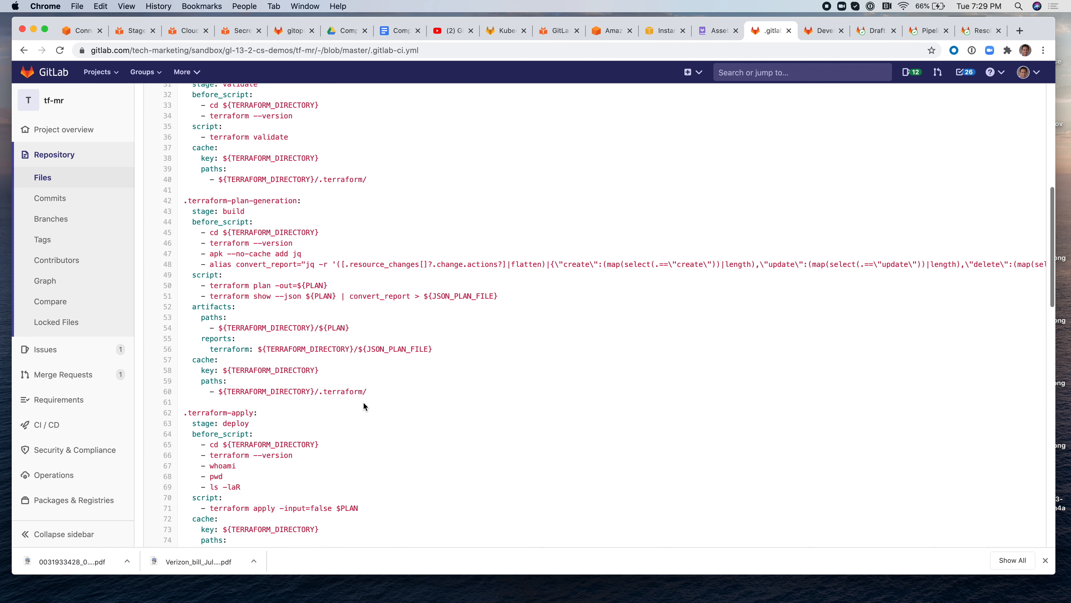
pyautogui.moveTo(302, 307)
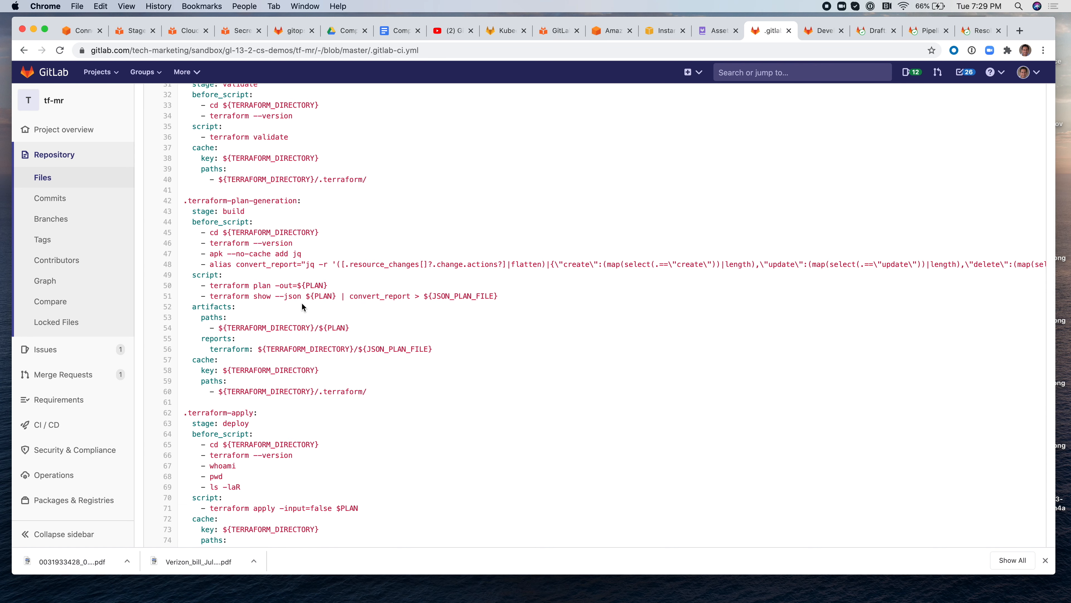
pyautogui.doubleClick(232, 285)
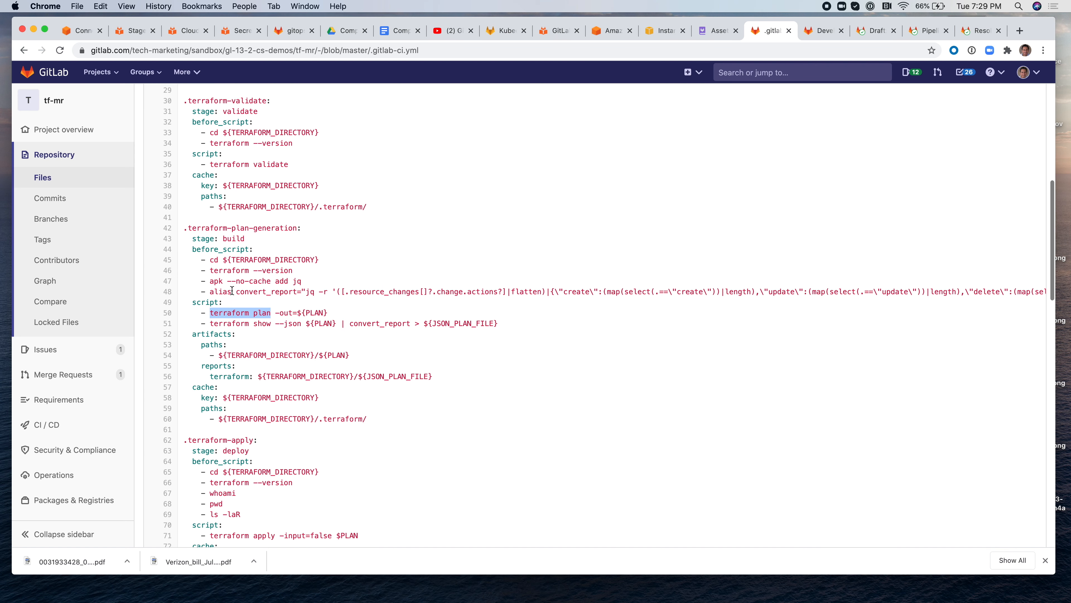
pyautogui.scroll(-3)
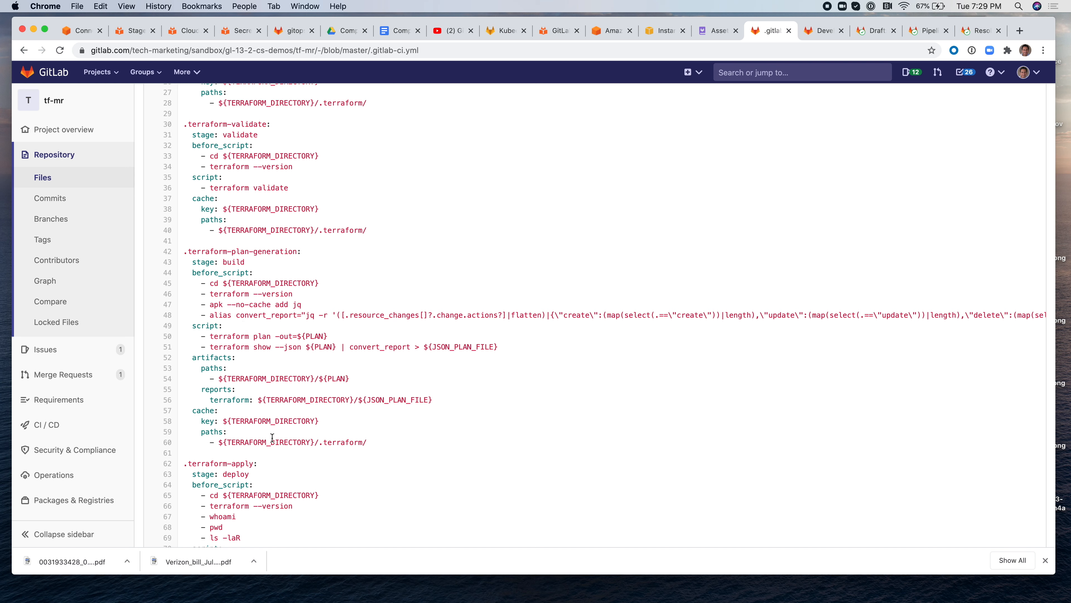
pyautogui.moveTo(280, 442); pyautogui.dragTo(367, 441)
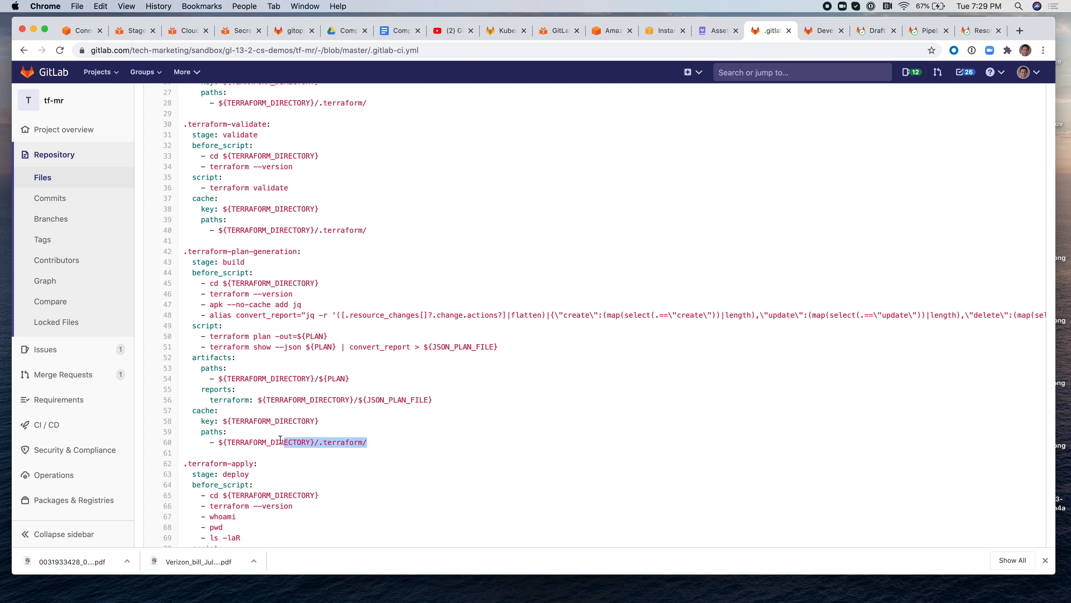
pyautogui.moveTo(280, 441); pyautogui.dragTo(195, 420)
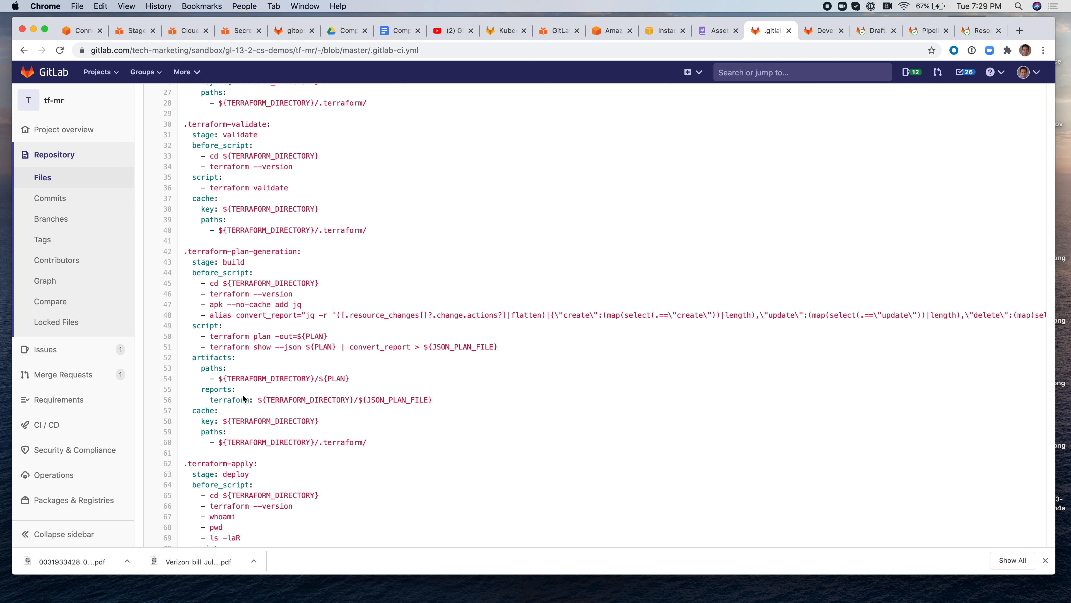
pyautogui.moveTo(199, 365)
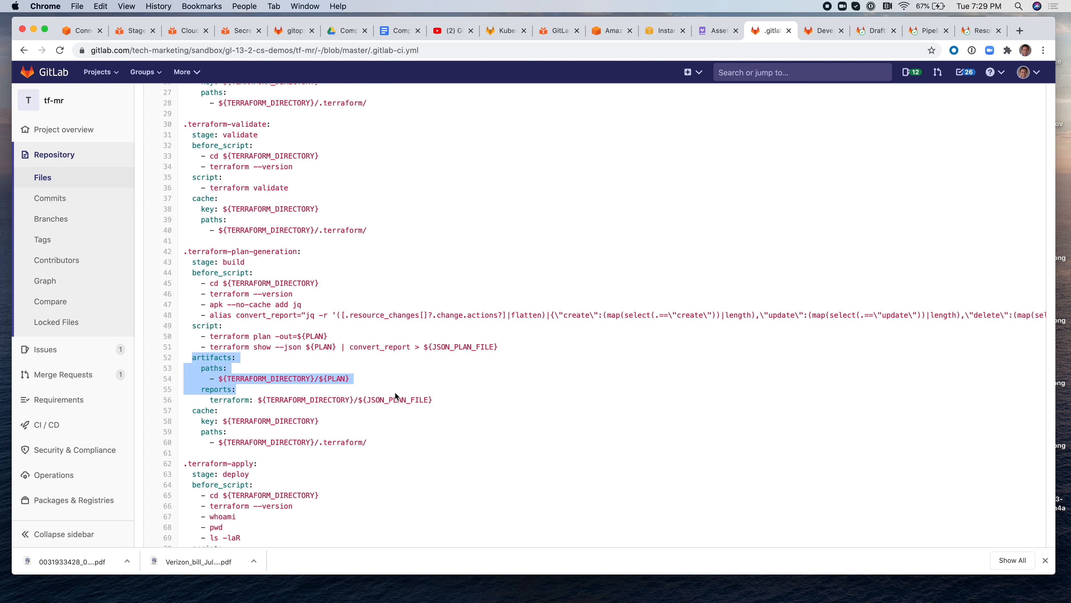
pyautogui.scroll(-3)
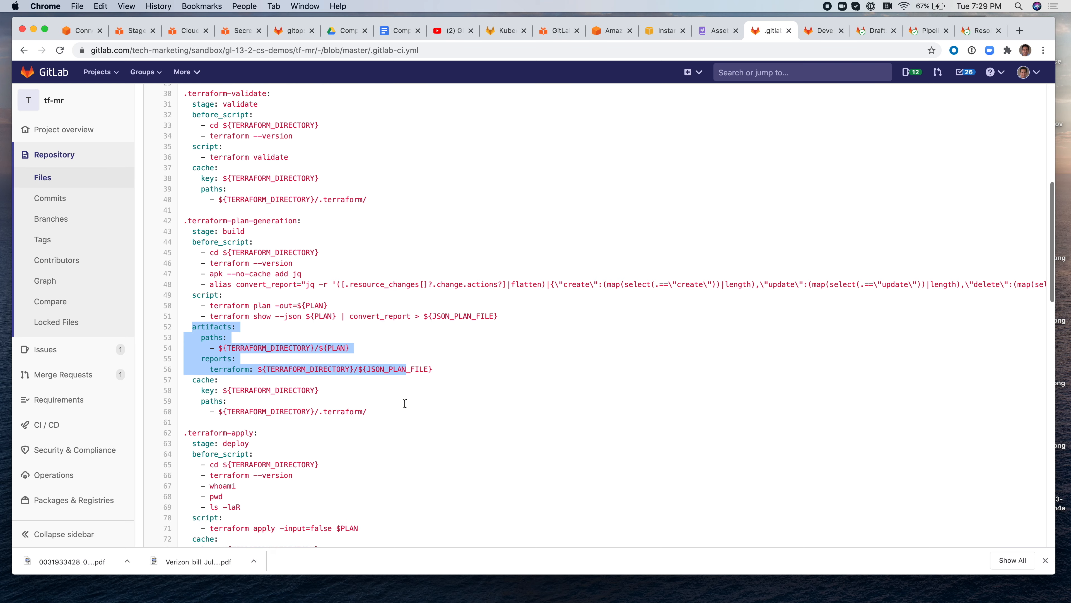
pyautogui.scroll(-3)
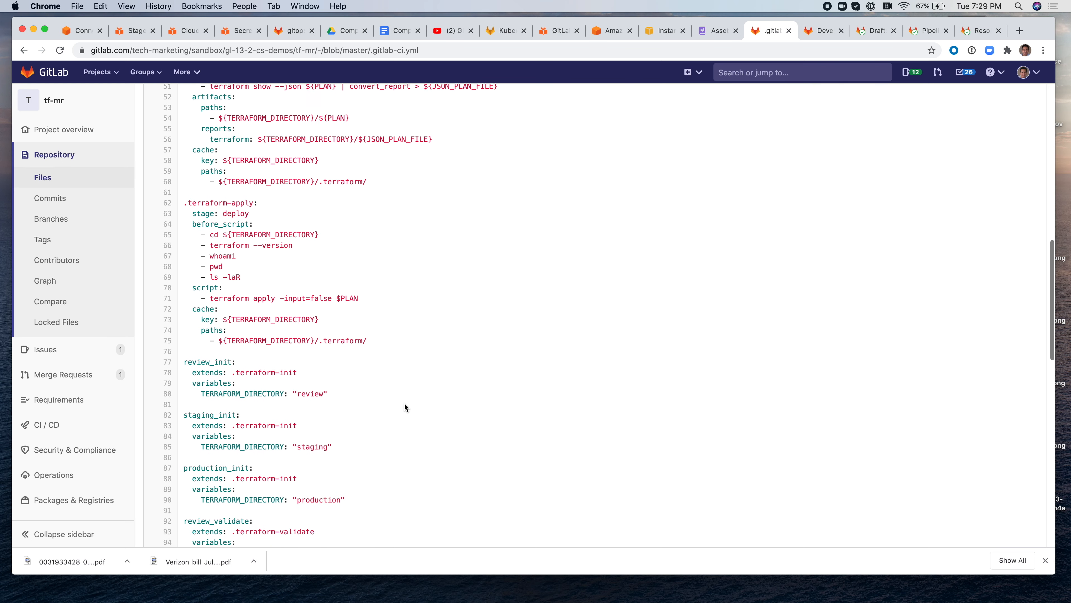
pyautogui.scroll(-3)
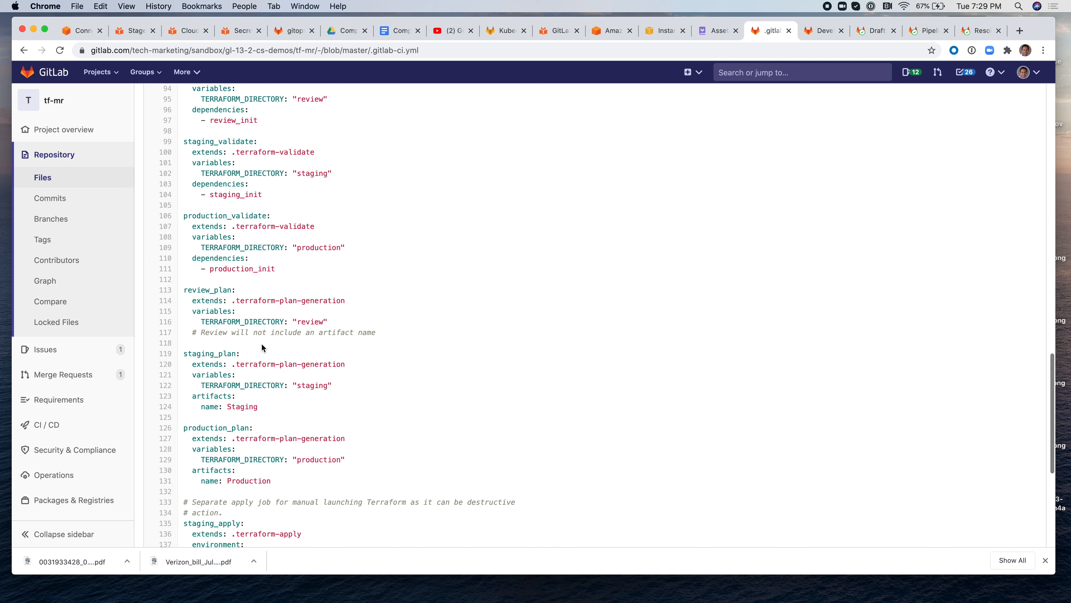
pyautogui.doubleClick(308, 321)
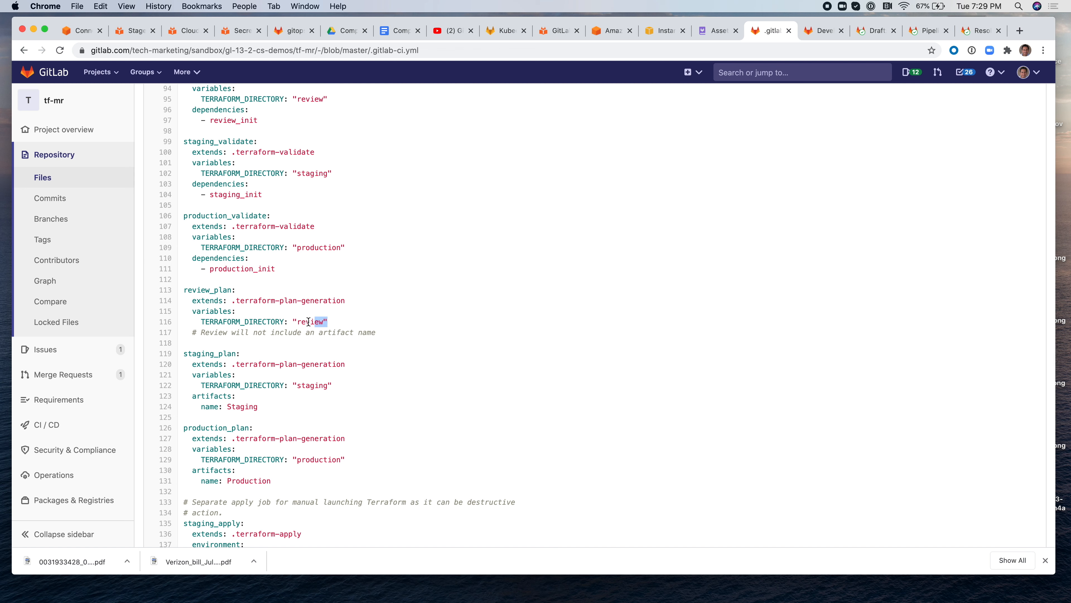
pyautogui.doubleClick(311, 385)
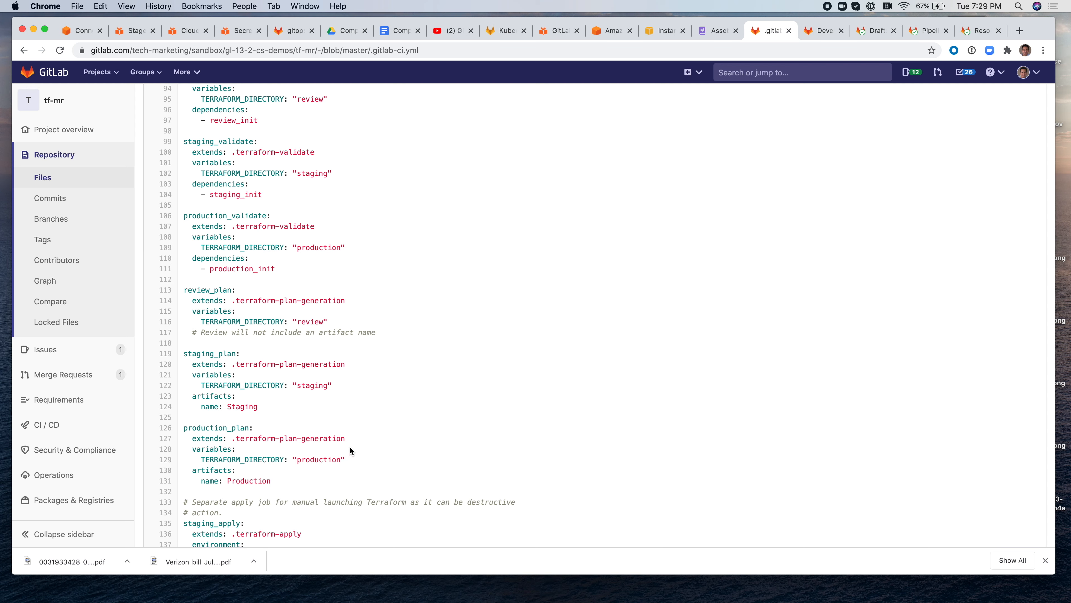
pyautogui.scroll(3)
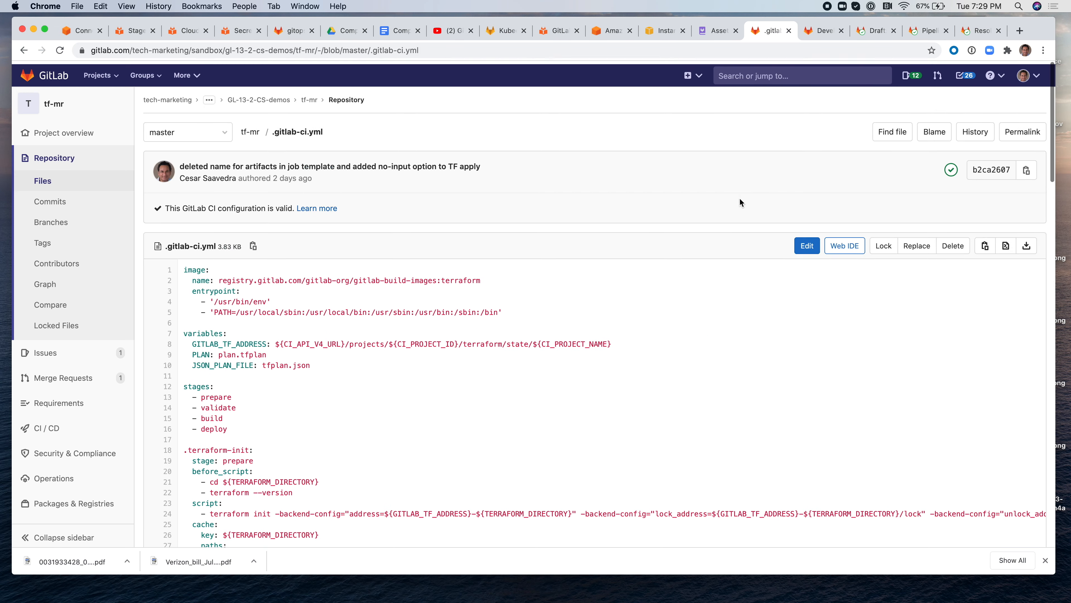
# - Start a new issue titled 'Clean up some debug stmts' in the Development board's To Do list
pyautogui.click(819, 31)
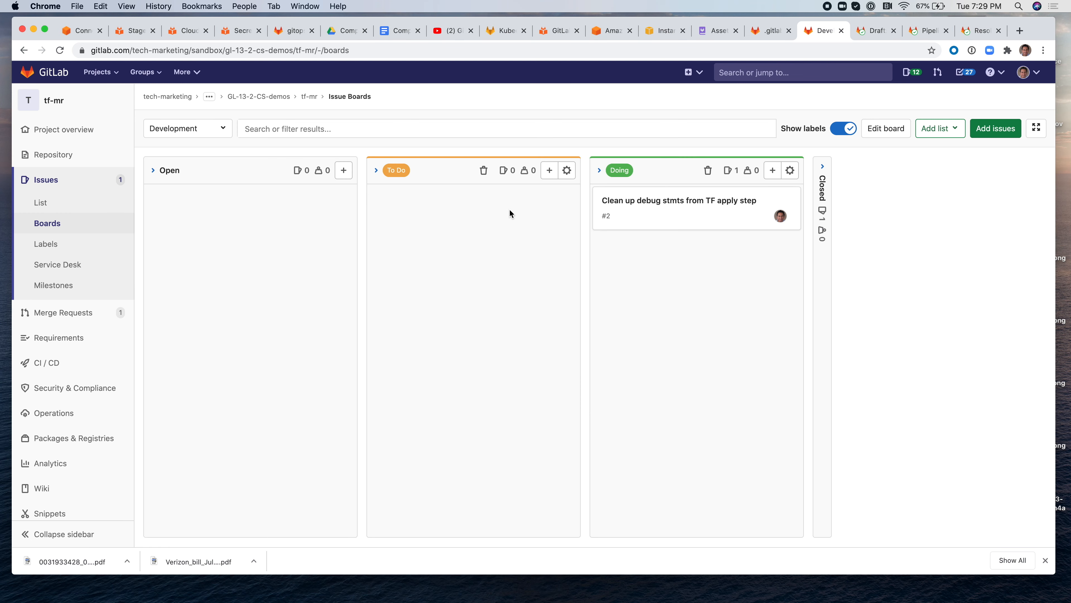
pyautogui.click(549, 170)
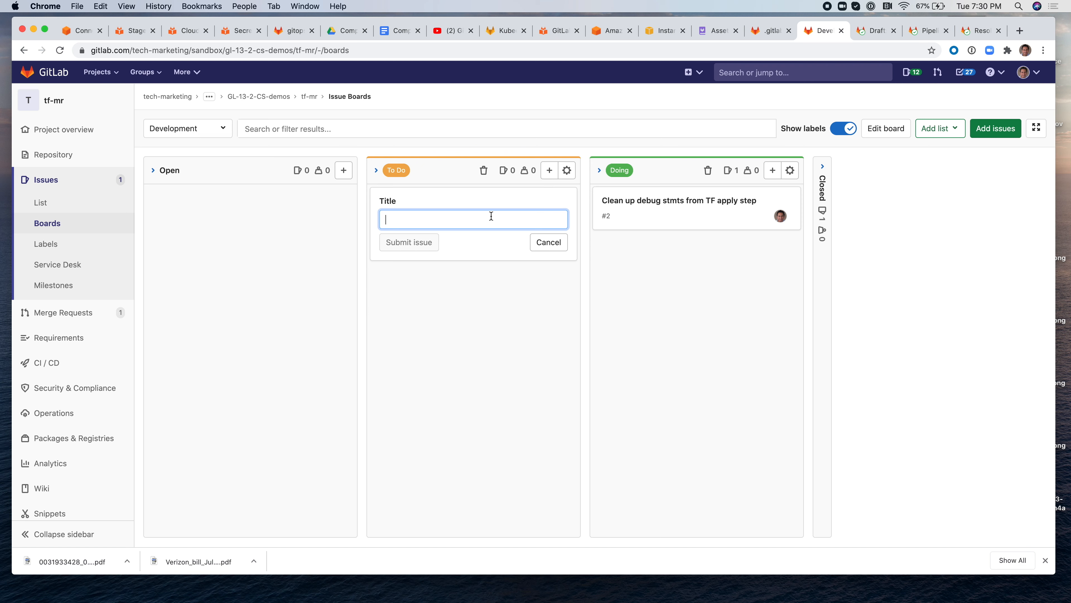
pyautogui.write('Clean')
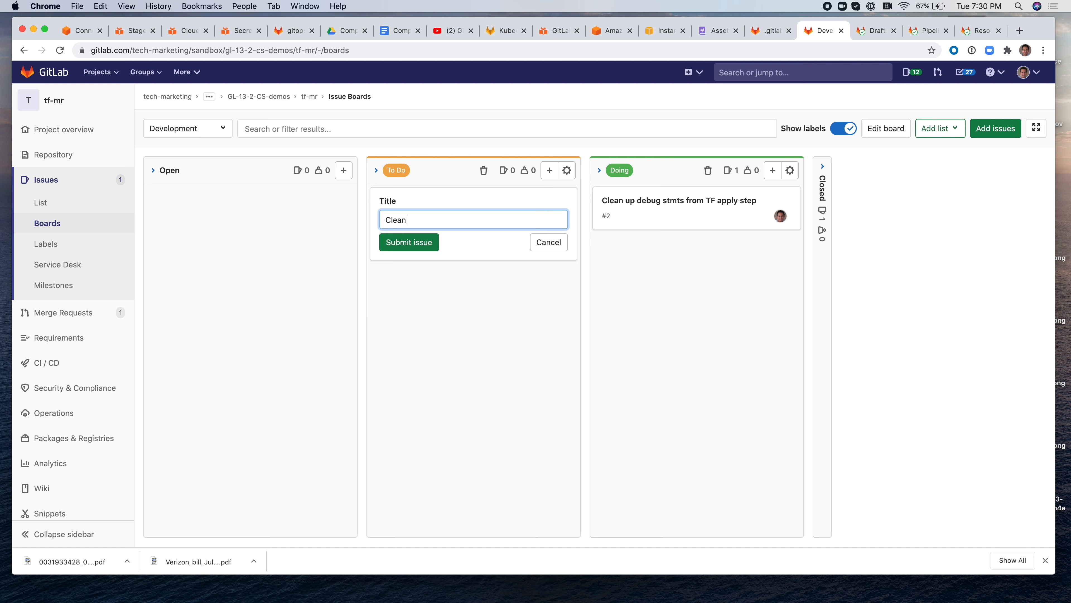
pyautogui.write('up some debu')
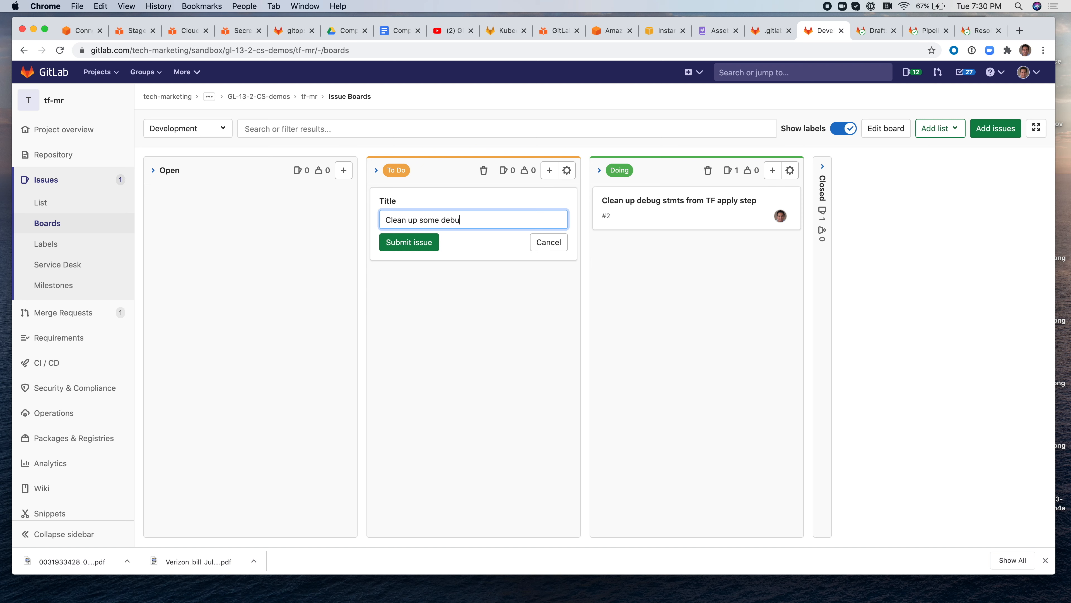
pyautogui.write('g stm')
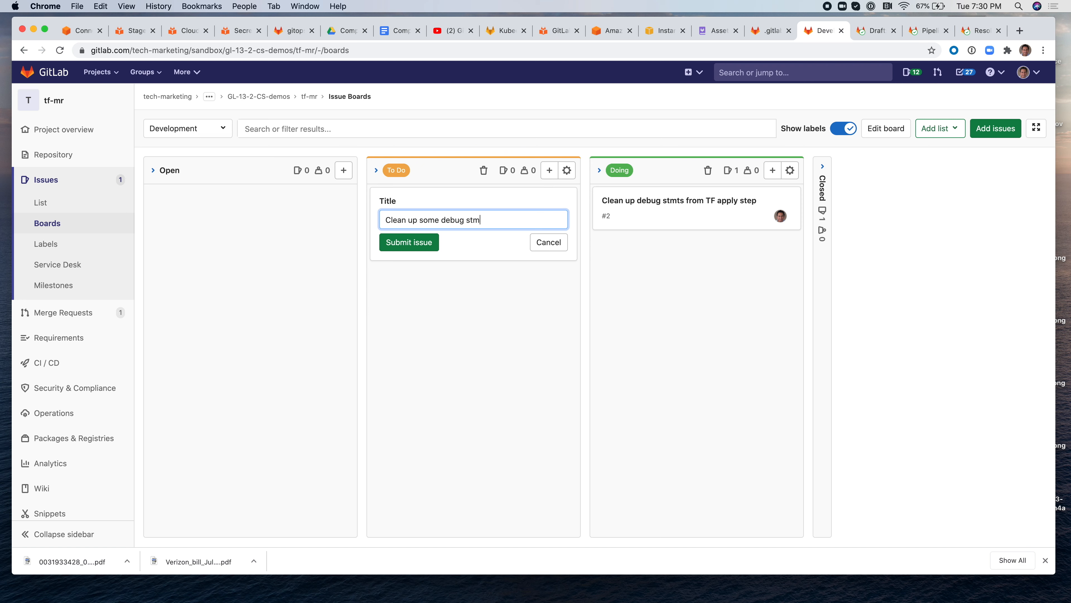
pyautogui.write('ts')
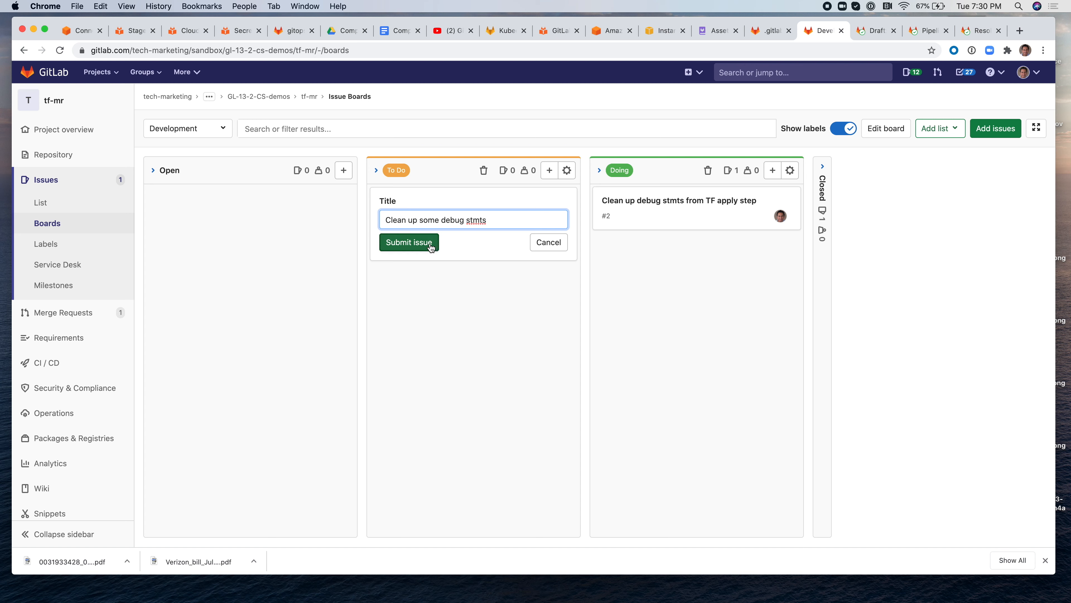
# - Submit the debug cleanup issue and bring up its full issue page
pyautogui.click(408, 241)
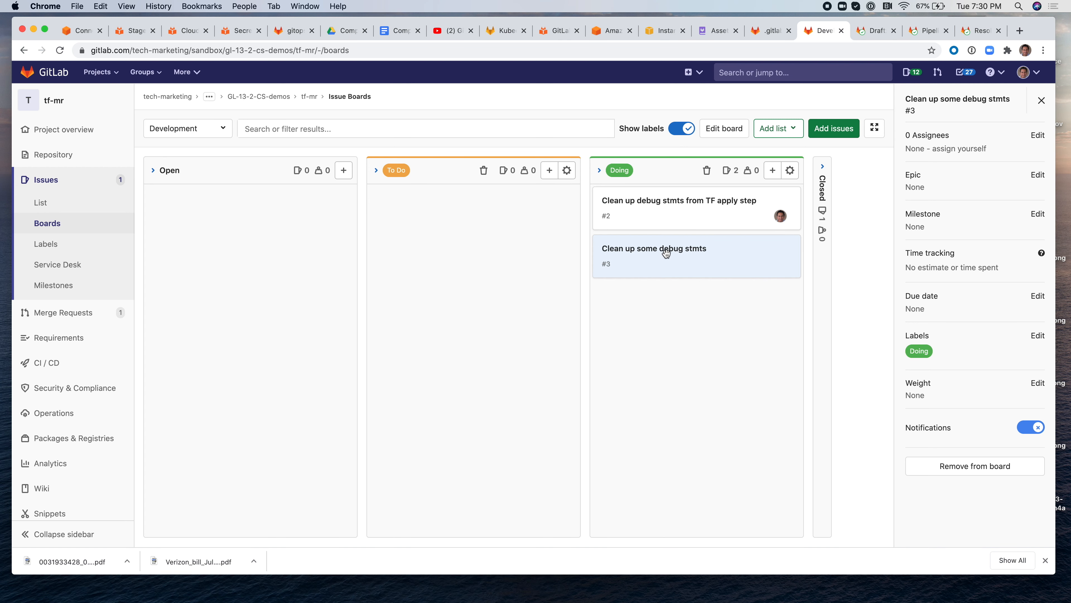
pyautogui.click(654, 248)
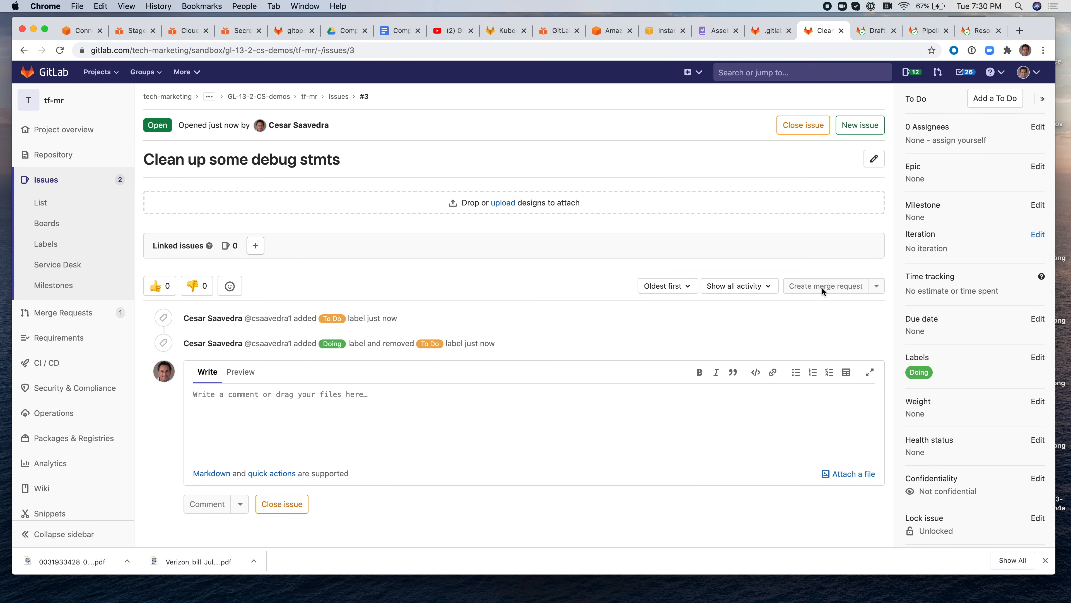
# - Create a draft merge request resolving the issue and edit its branch in the Web IDE
pyautogui.click(825, 285)
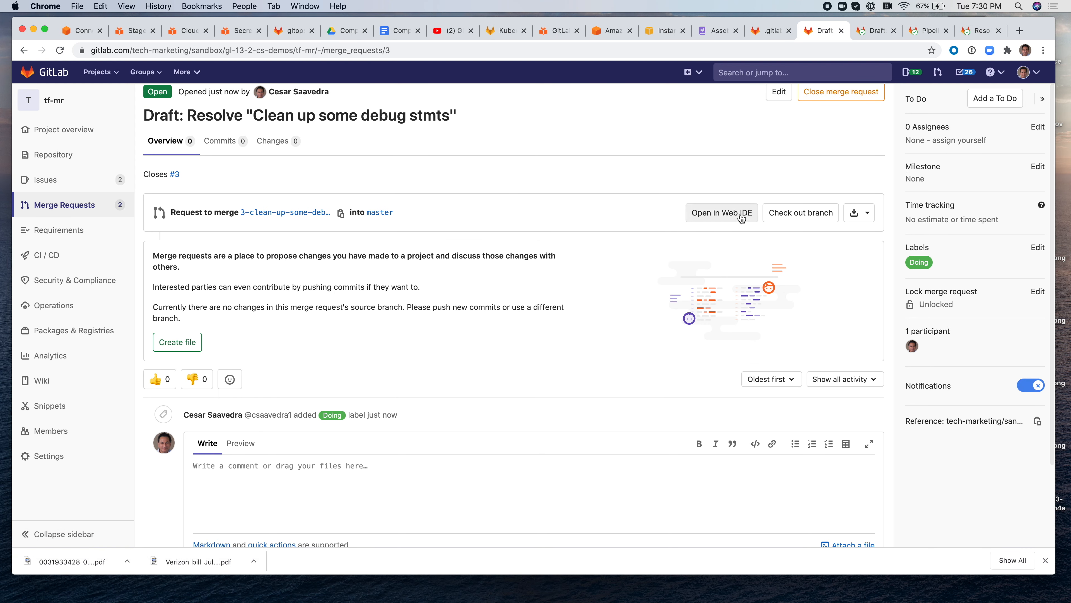
pyautogui.click(721, 213)
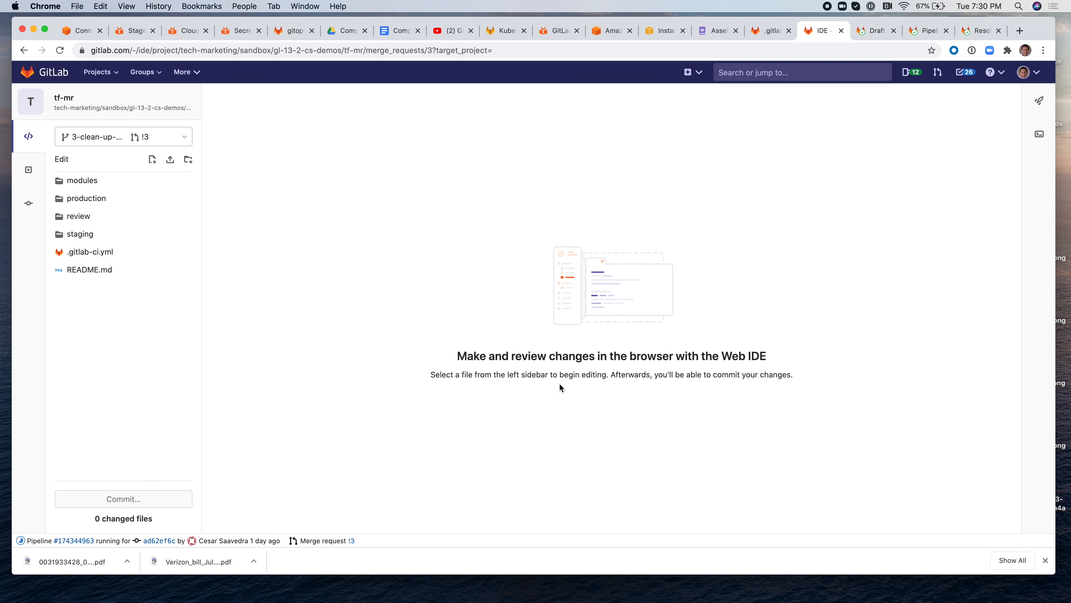
pyautogui.moveTo(239, 258)
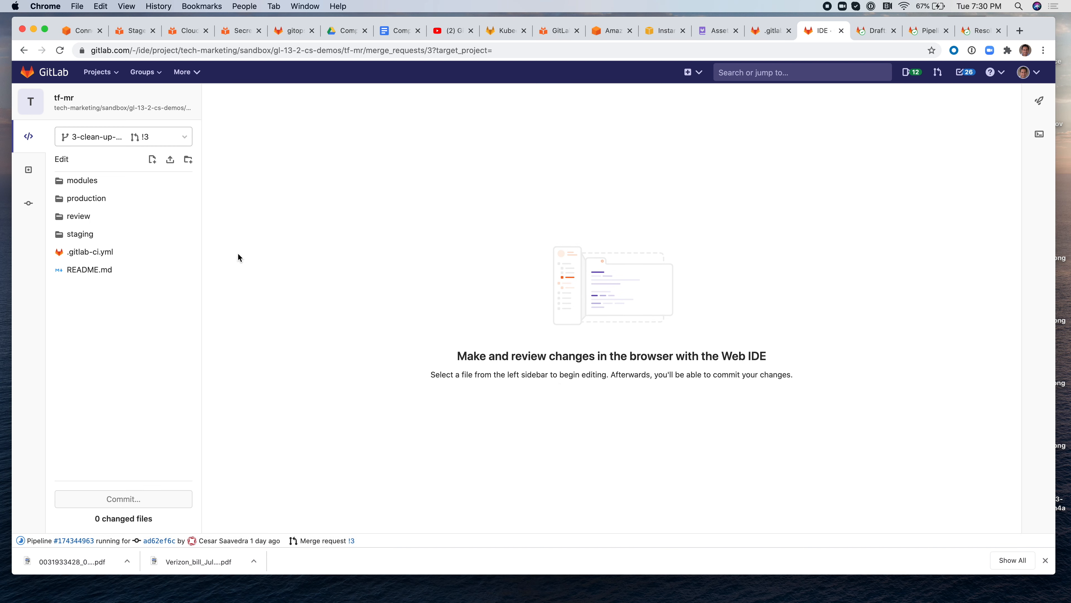
# - Remove the whoami, pwd and ls -laR lines from .gitlab-ci.yml, commit, and view the new pipeline
pyautogui.click(90, 252)
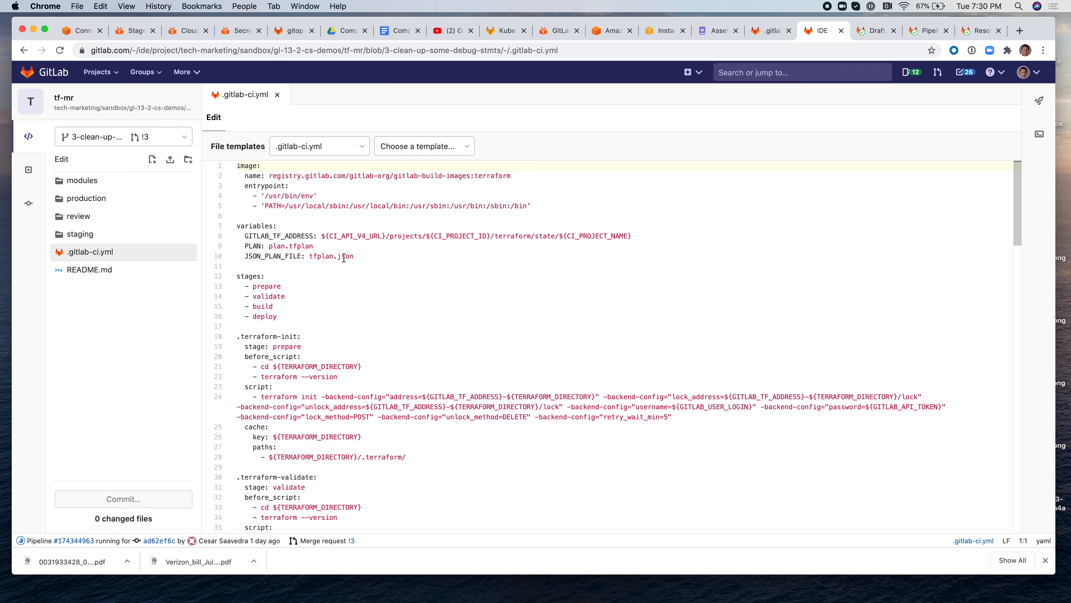
pyautogui.scroll(-3)
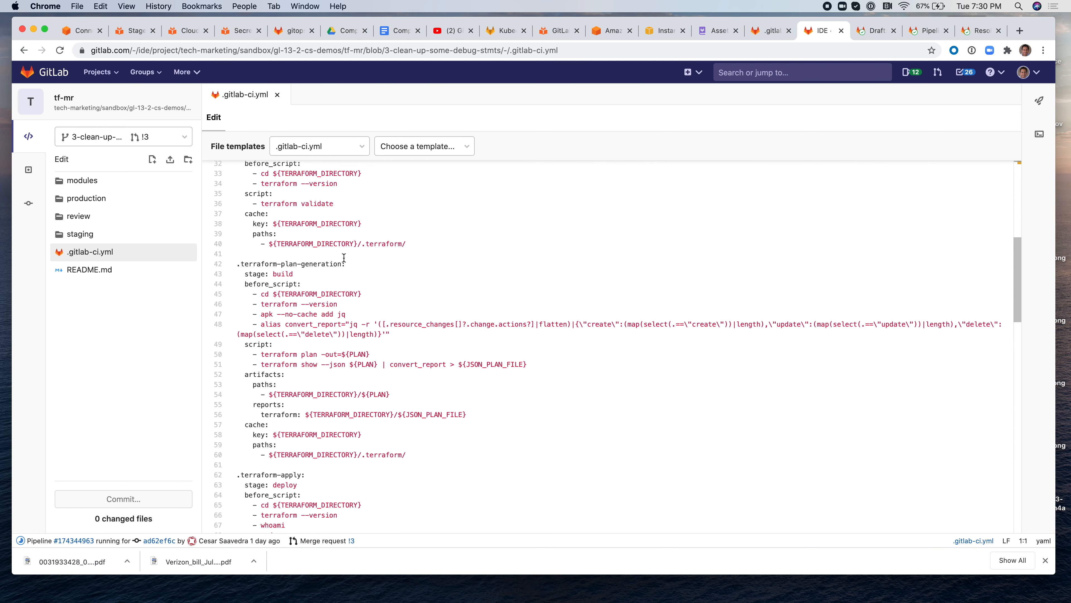
pyautogui.scroll(-3)
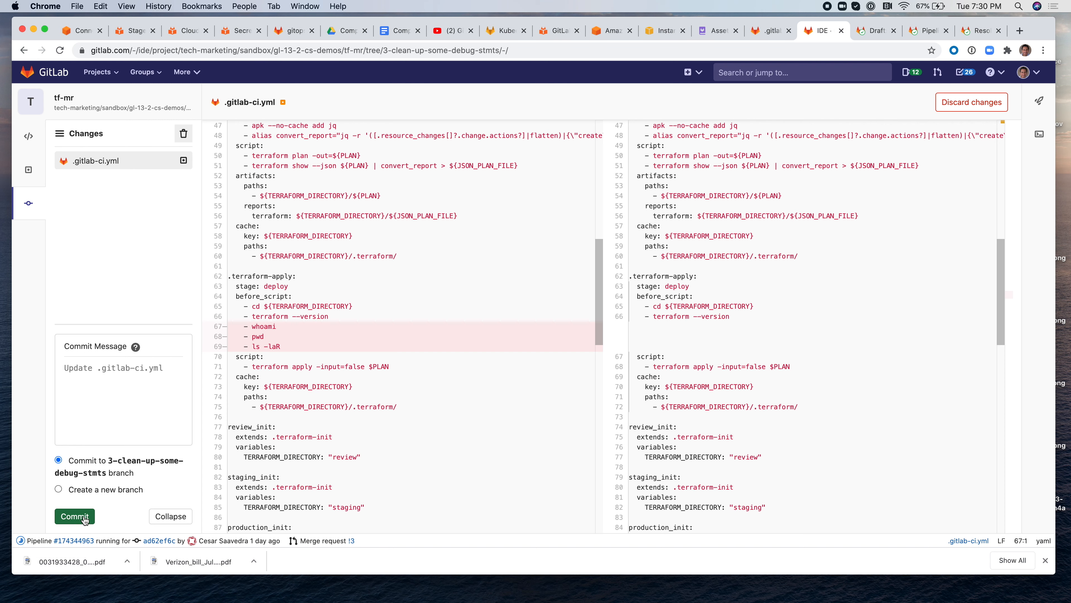
pyautogui.click(74, 516)
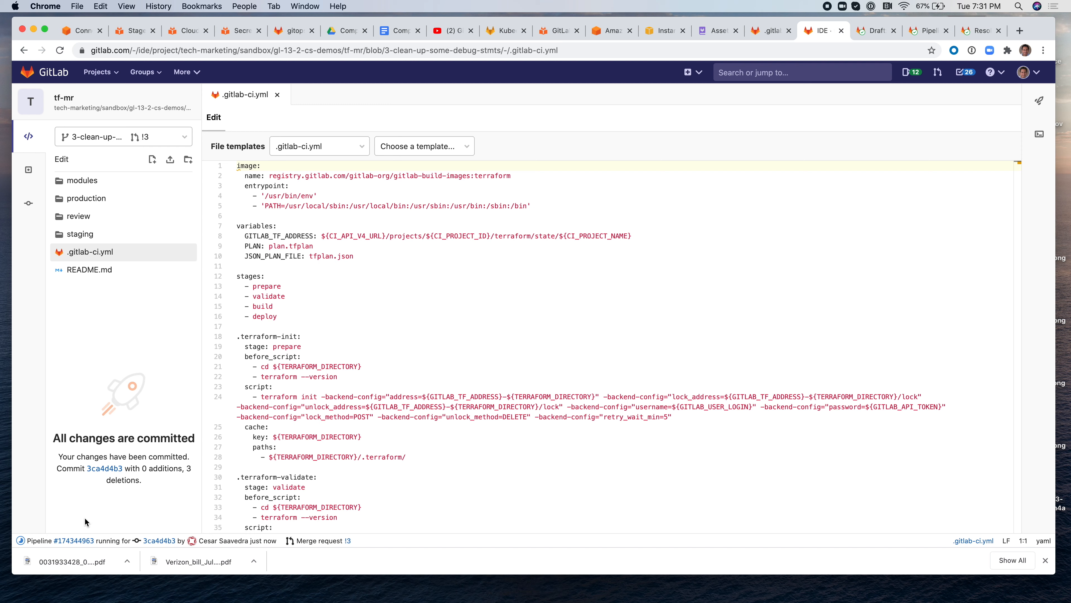
pyautogui.click(73, 541)
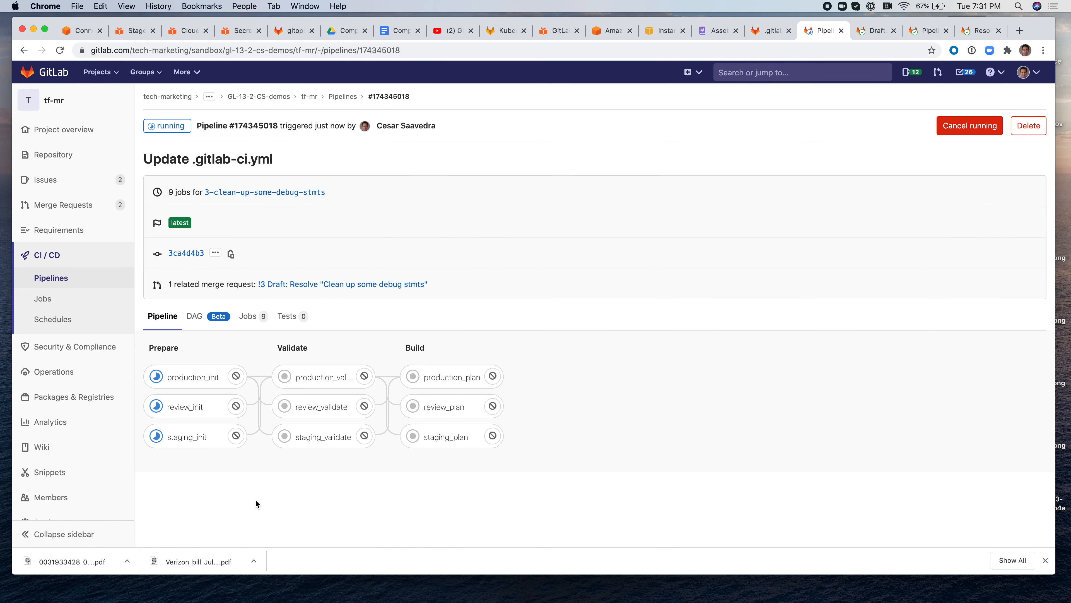
pyautogui.moveTo(241, 466)
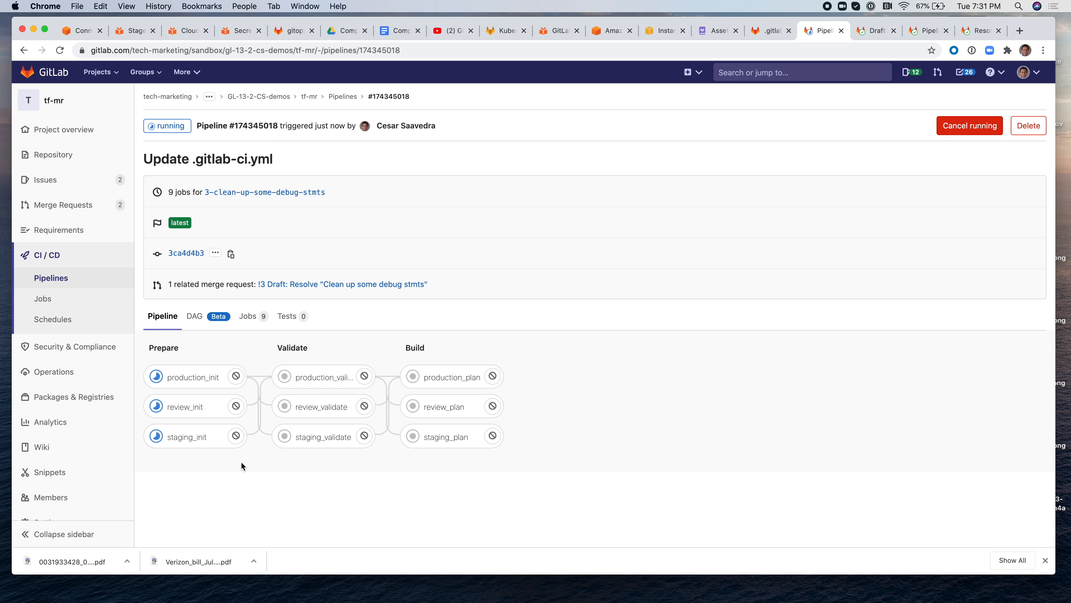
pyautogui.moveTo(230, 454)
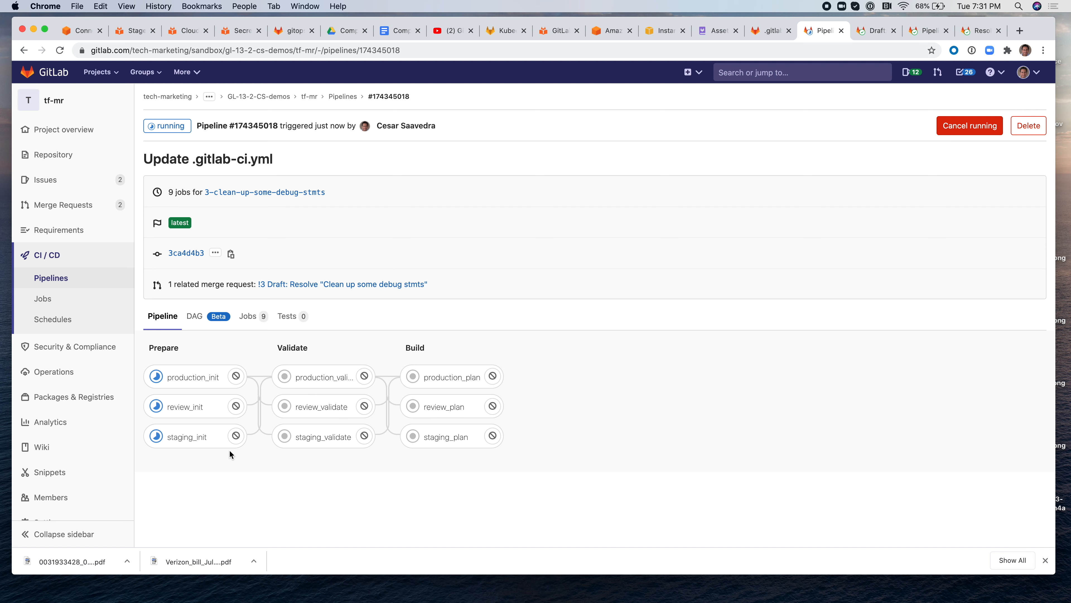
pyautogui.moveTo(451, 377)
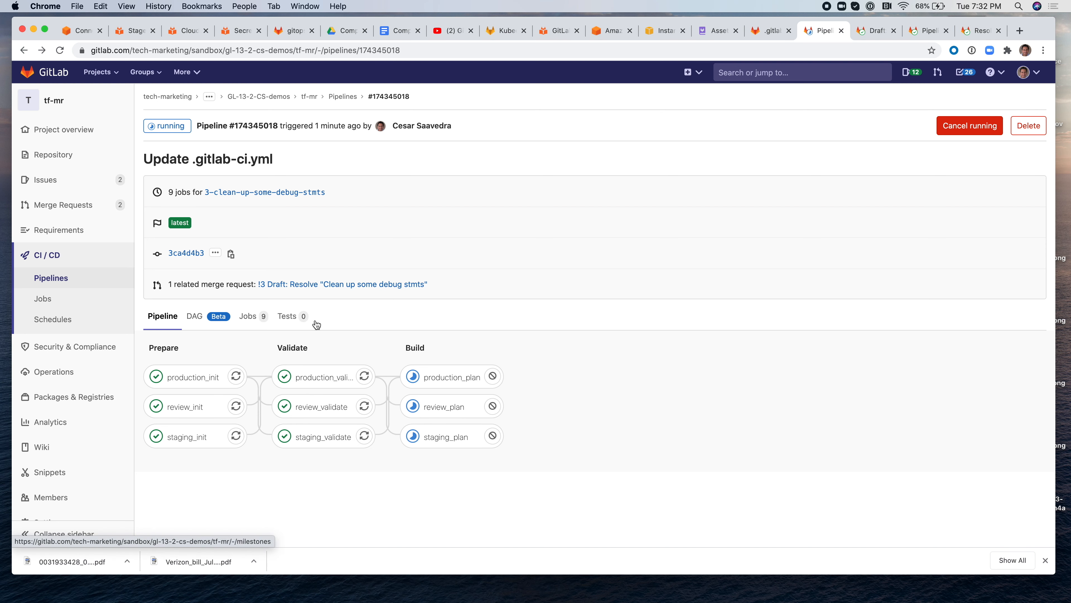
# - View the production_plan job log once init and validate jobs have passed
pyautogui.click(449, 377)
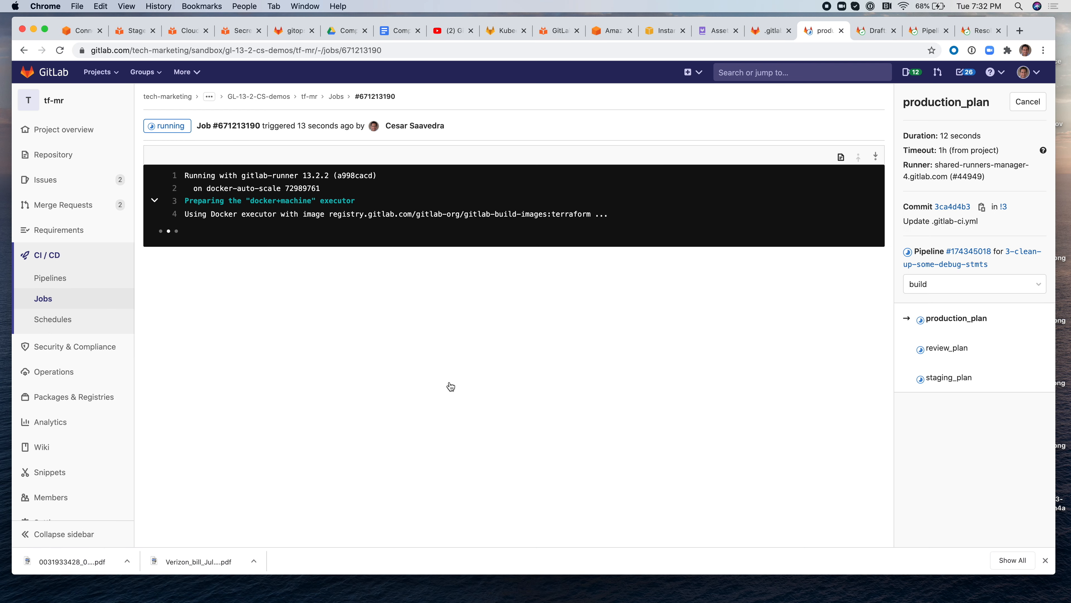
# - Scroll the production_plan log and return to pipeline #174345018's overview with all nine jobs passed
pyautogui.scroll(-3)
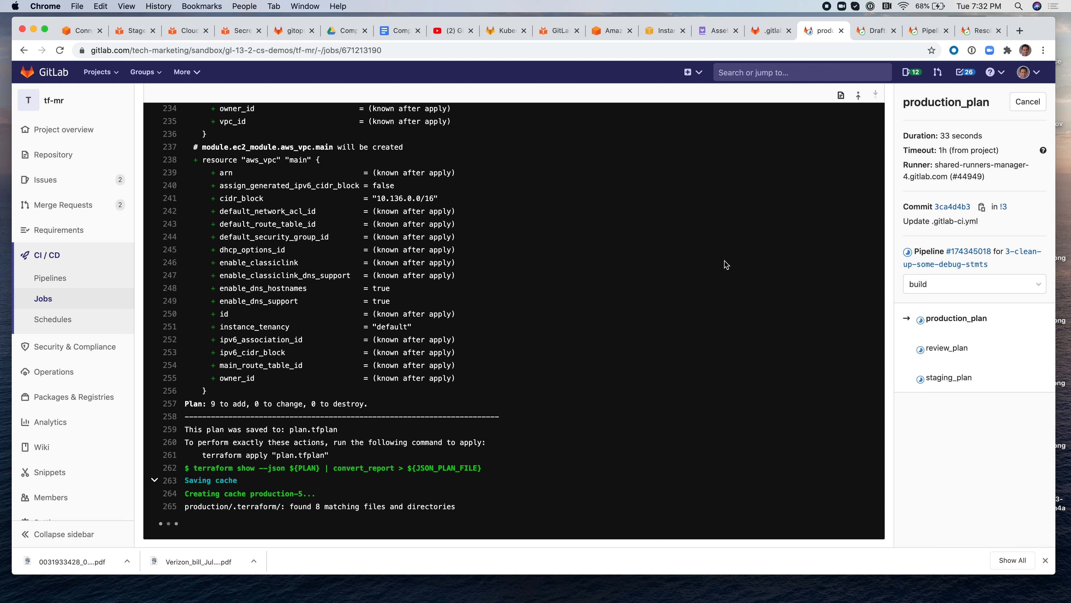
pyautogui.scroll(3)
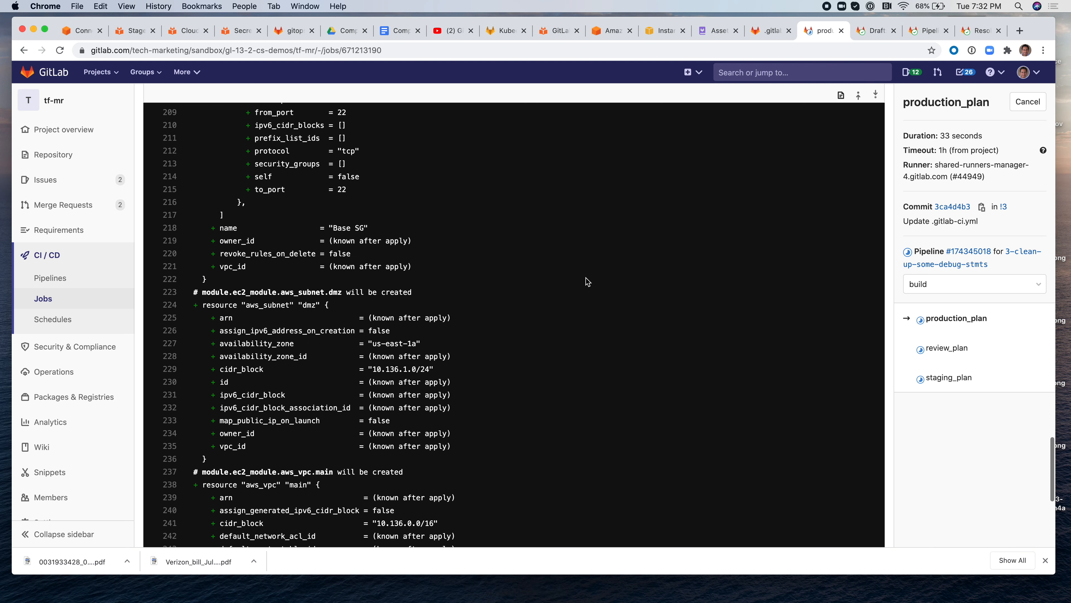
pyautogui.scroll(3)
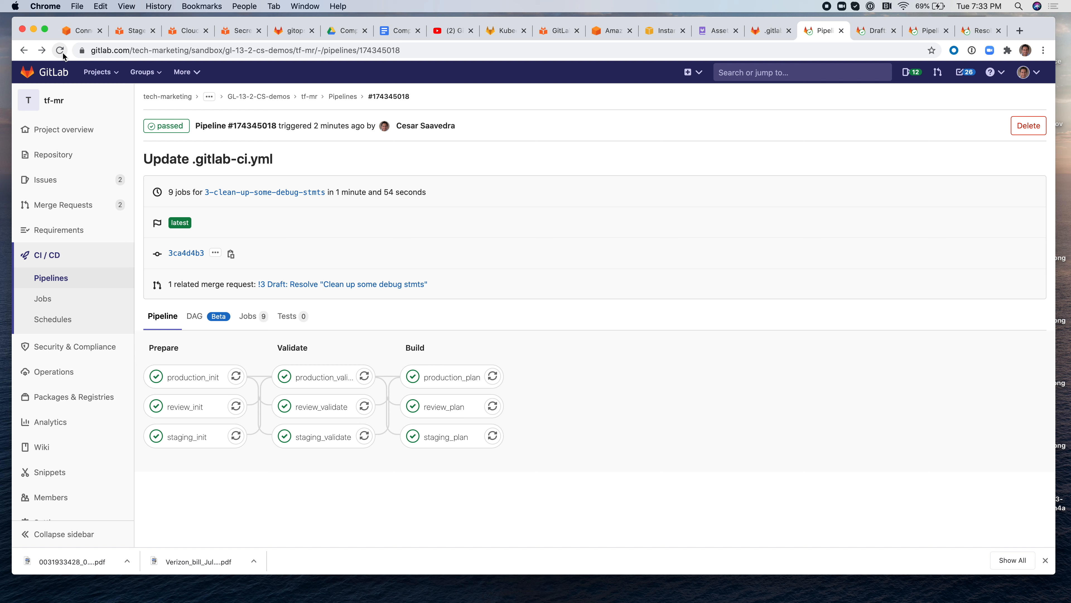
# - Expand the three Terraform reports on merge request !3 and read the Production plan's full log
pyautogui.click(341, 284)
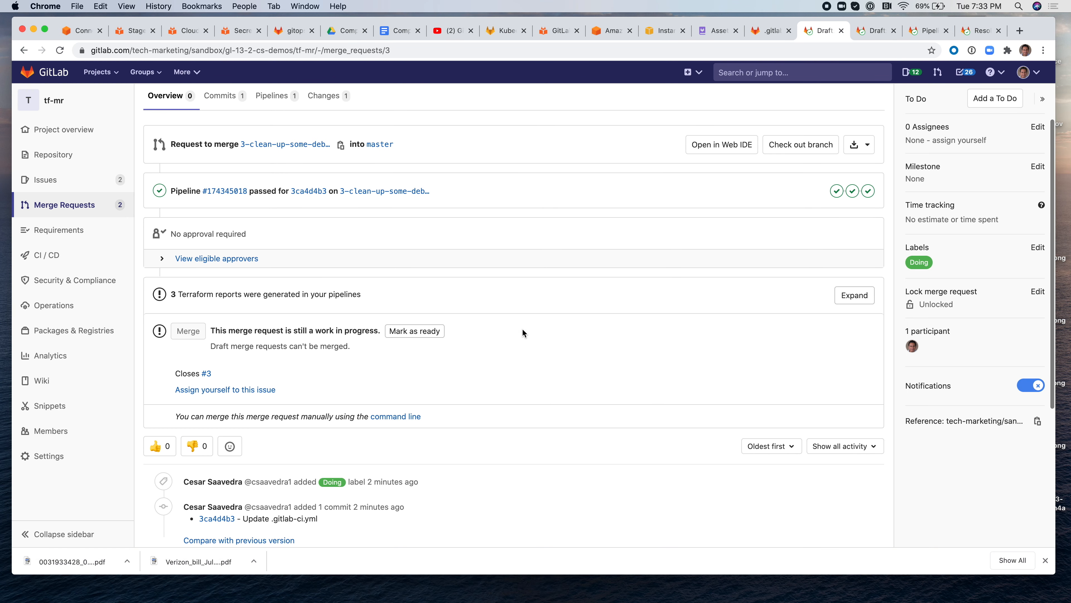
pyautogui.click(854, 294)
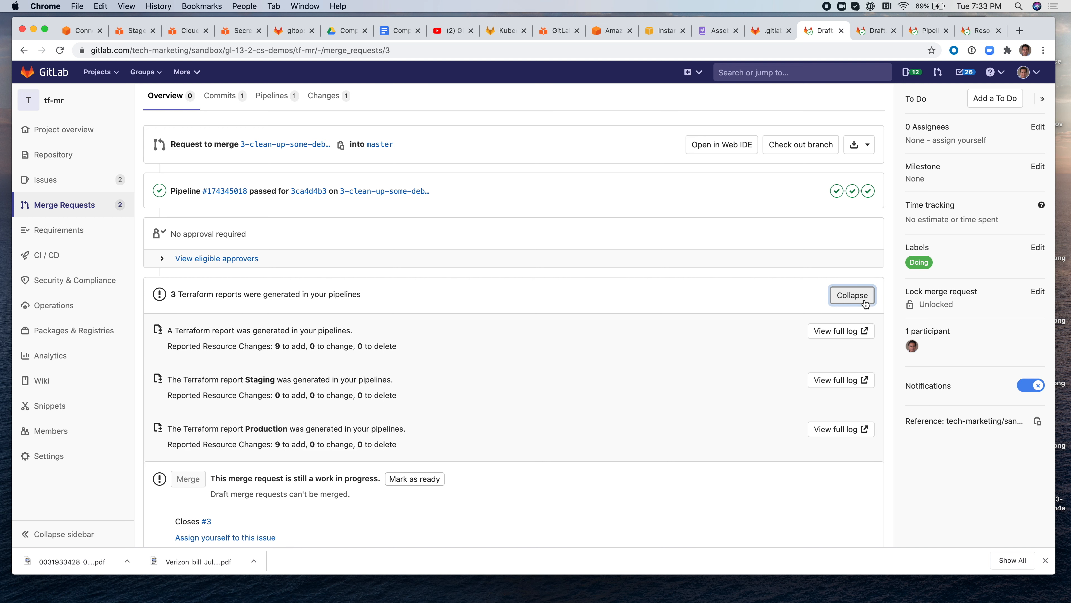
pyautogui.moveTo(278, 395)
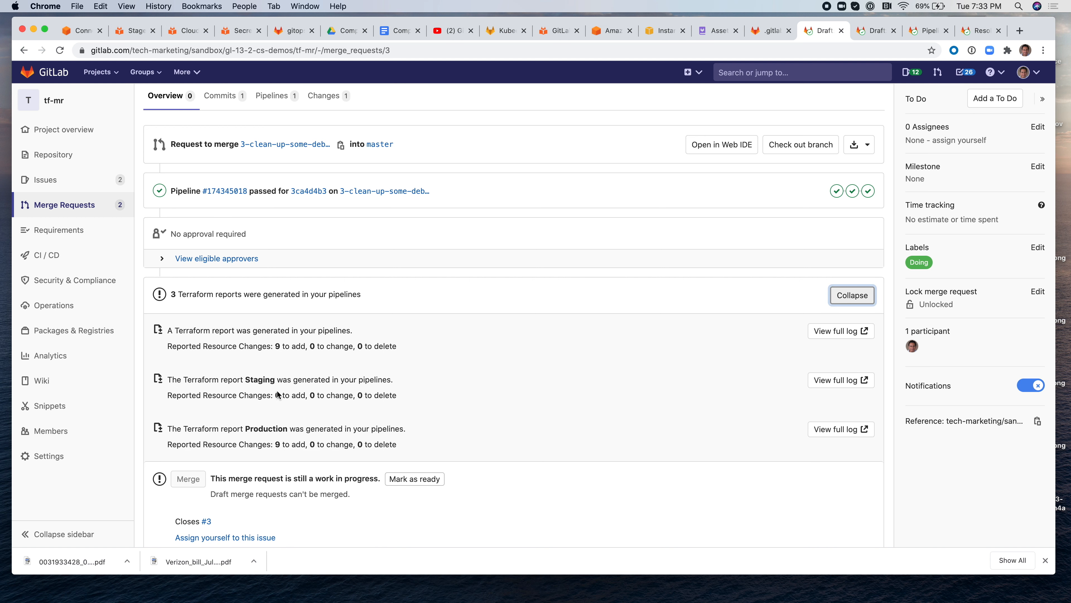
pyautogui.moveTo(297, 343)
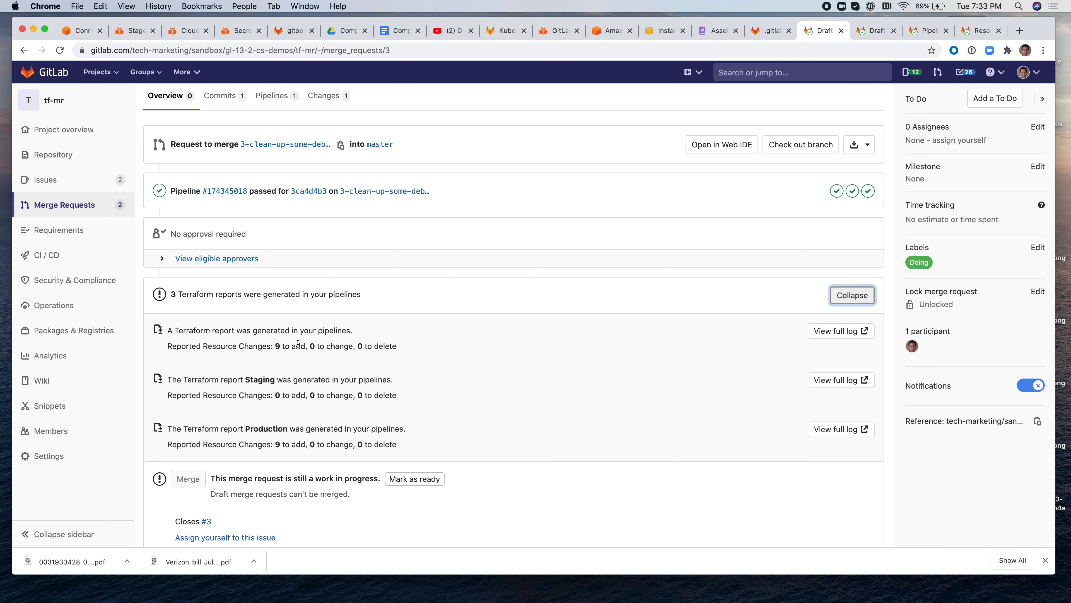
pyautogui.moveTo(831, 388)
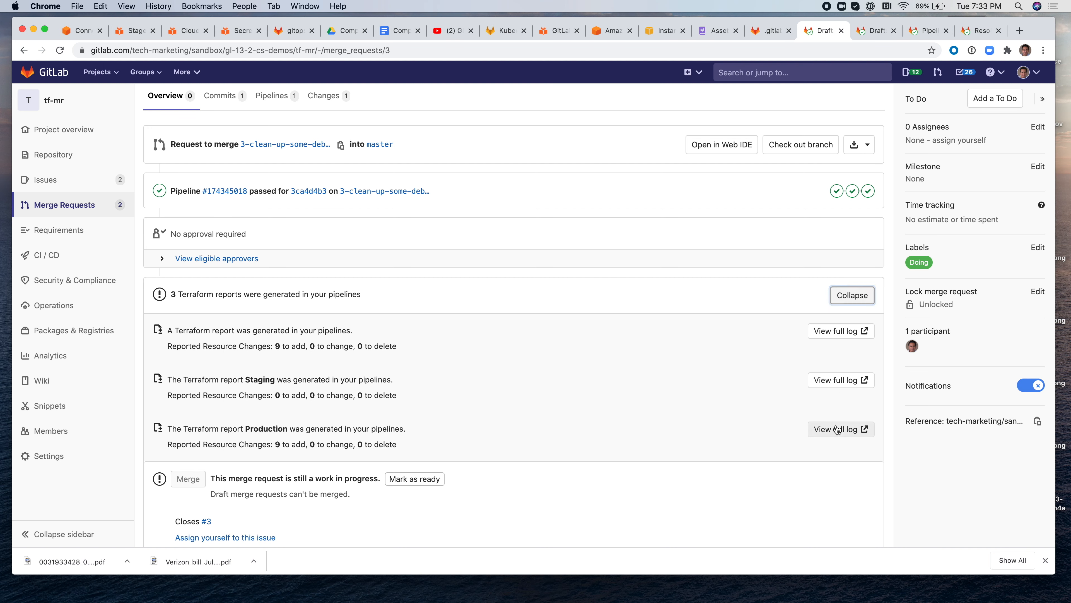
pyautogui.click(837, 428)
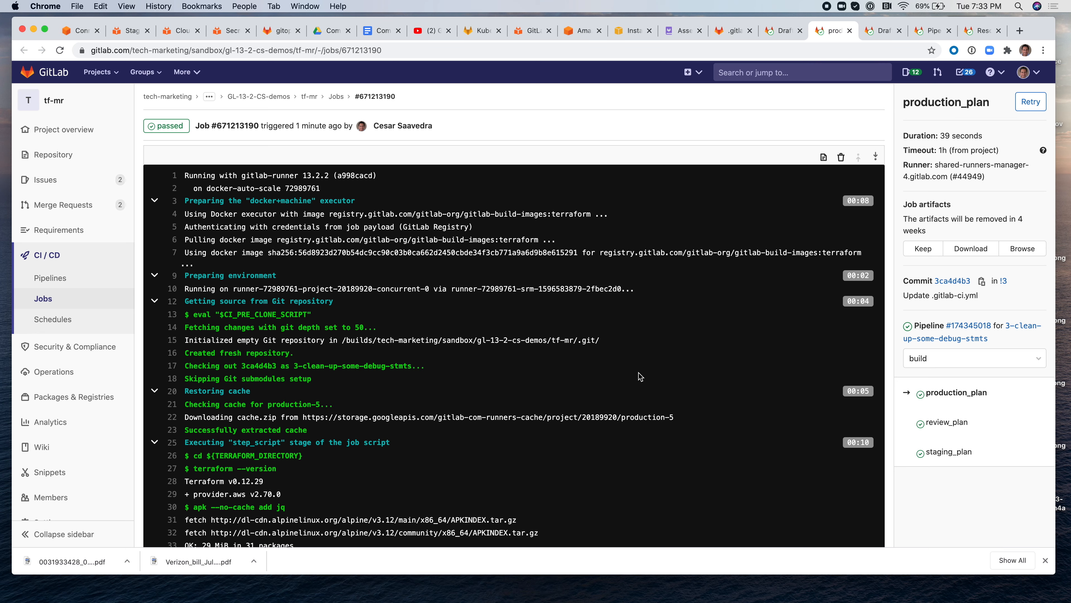
pyautogui.scroll(-3)
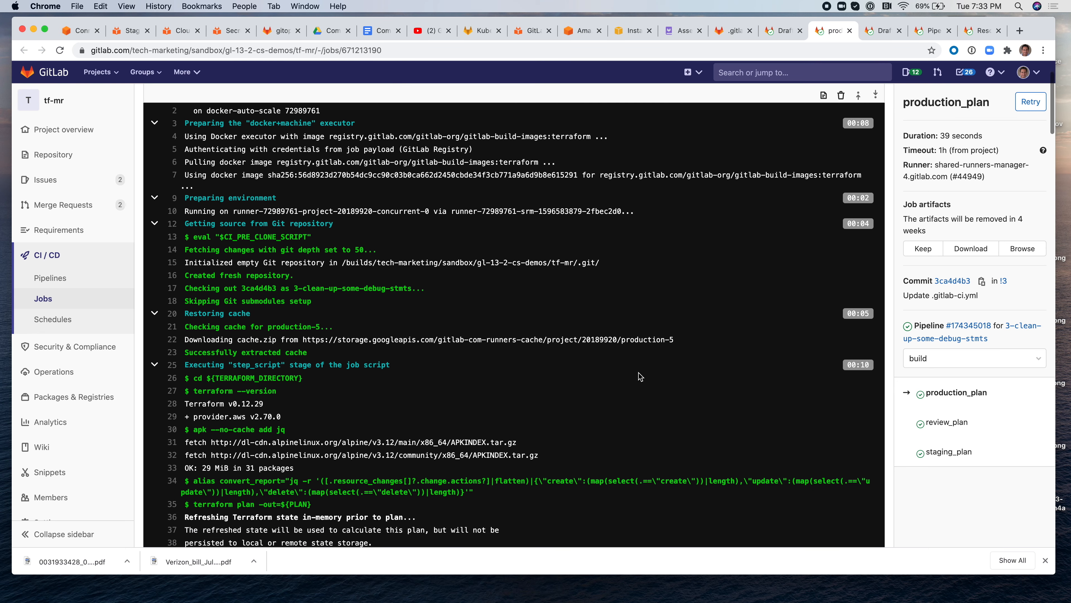
pyautogui.scroll(-3)
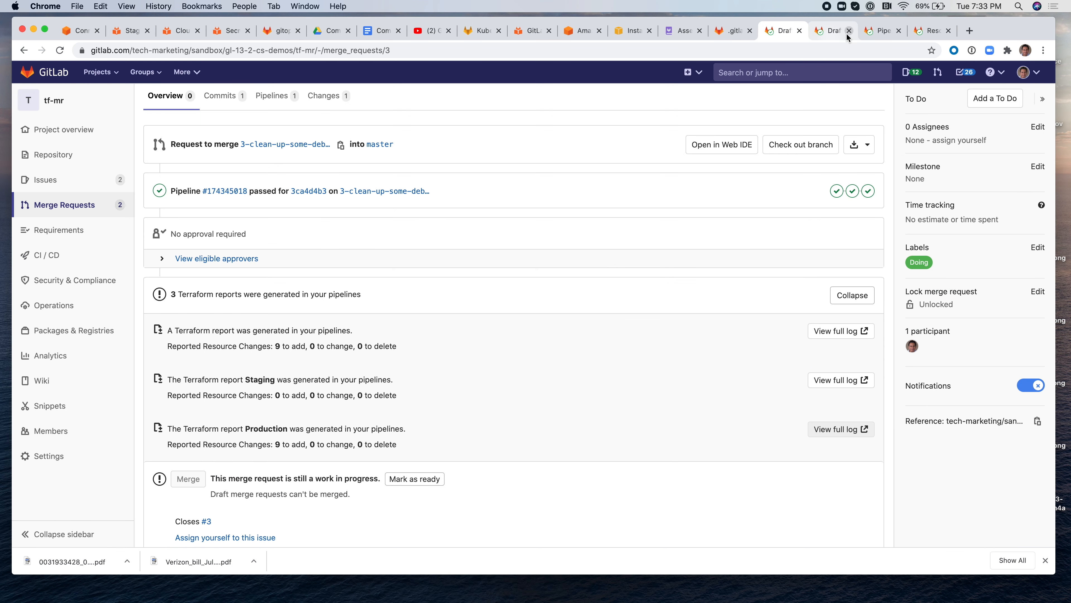
pyautogui.click(832, 30)
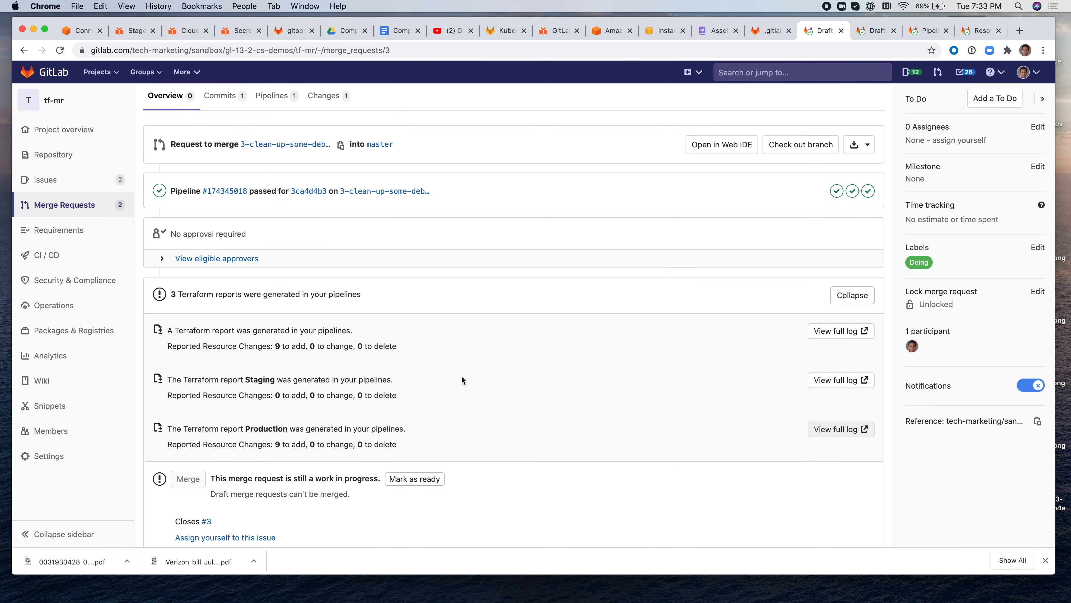
pyautogui.moveTo(420, 391)
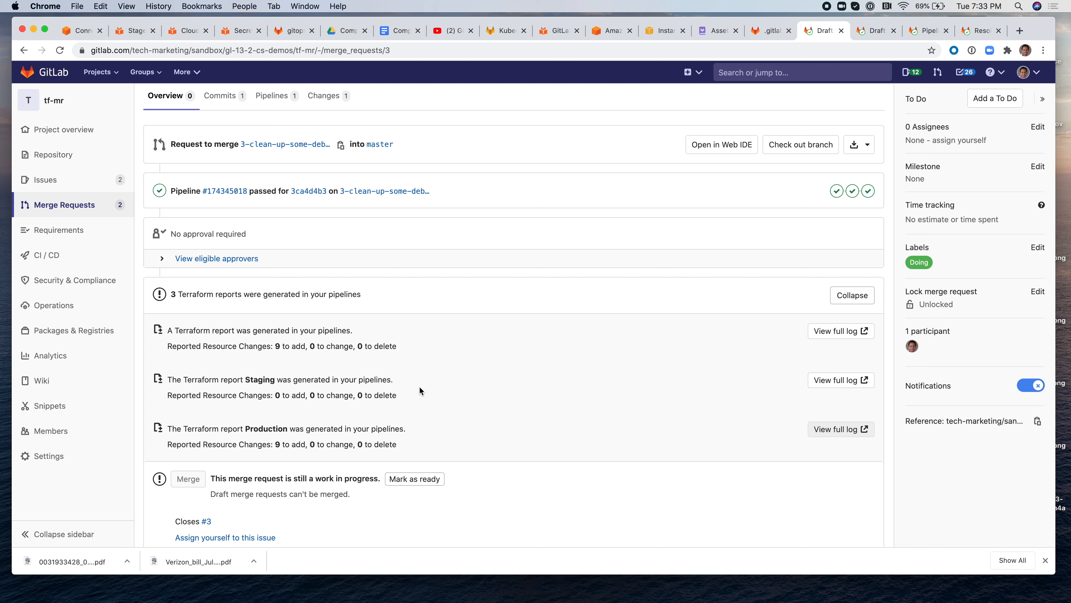
pyautogui.moveTo(410, 406)
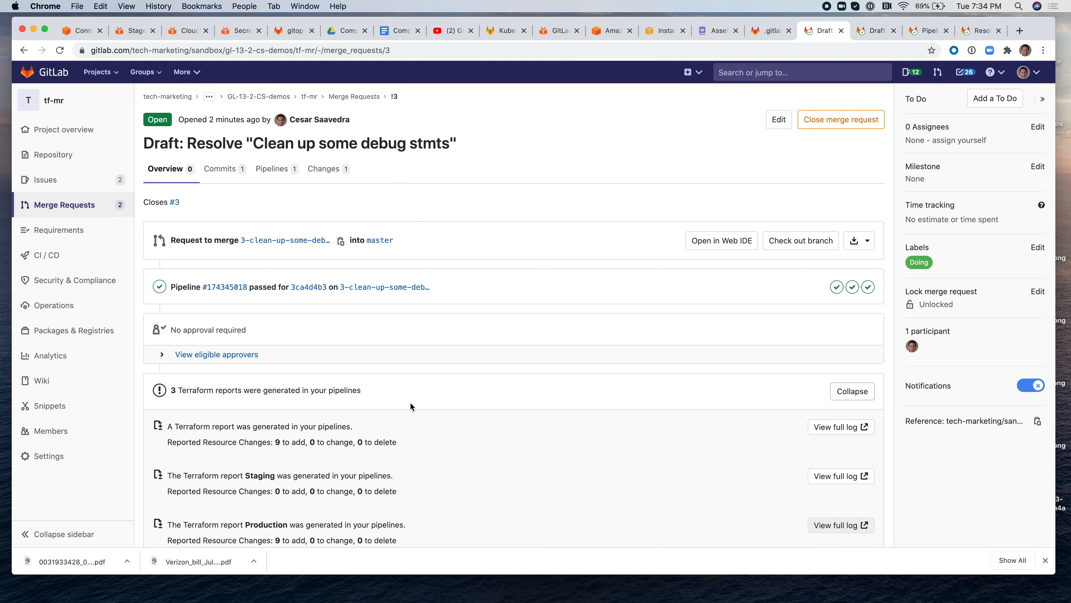
pyautogui.scroll(-3)
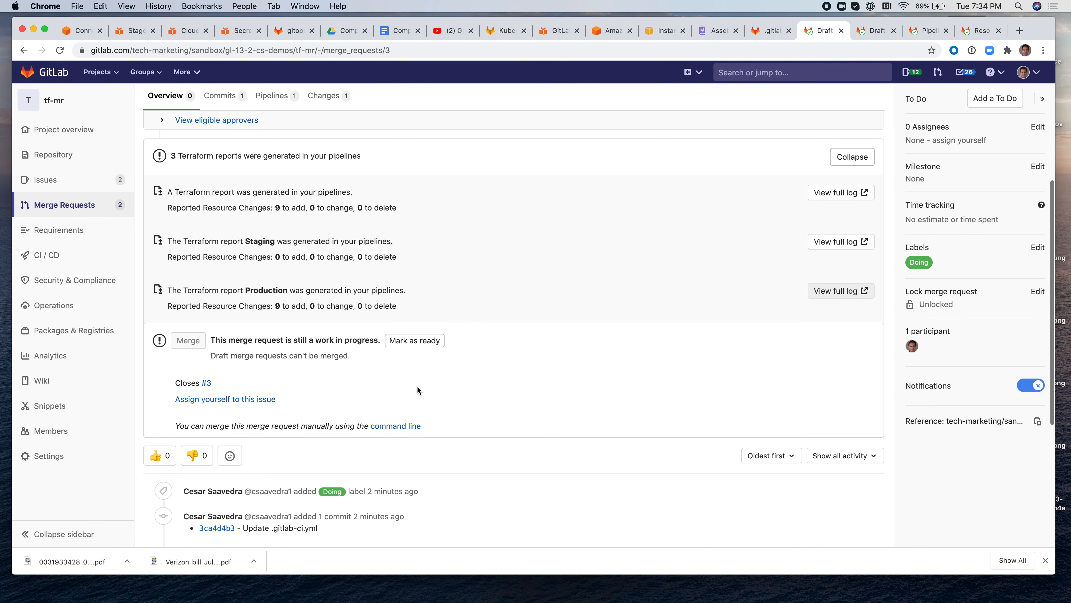
# - Mark merge request !3 as ready and merge it into master
pyautogui.click(413, 340)
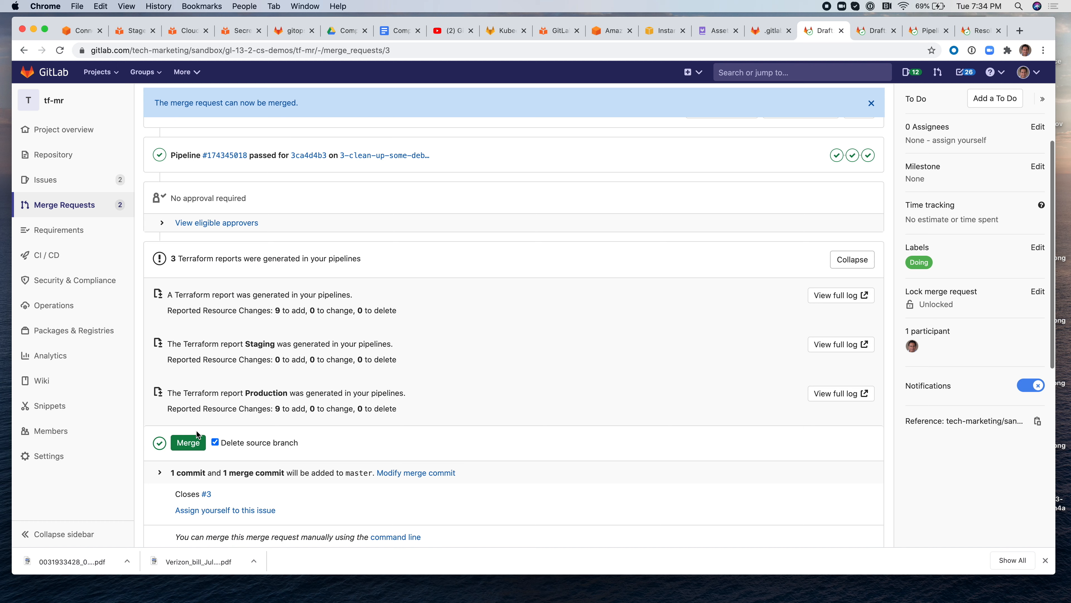
pyautogui.click(188, 442)
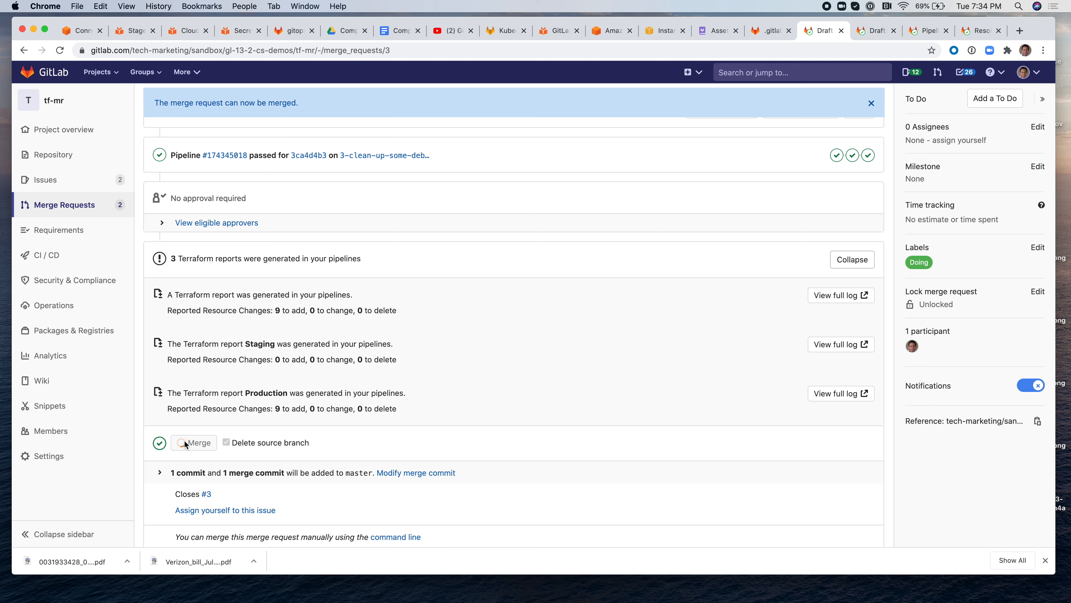
pyautogui.click(198, 443)
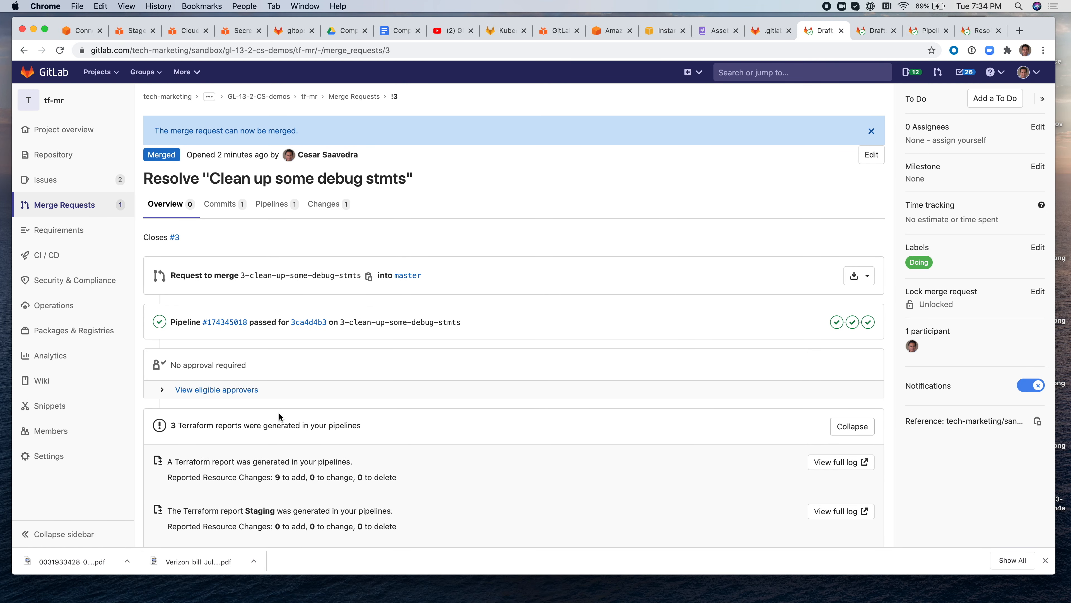
pyautogui.moveTo(59, 230)
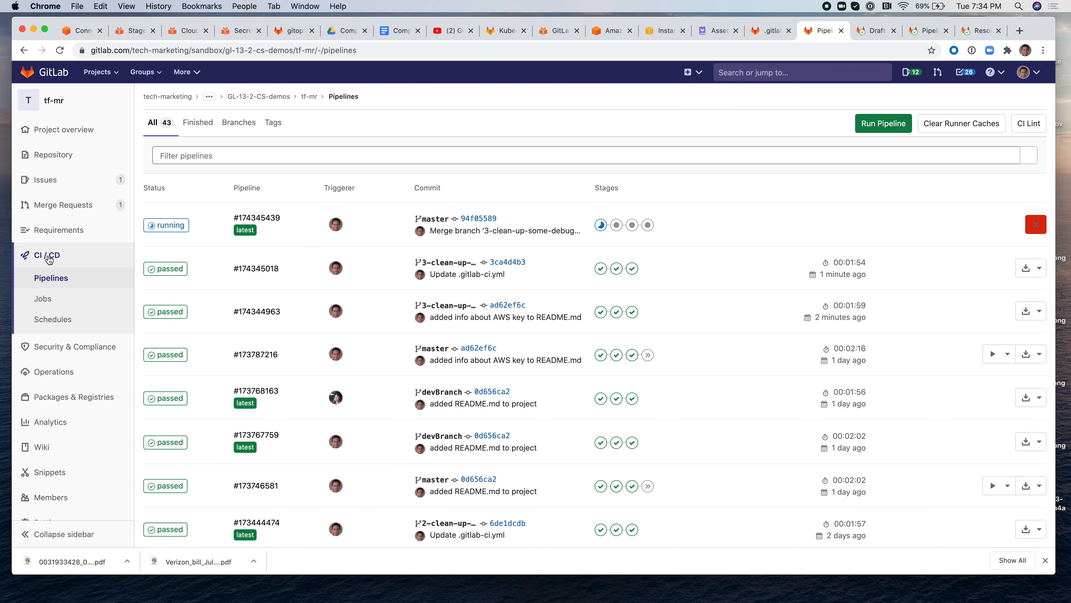
# - View running master pipeline #174345439's details, then switch to the AWS console
pyautogui.click(256, 218)
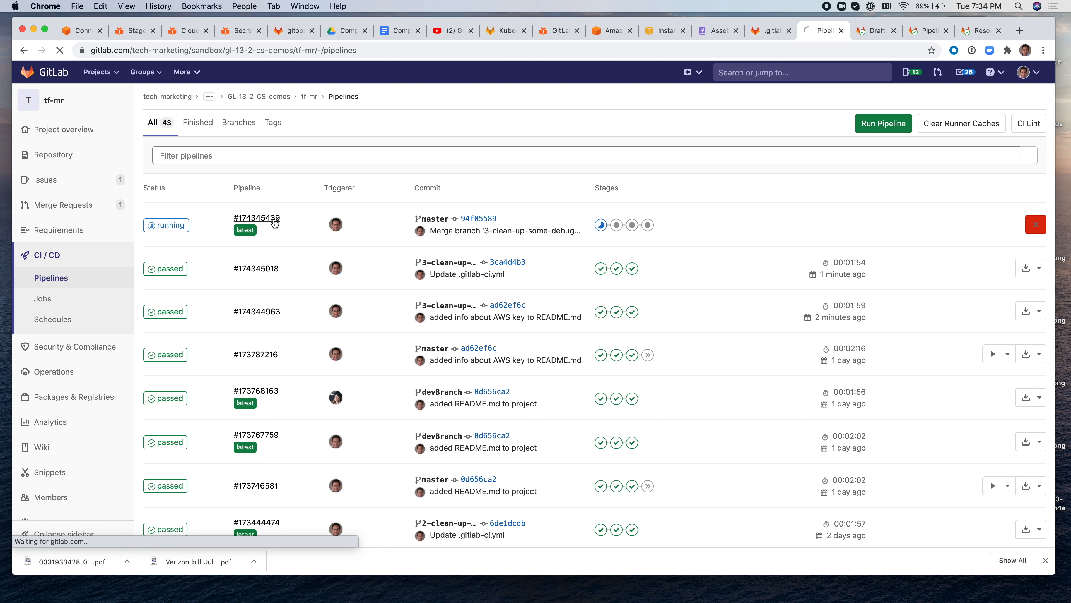
pyautogui.click(256, 218)
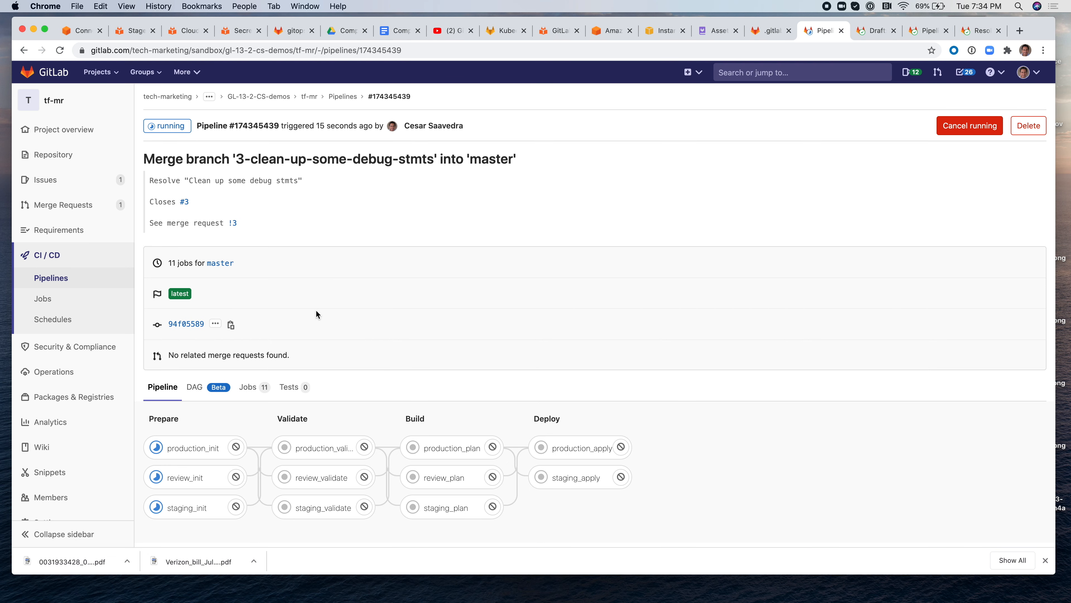
pyautogui.moveTo(316, 370)
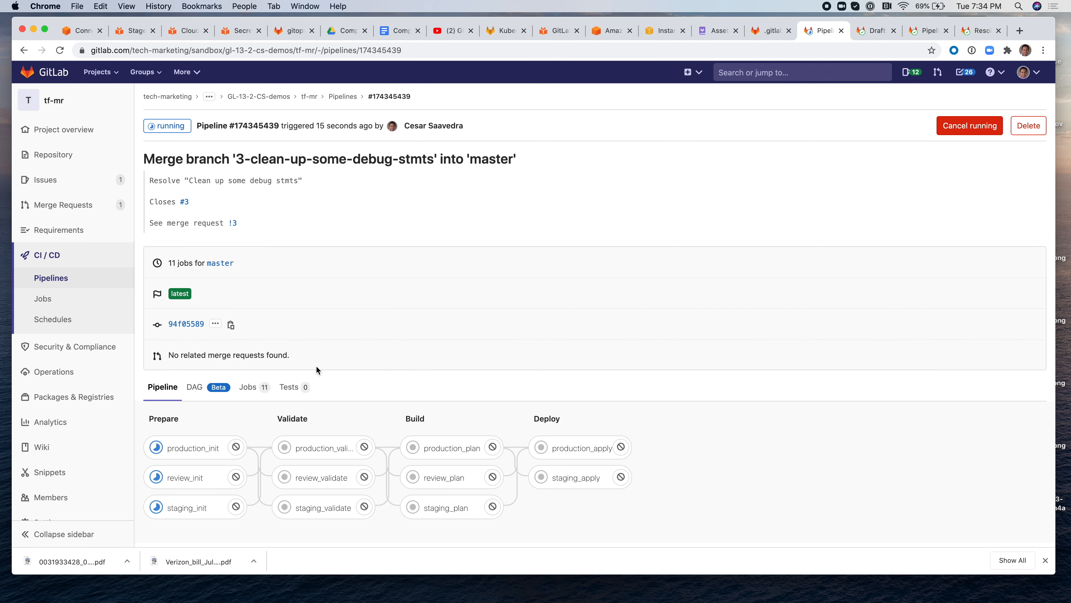
pyautogui.moveTo(578, 428)
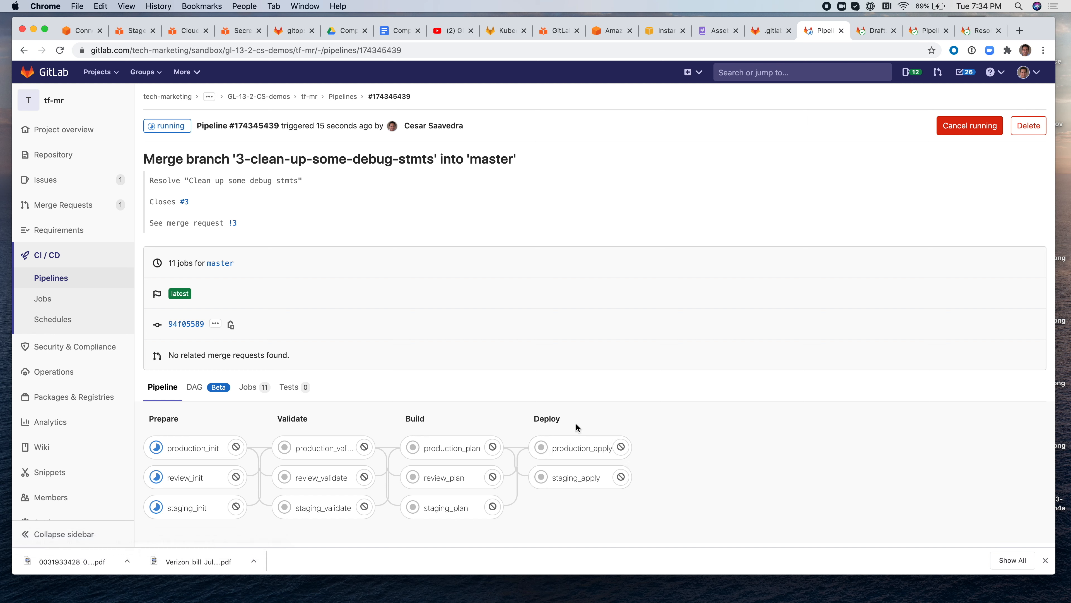
pyautogui.moveTo(578, 448)
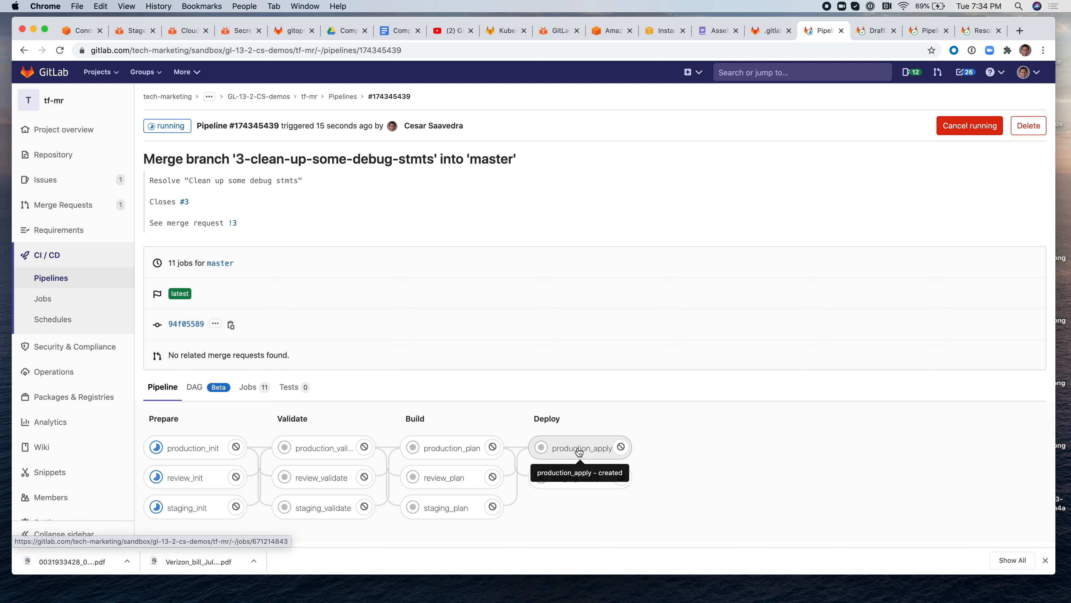
pyautogui.moveTo(566, 478)
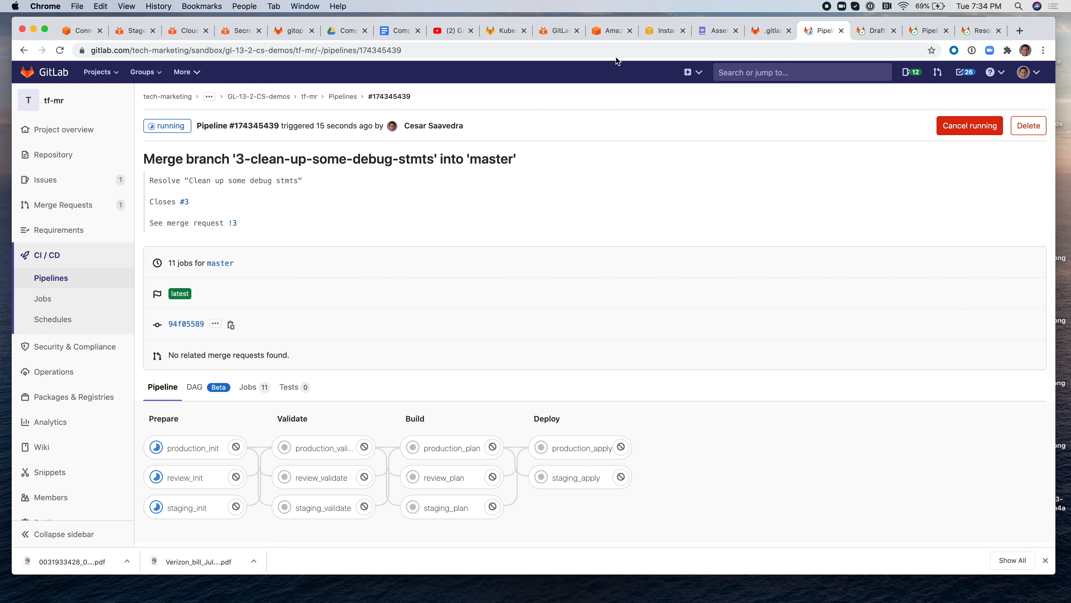
pyautogui.moveTo(621, 55)
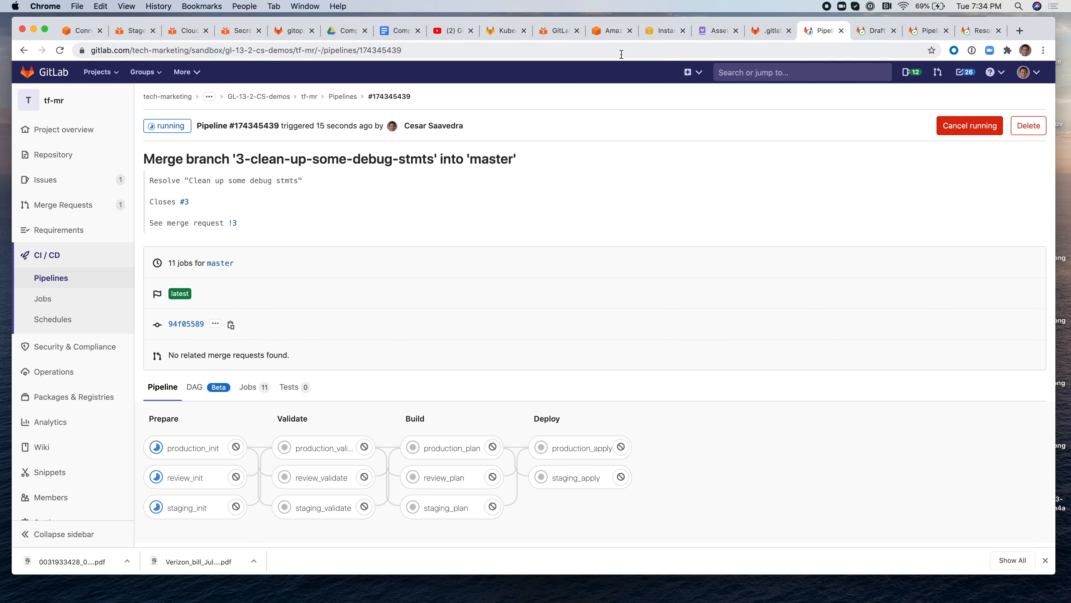
pyautogui.click(609, 31)
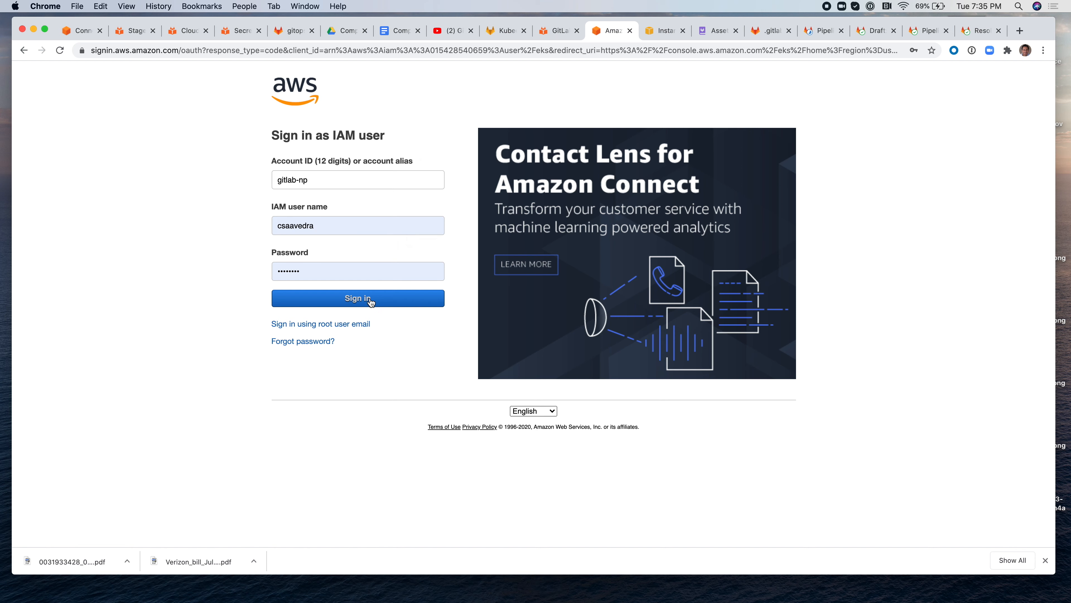
# - Sign in to AWS, check the EC2 instances list, and return to the GitLab pipeline
pyautogui.click(357, 298)
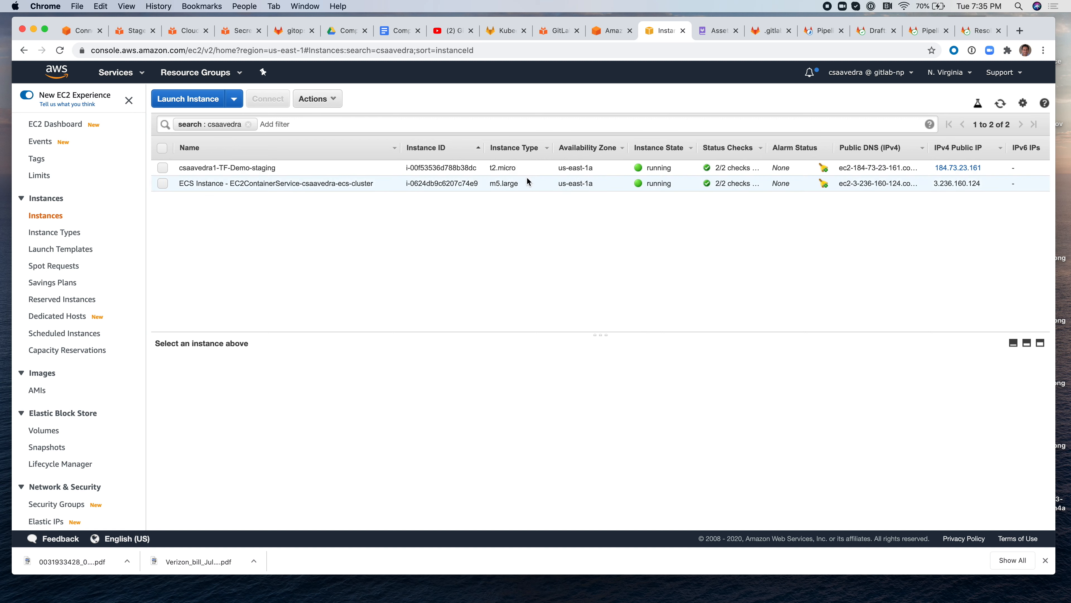
pyautogui.moveTo(809, 61)
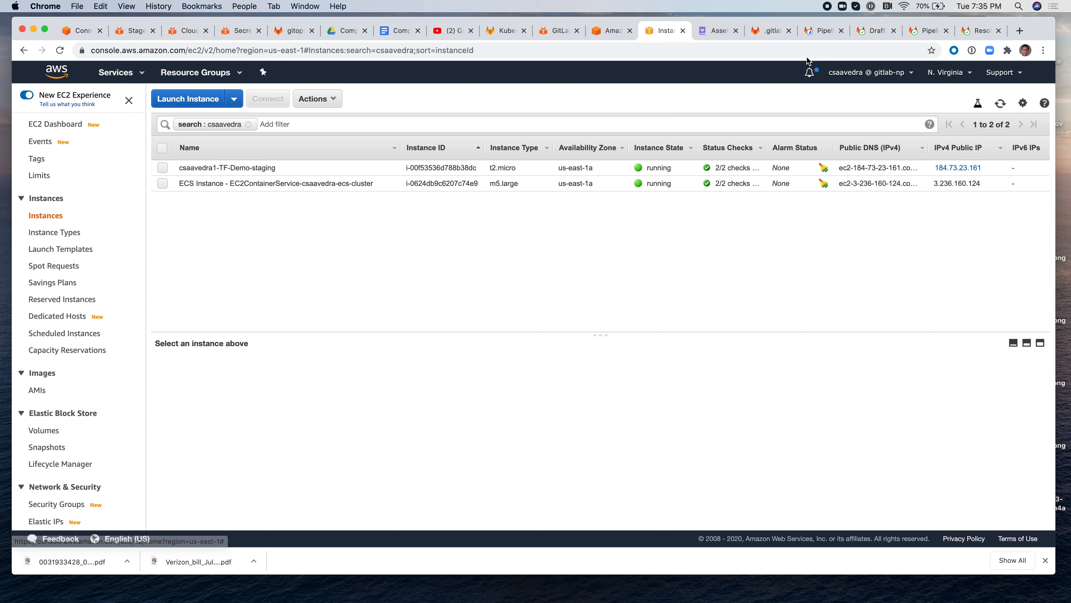
pyautogui.click(817, 30)
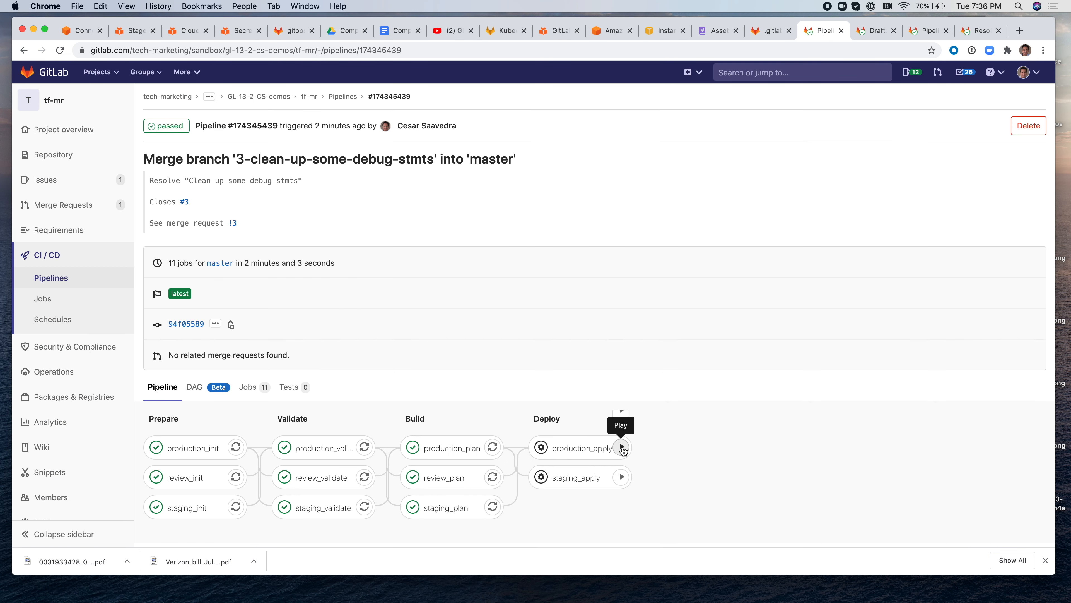
# - Start the manual production_apply job and follow its Terraform apply log to 9 resources added
pyautogui.click(621, 447)
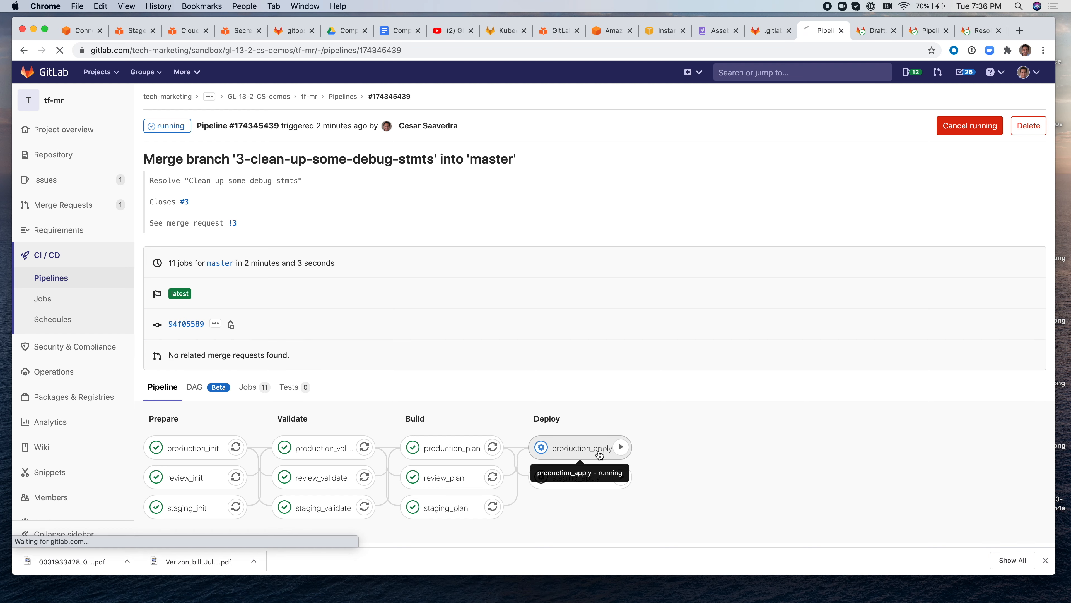
pyautogui.click(584, 447)
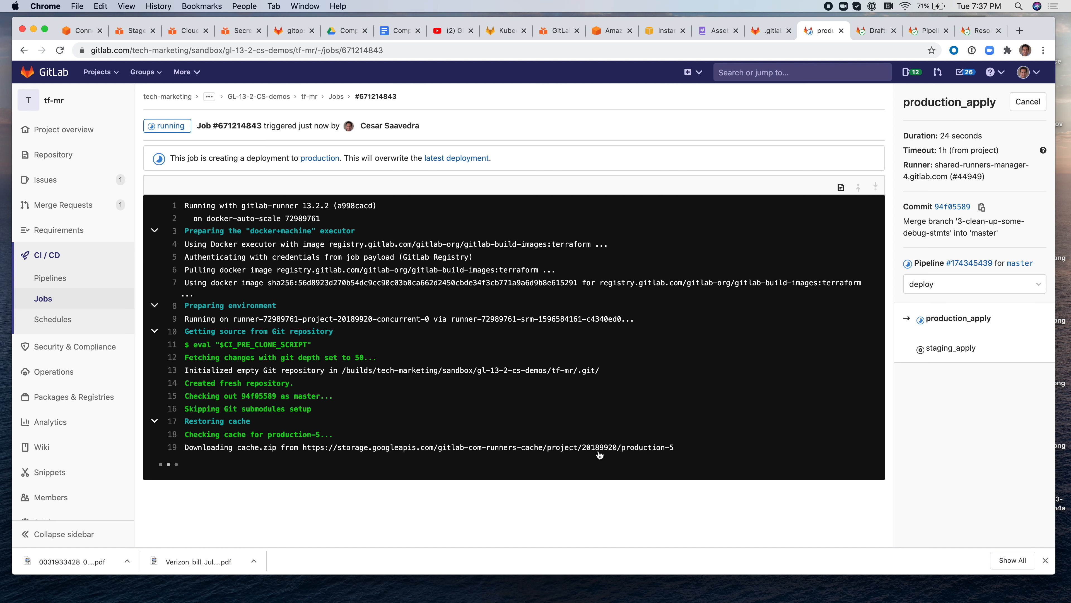
pyautogui.scroll(-3)
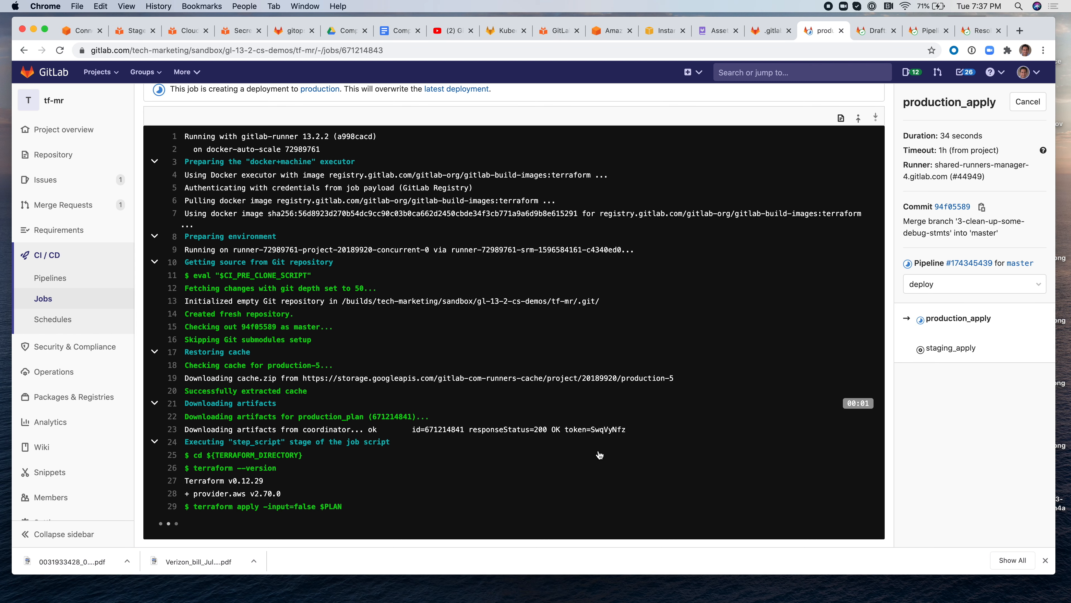
pyautogui.scroll(-3)
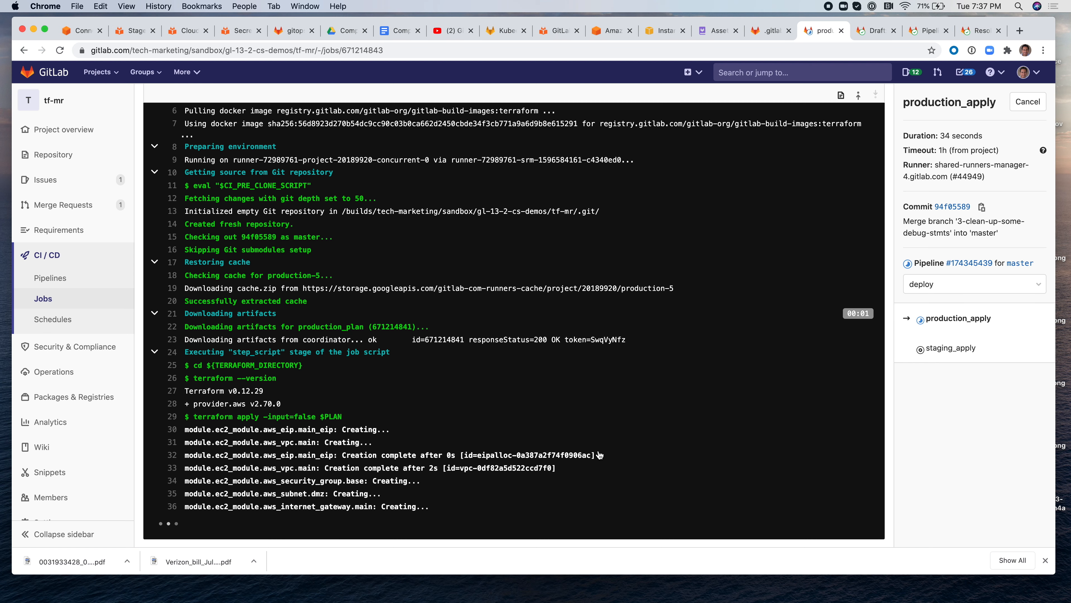
pyautogui.scroll(-3)
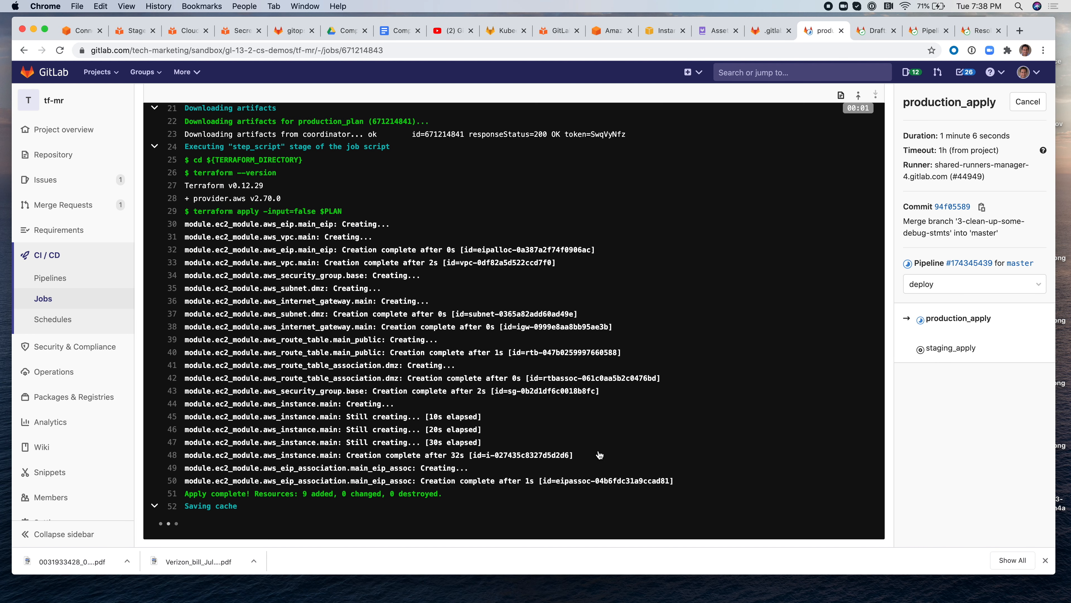
pyautogui.scroll(-3)
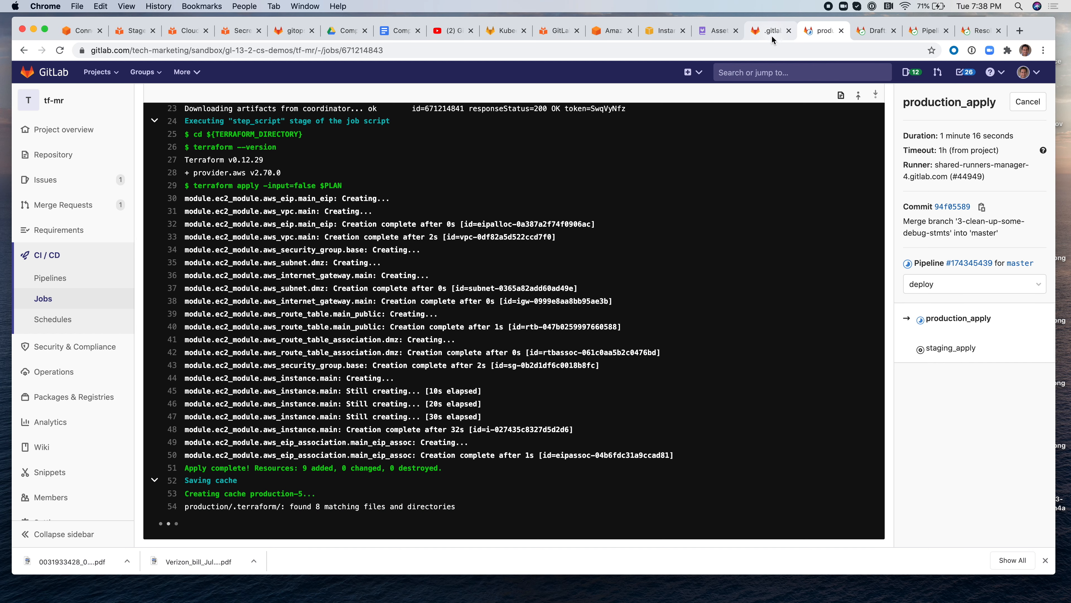
# - Refresh the EC2 instances list to reveal csaavedra1-TF-Demo-prod, then return to the job log
pyautogui.click(609, 30)
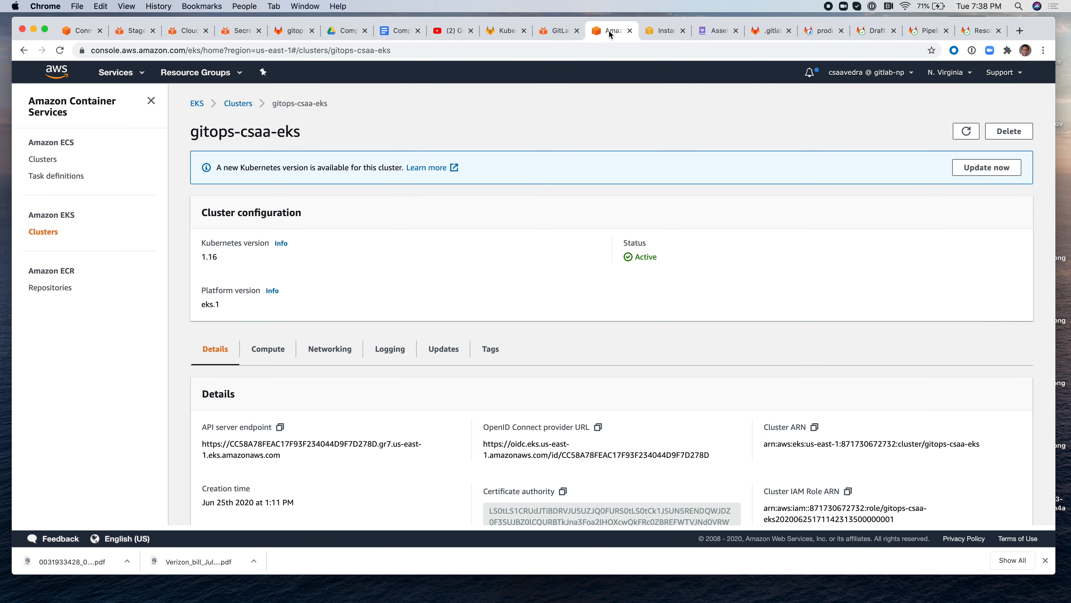
pyautogui.click(663, 30)
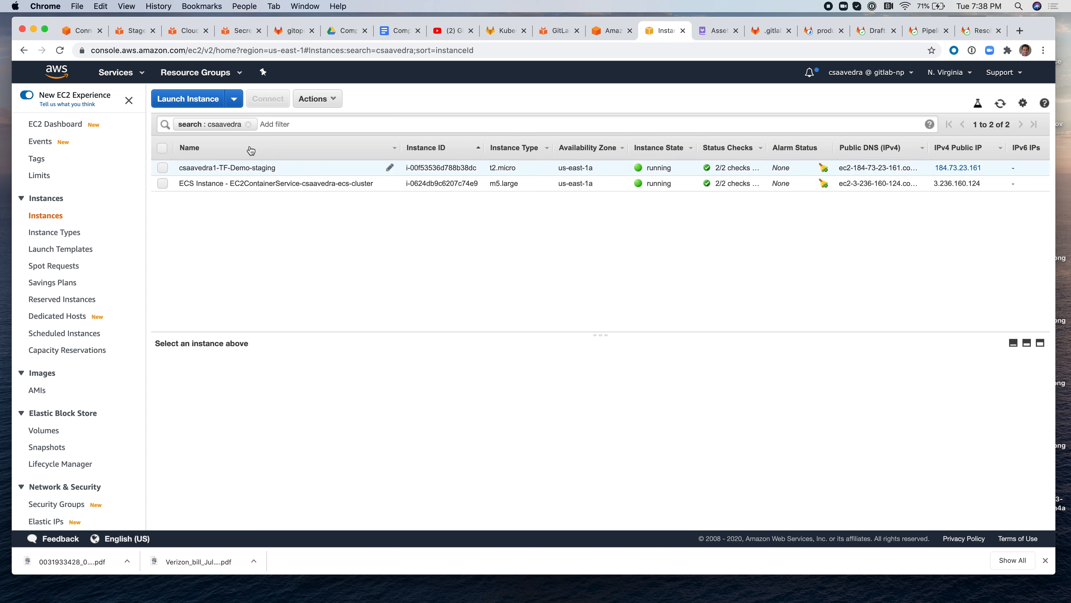
pyautogui.click(60, 49)
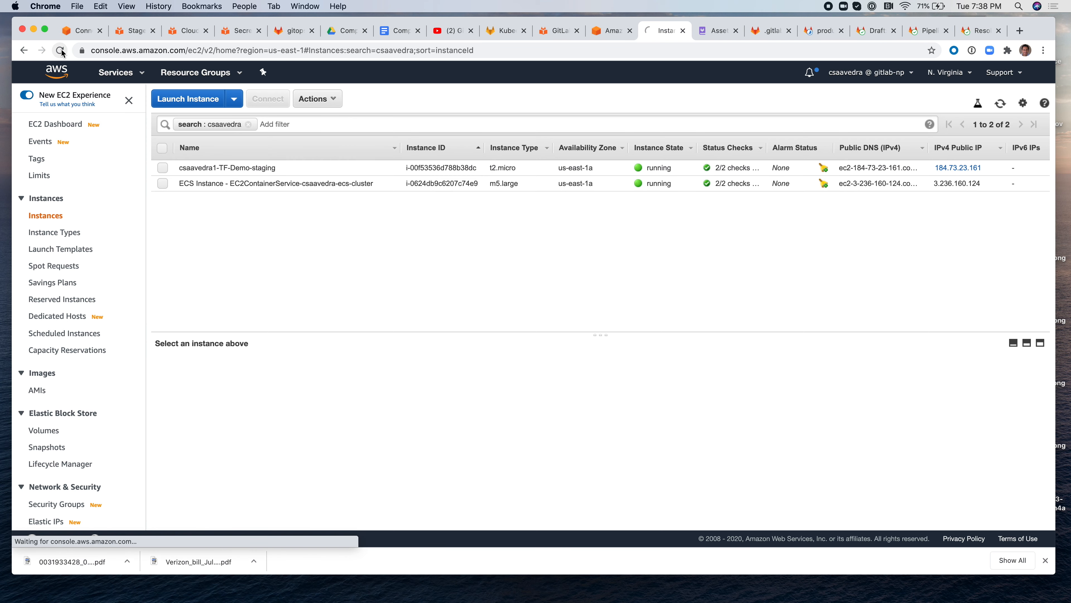
pyautogui.click(60, 50)
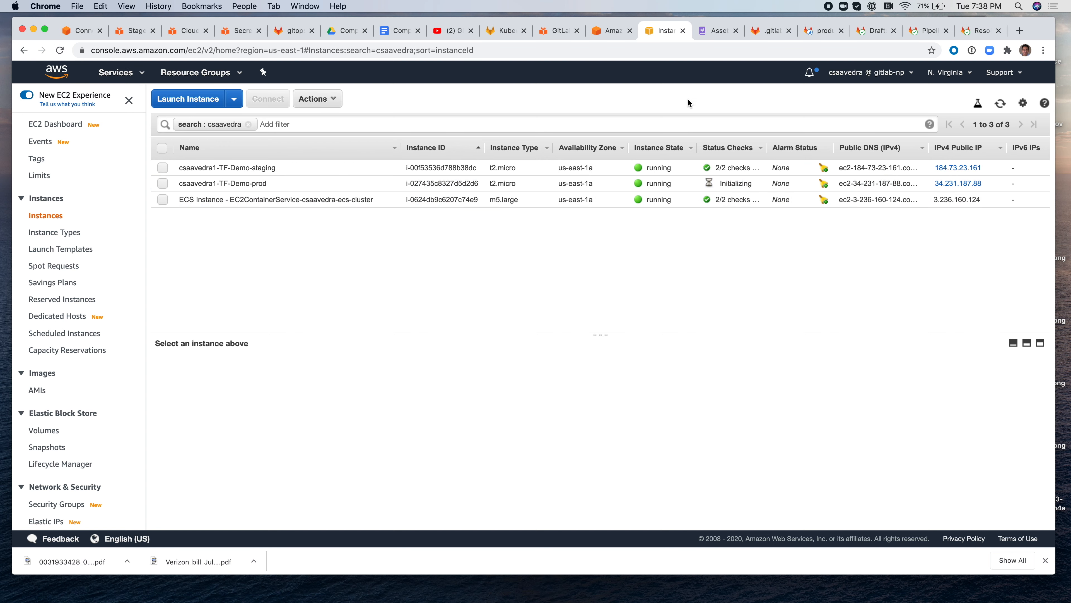
pyautogui.click(821, 31)
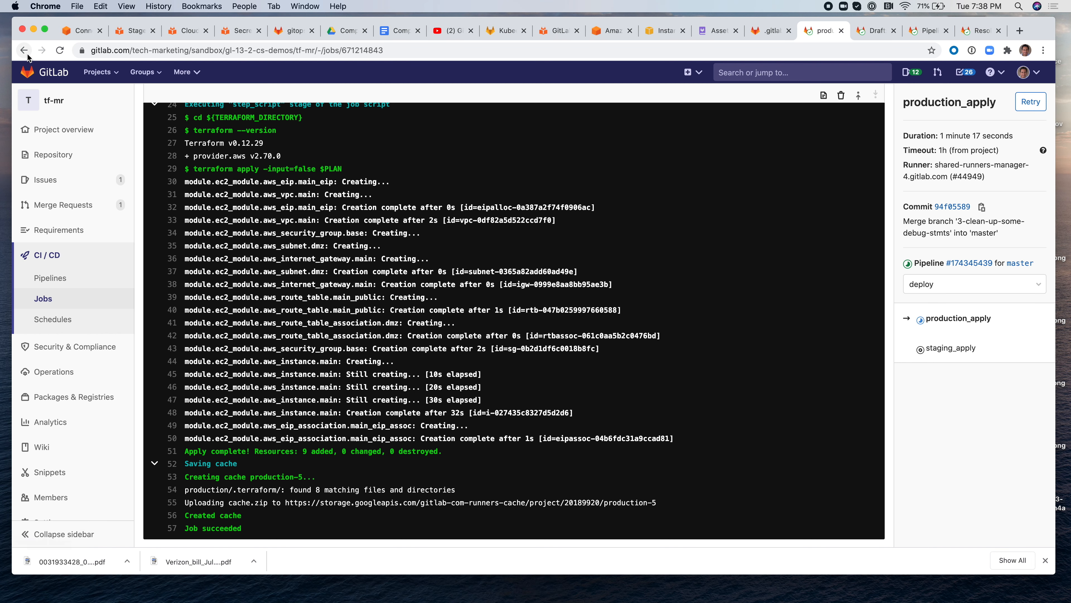
# - Leave the succeeded production_apply job page to head for the slides
pyautogui.click(25, 50)
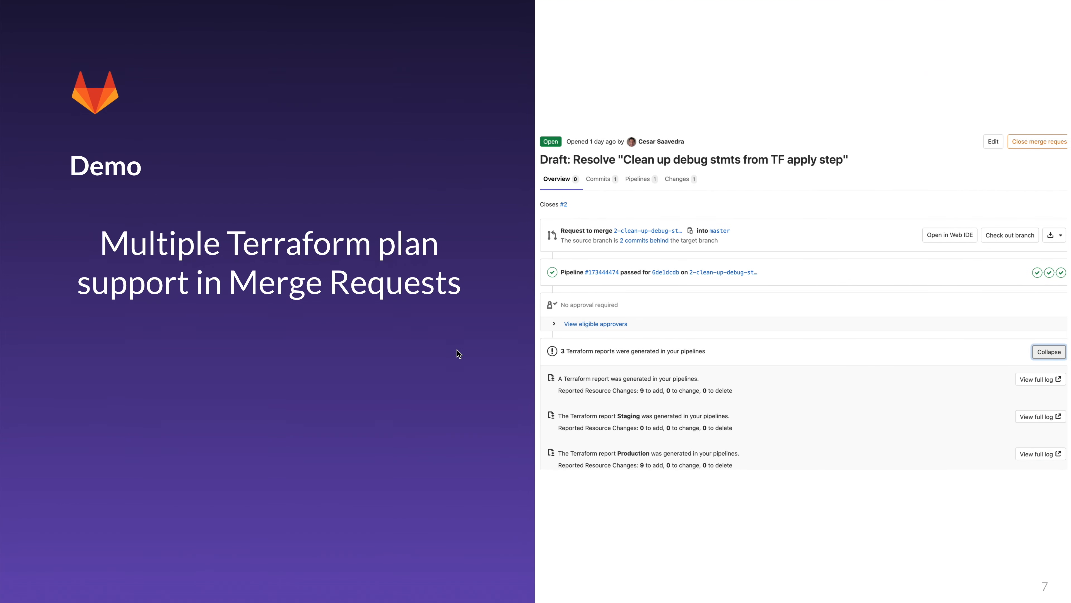
# - Advance through the How it Works slides toward the Maintainer-only access Context slide
pyautogui.press('Right')
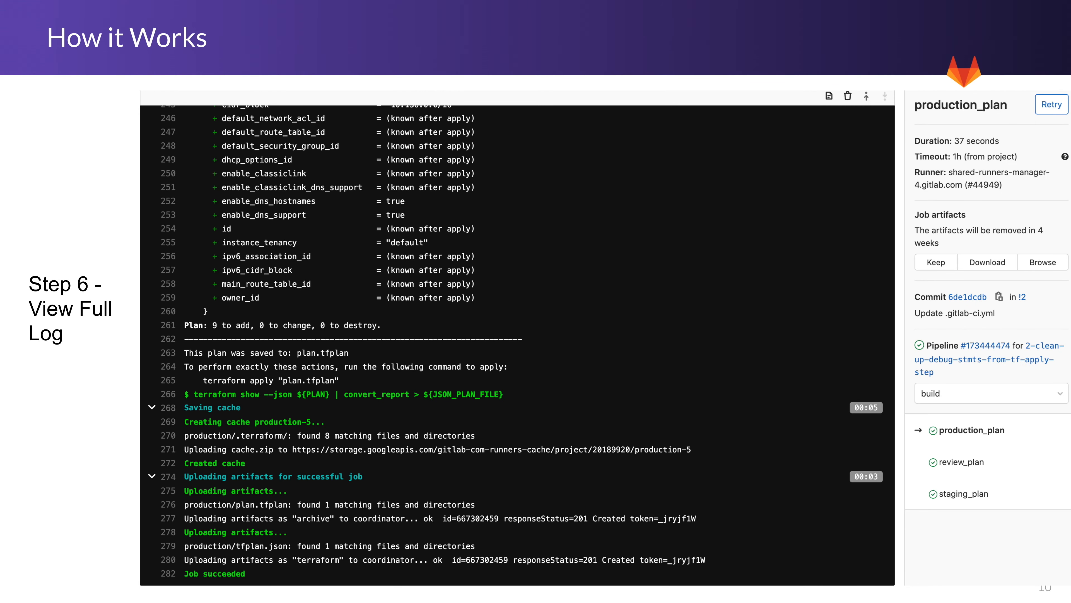
pyautogui.press('Right')
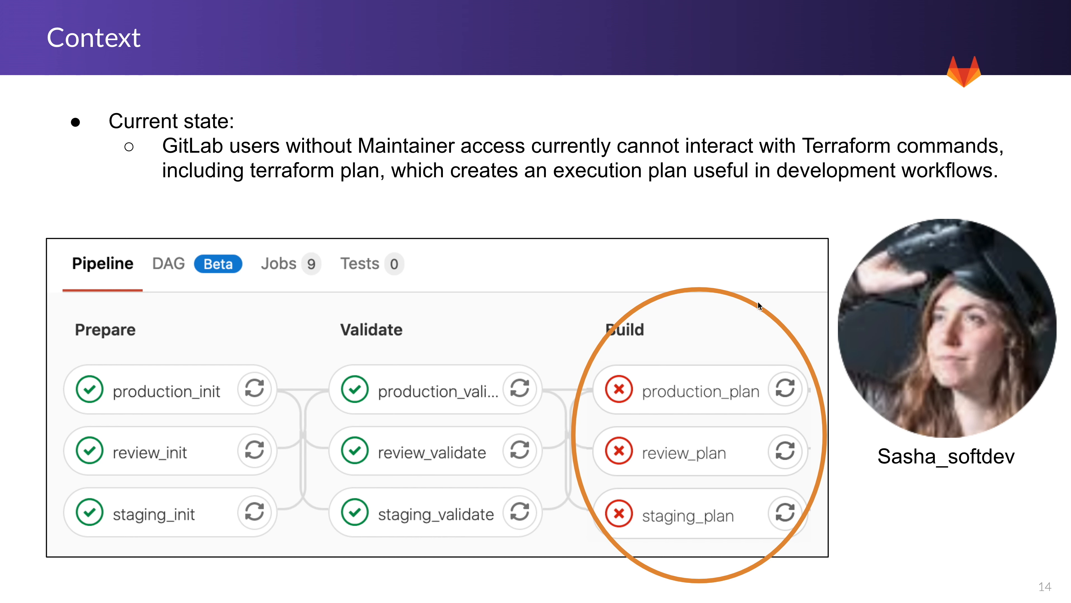
pyautogui.moveTo(636, 244)
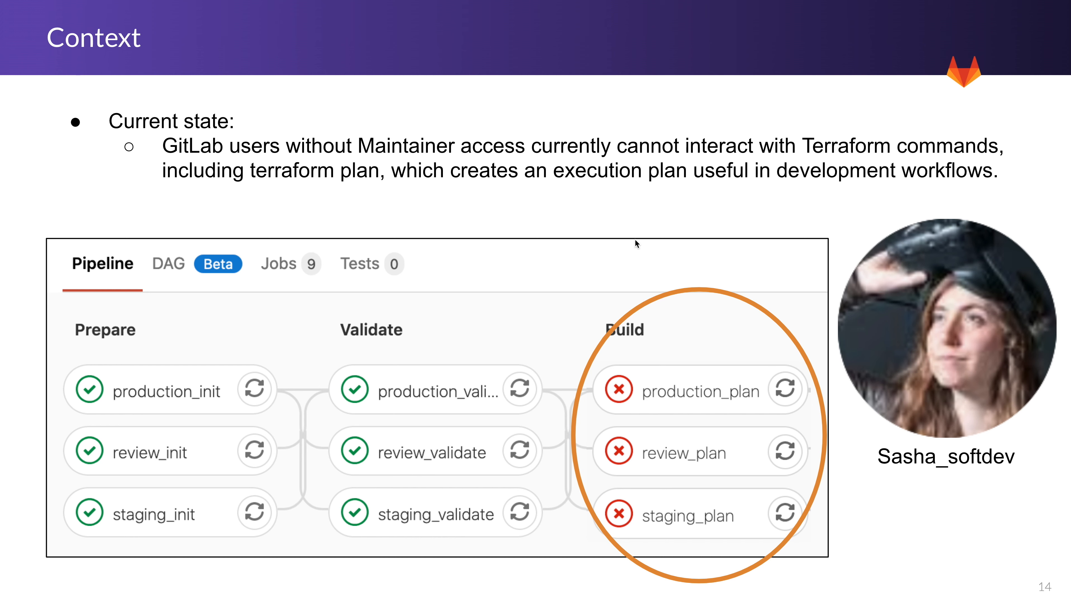
pyautogui.moveTo(552, 180)
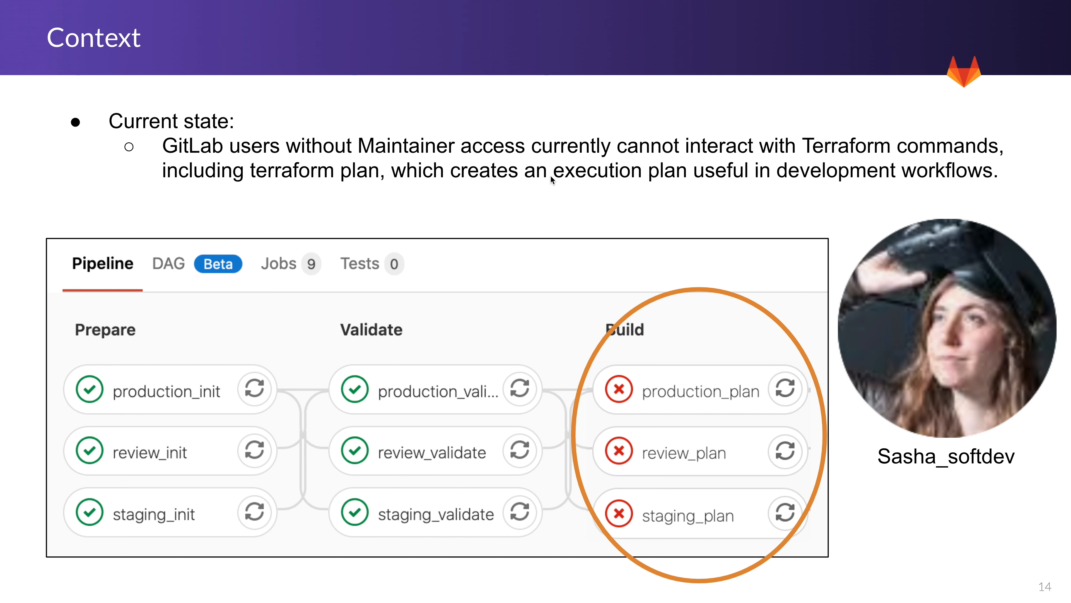
pyautogui.moveTo(709, 489)
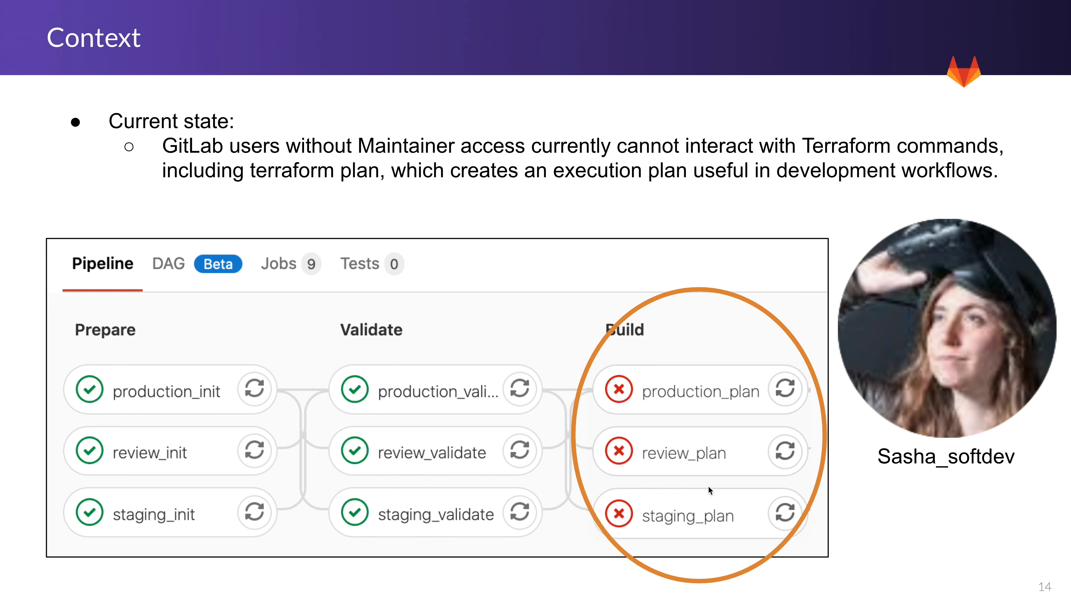
pyautogui.moveTo(693, 349)
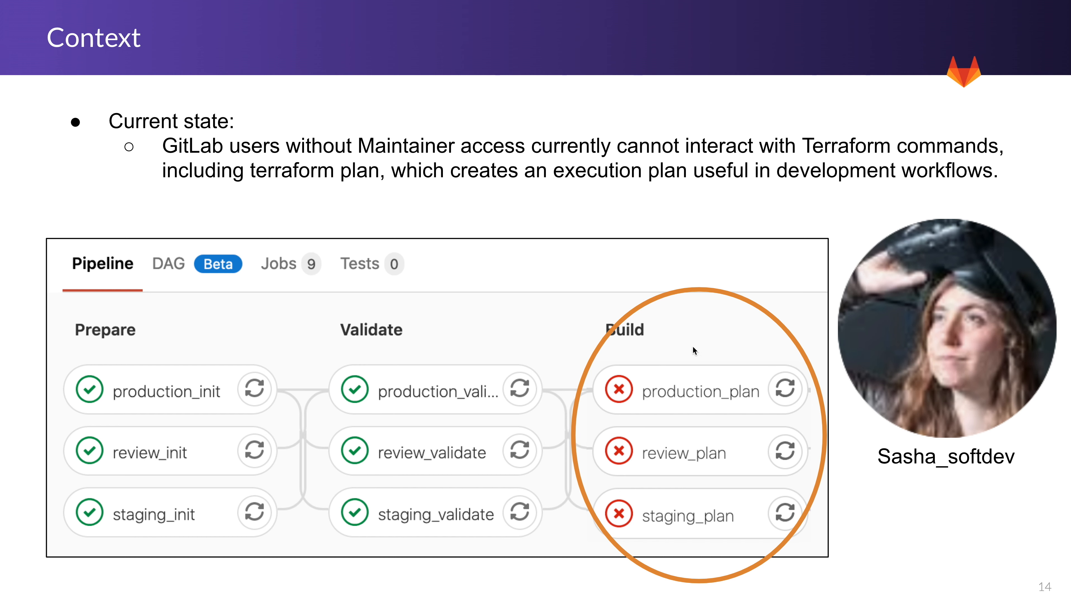
pyautogui.moveTo(636, 415)
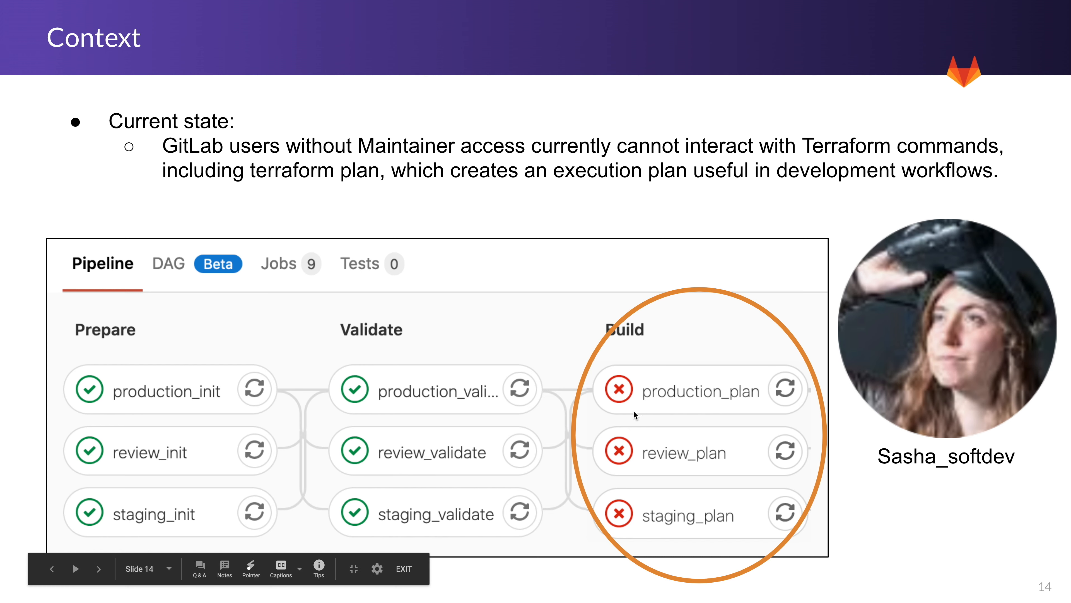
pyautogui.moveTo(708, 310)
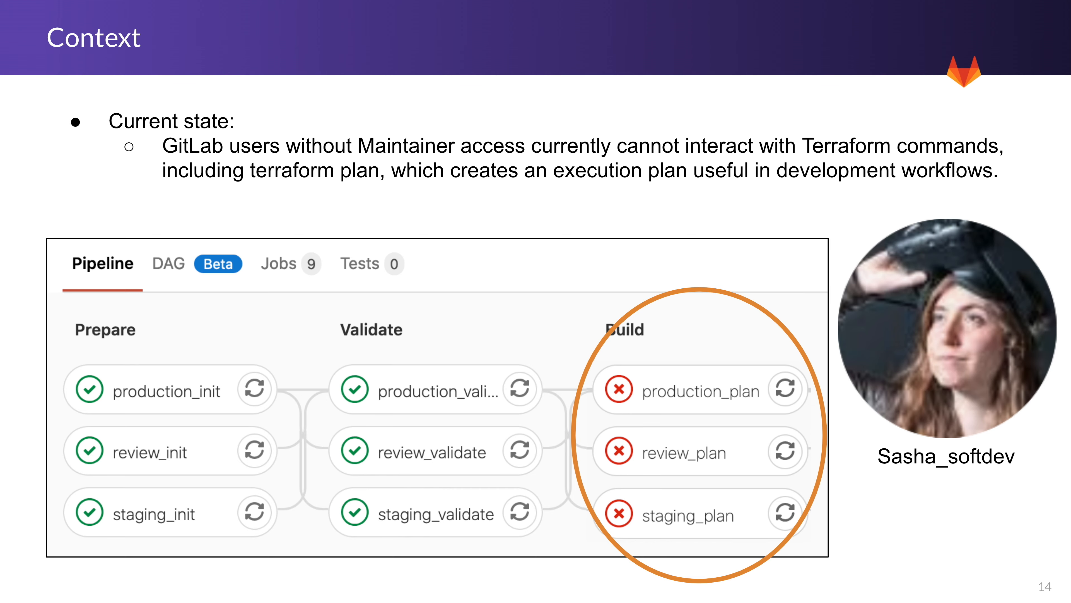
# - Advance from the Context slide toward the How it Works slide with sasha_softdev steps
pyautogui.press('right')
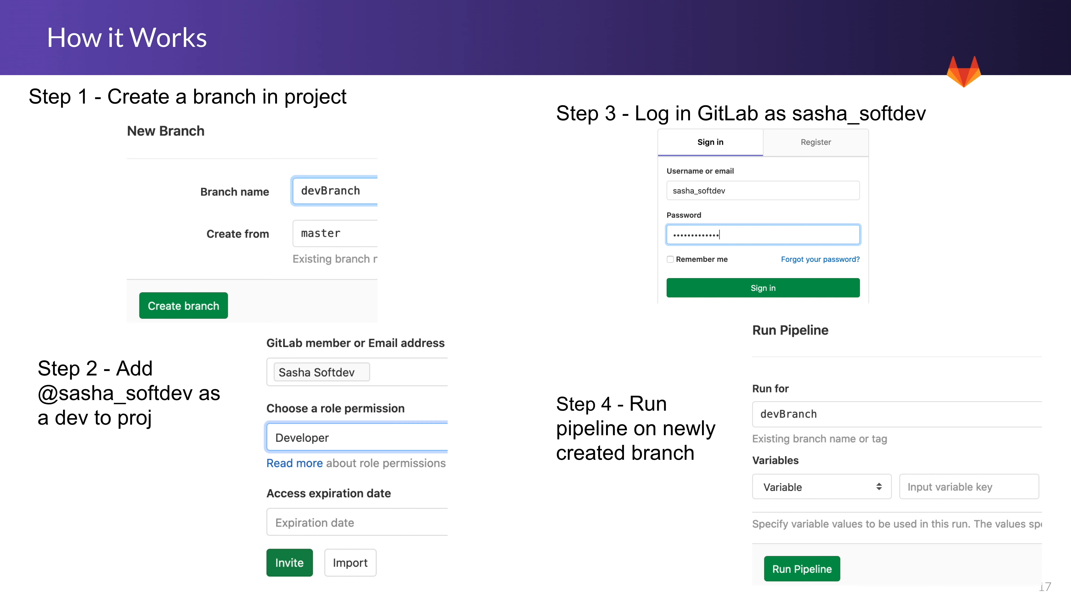
pyautogui.moveTo(958, 286)
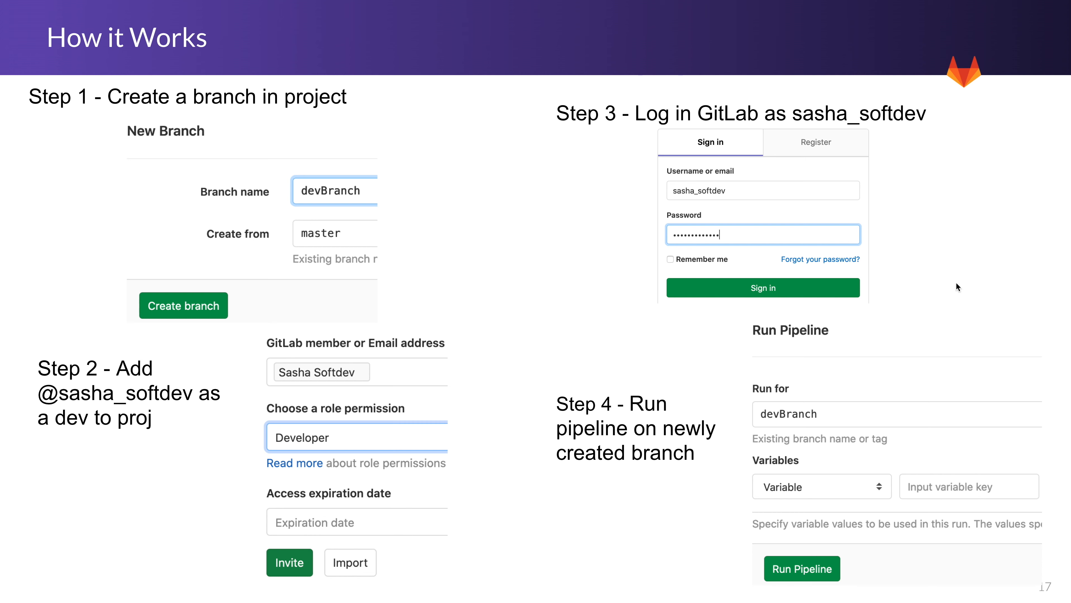
pyautogui.moveTo(647, 496)
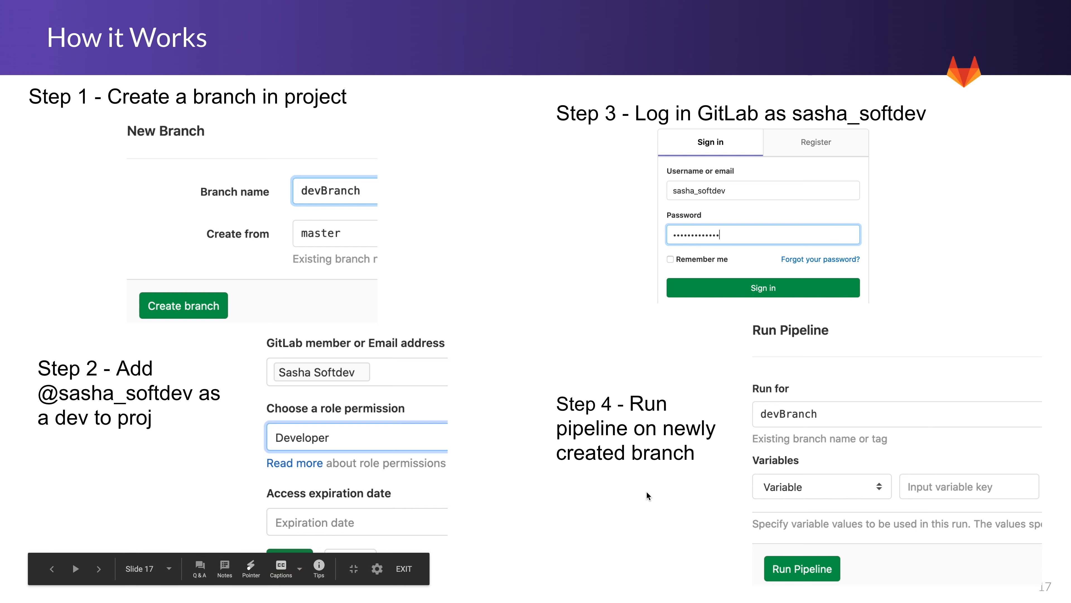
# - Advance to slide 18, Learning more, listing documentation and direction links
pyautogui.click(76, 568)
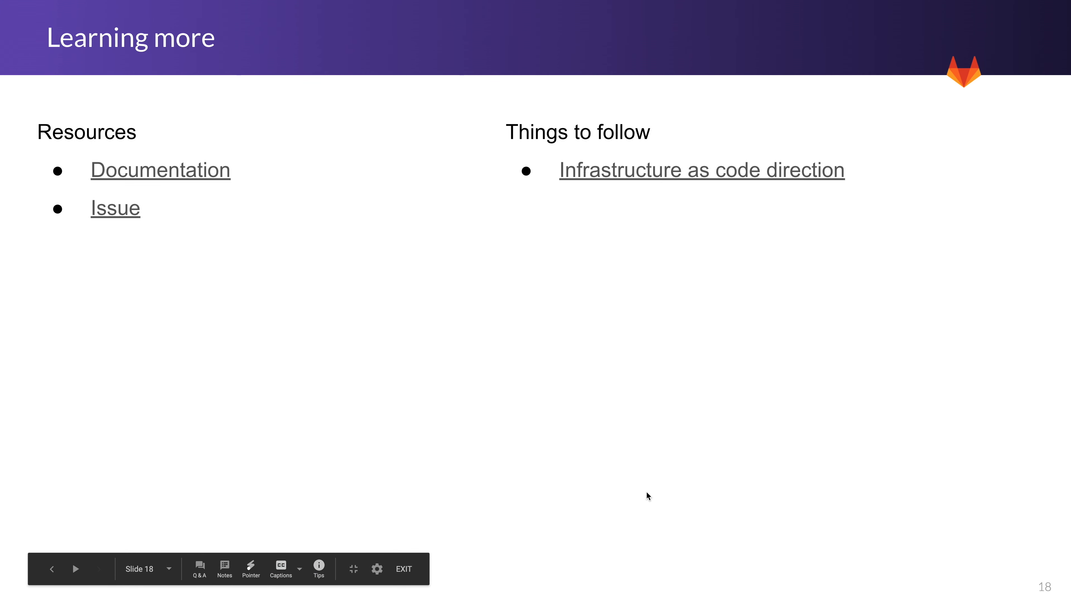